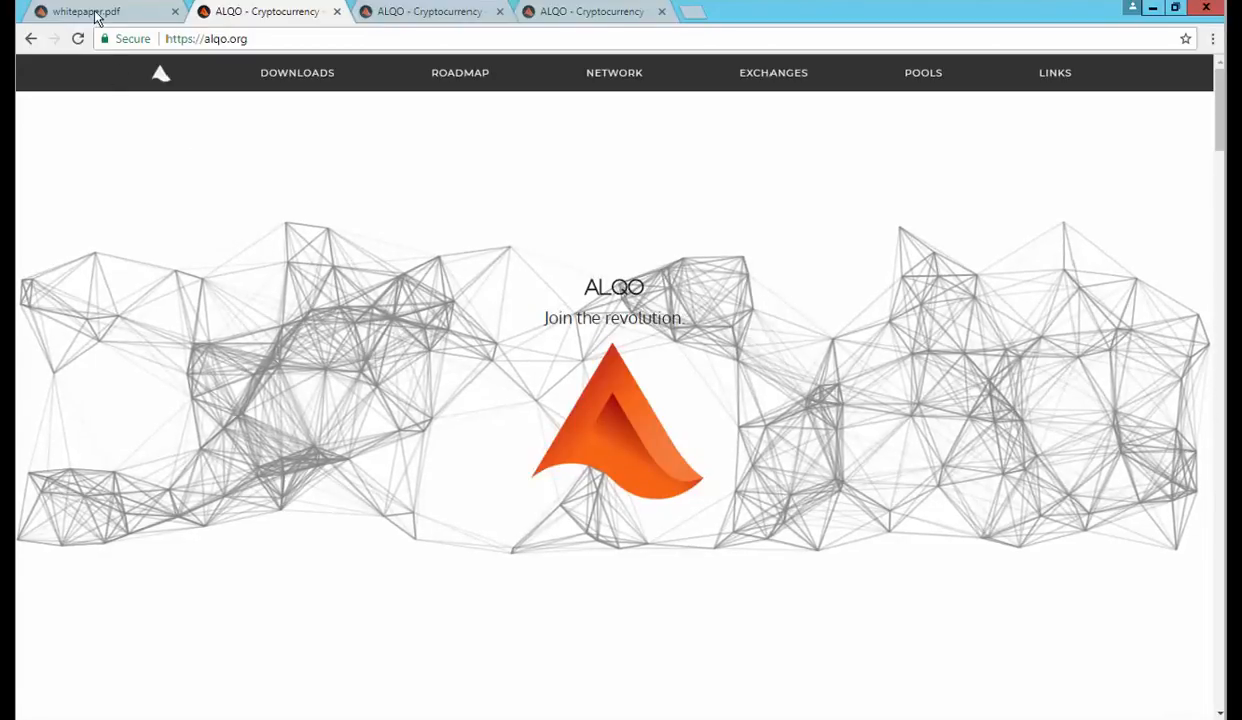
Step: Read the ALQO whitepaper PDF through its opening and Proof of Stake sections
{"action": "left_click", "coordinate": [84, 12]}
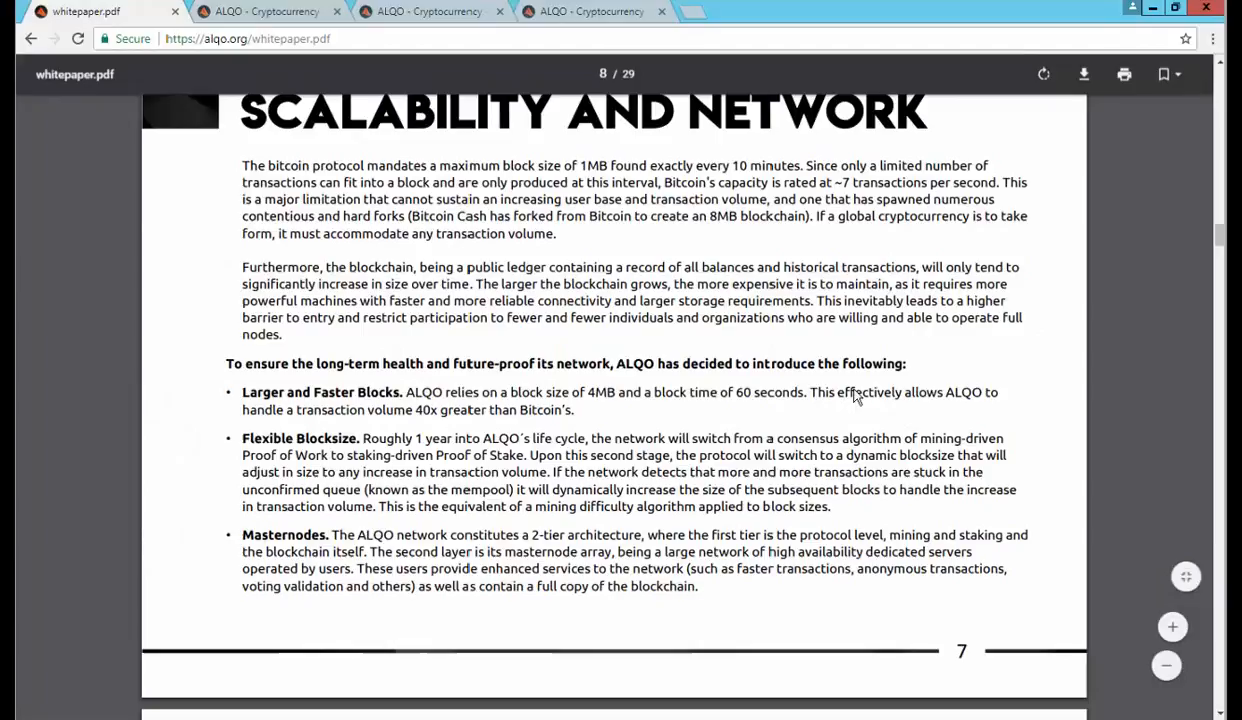
{"action": "mouse_move", "coordinate": [1144, 168]}
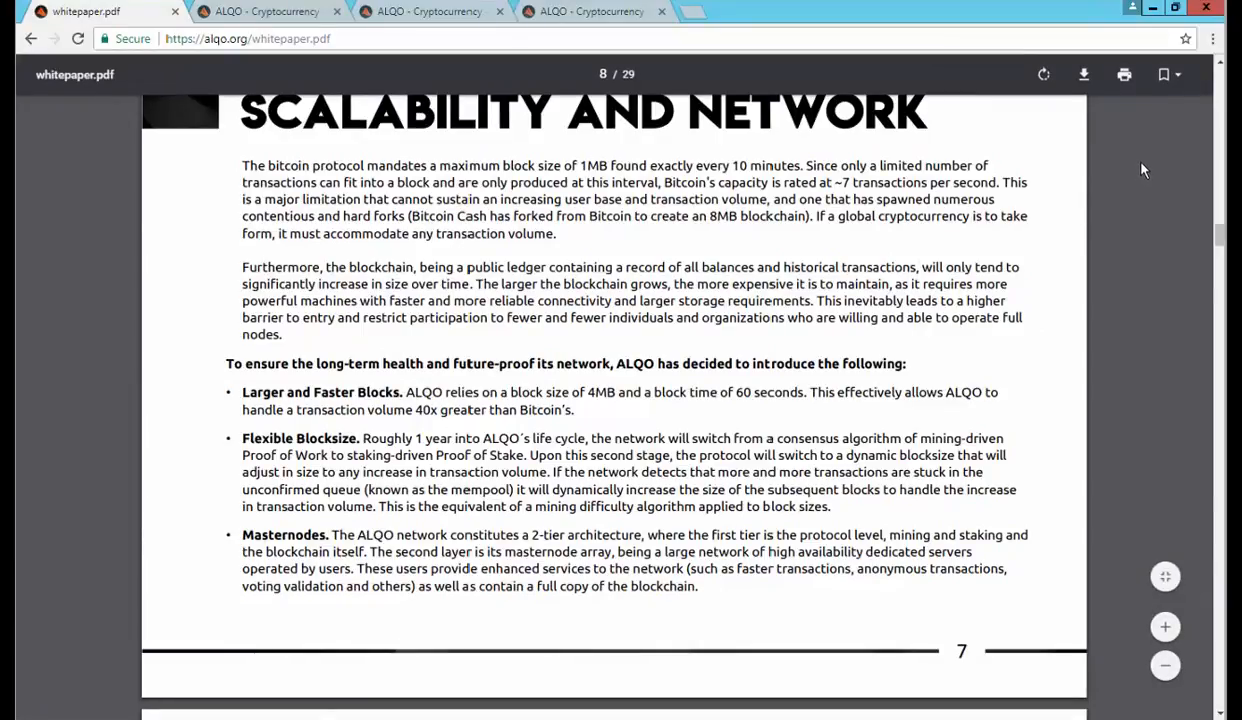
{"action": "mouse_move", "coordinate": [1148, 164]}
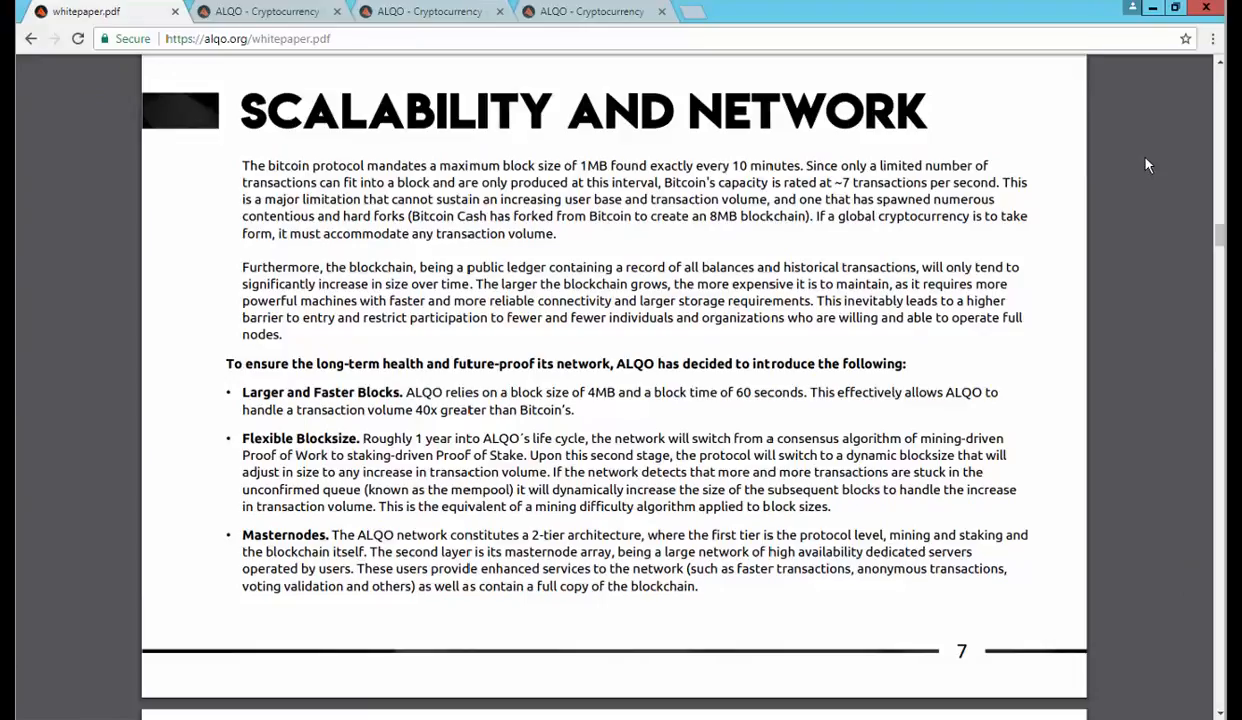
{"action": "scroll", "scroll_direction": "down", "scroll_amount": 3}
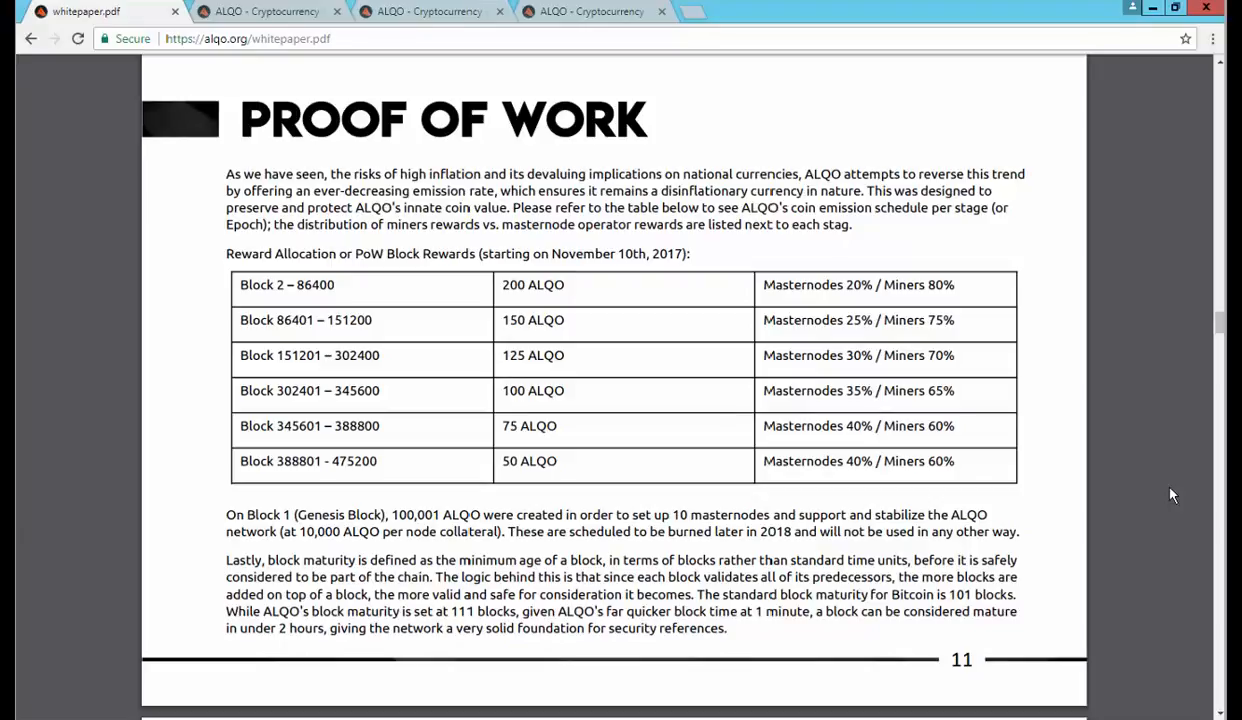
{"action": "mouse_move", "coordinate": [792, 304]}
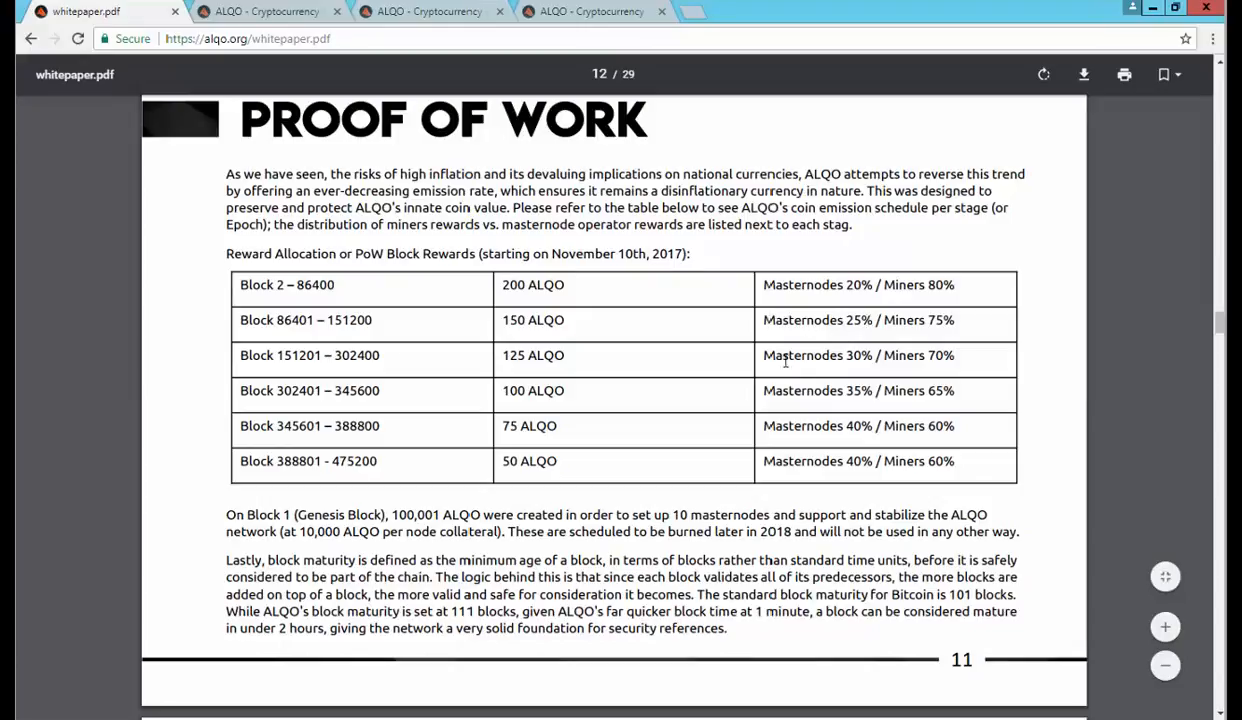
{"action": "mouse_move", "coordinate": [828, 430]}
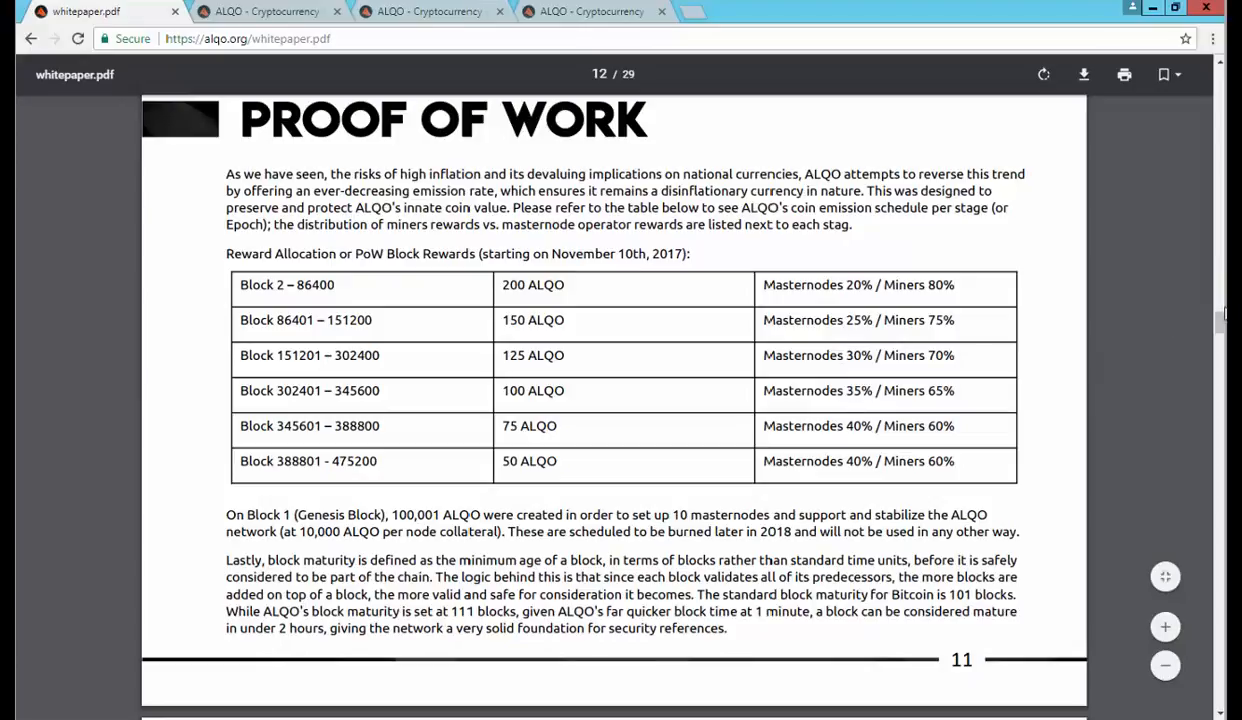
{"action": "scroll", "scroll_direction": "down", "scroll_amount": 3}
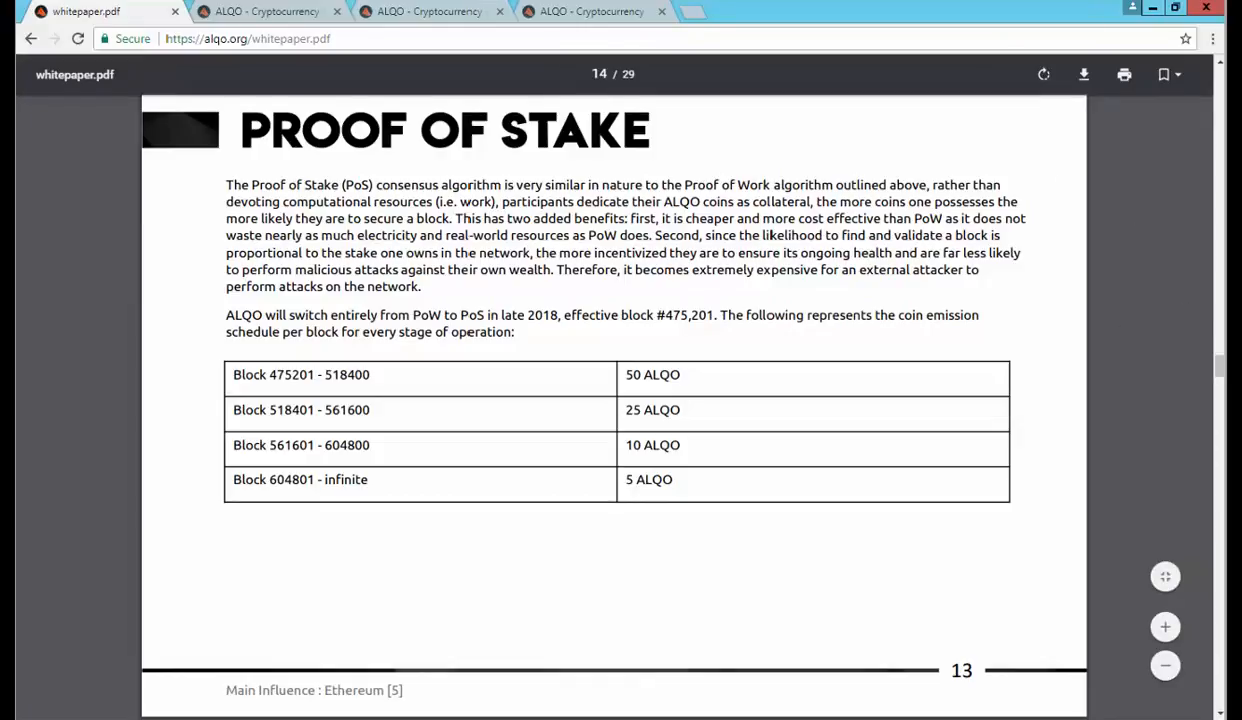
{"action": "scroll", "scroll_direction": "down", "scroll_amount": 3}
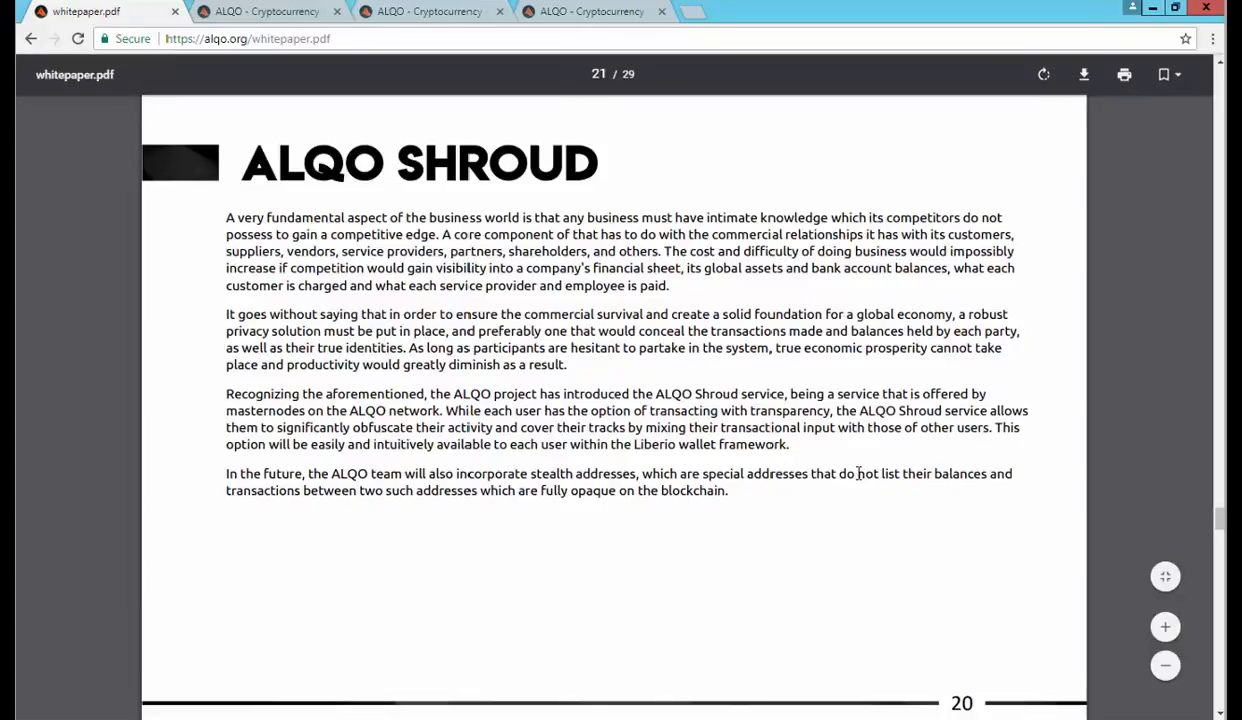
{"action": "scroll", "scroll_direction": "up", "scroll_amount": 3}
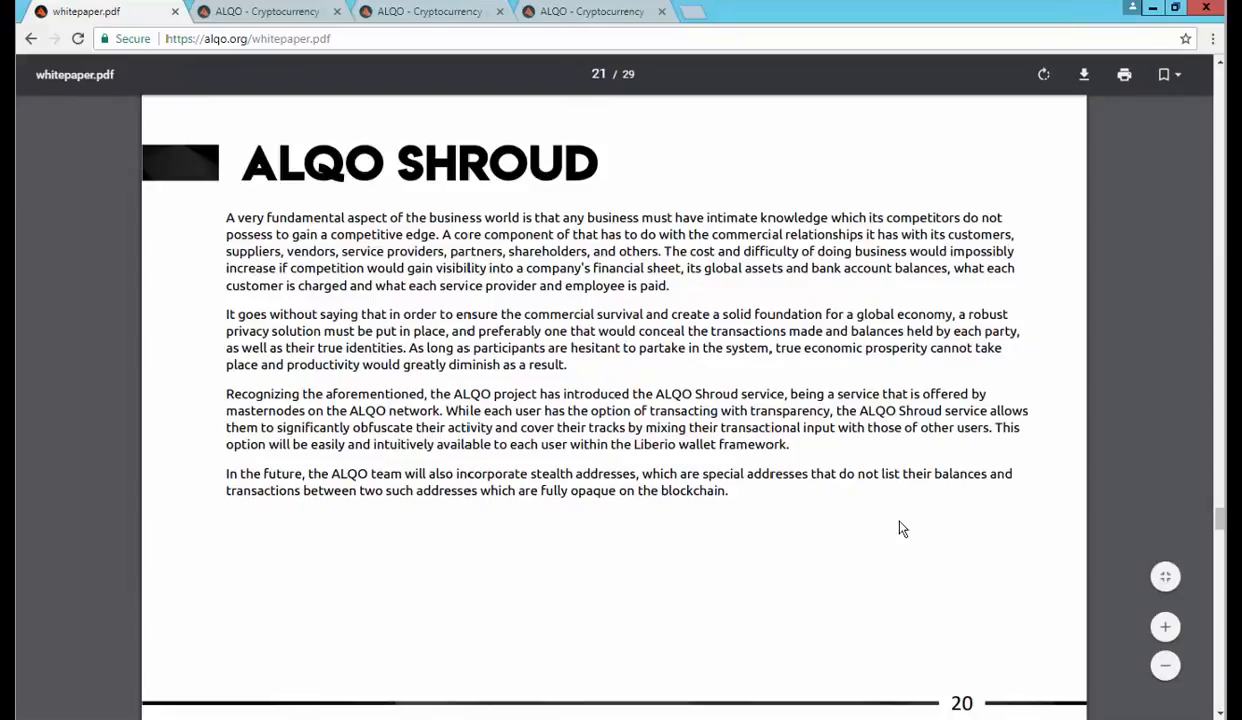
Step: Continue through the Shroud, HyperSend and Hosting sections of the whitepaper
{"action": "scroll", "scroll_direction": "down", "scroll_amount": 3}
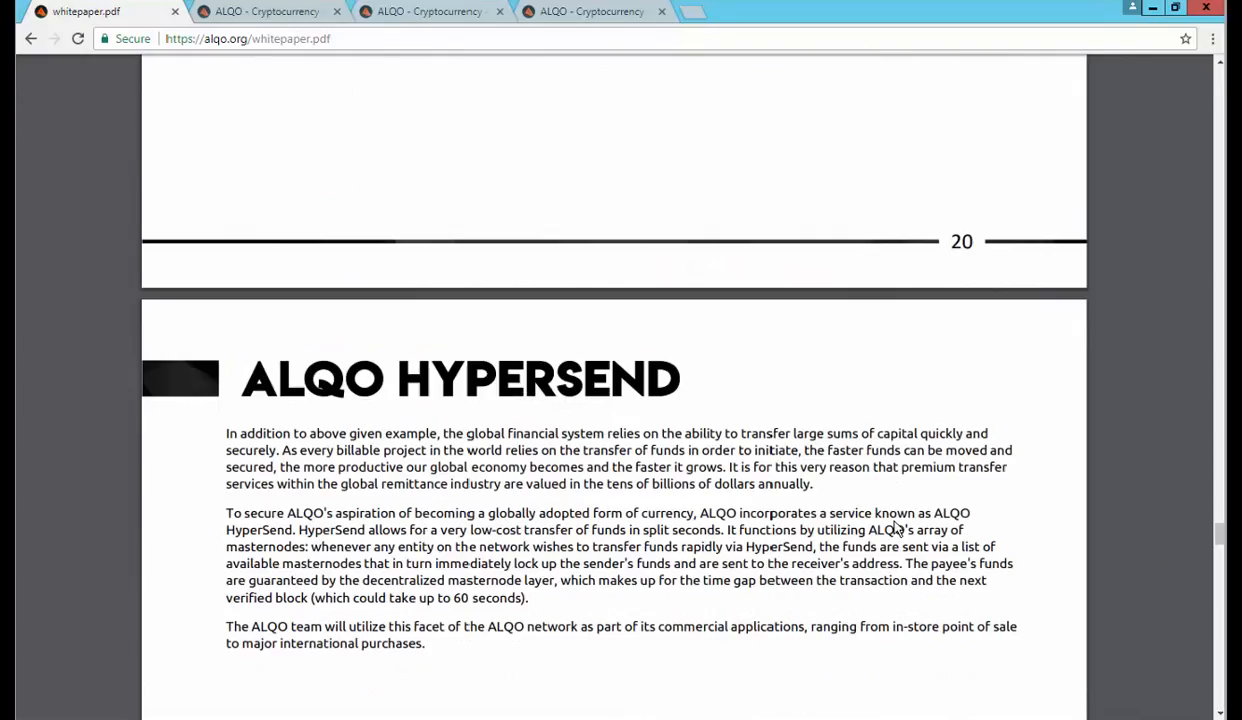
{"action": "scroll", "scroll_direction": "down", "scroll_amount": 3}
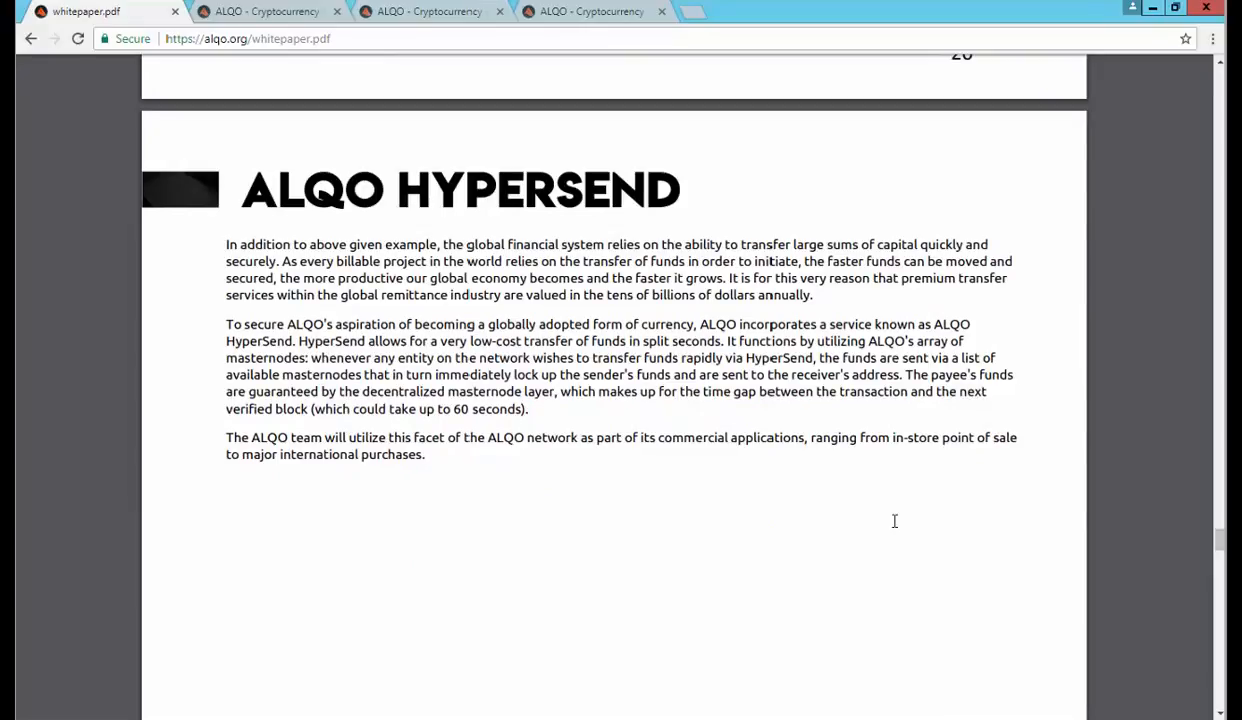
{"action": "scroll", "scroll_direction": "down", "scroll_amount": 3}
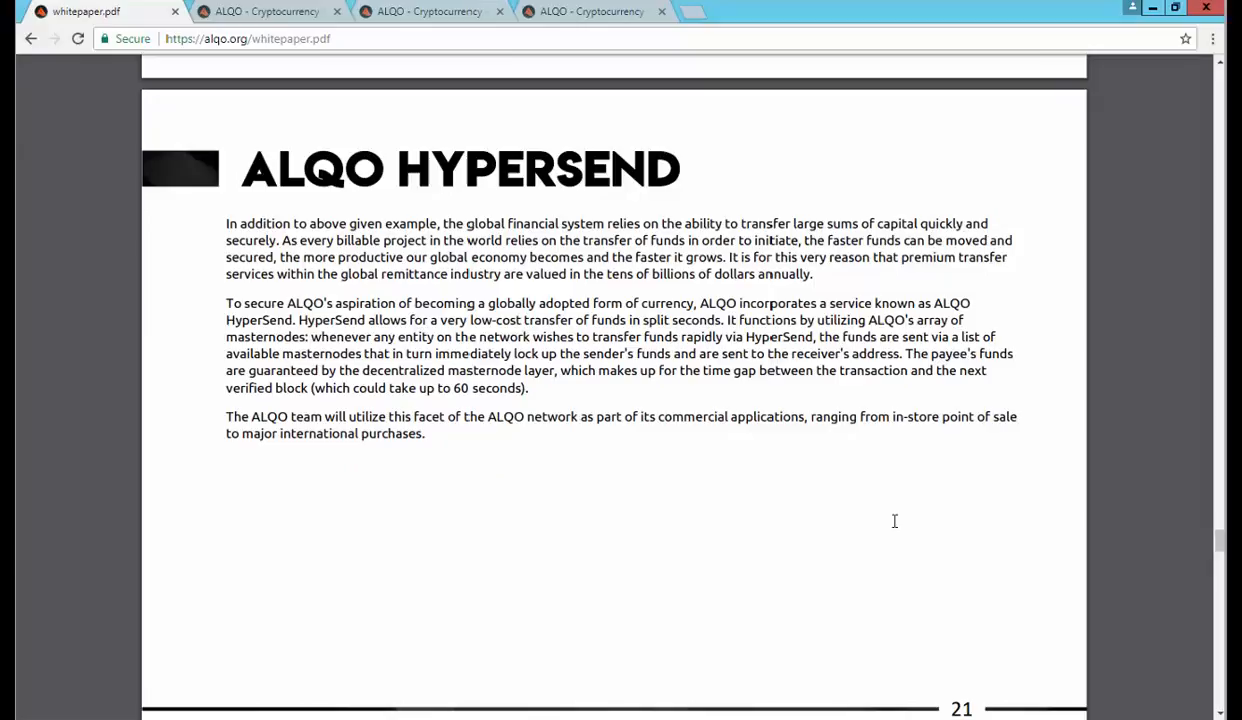
{"action": "scroll", "scroll_direction": "down", "scroll_amount": 3}
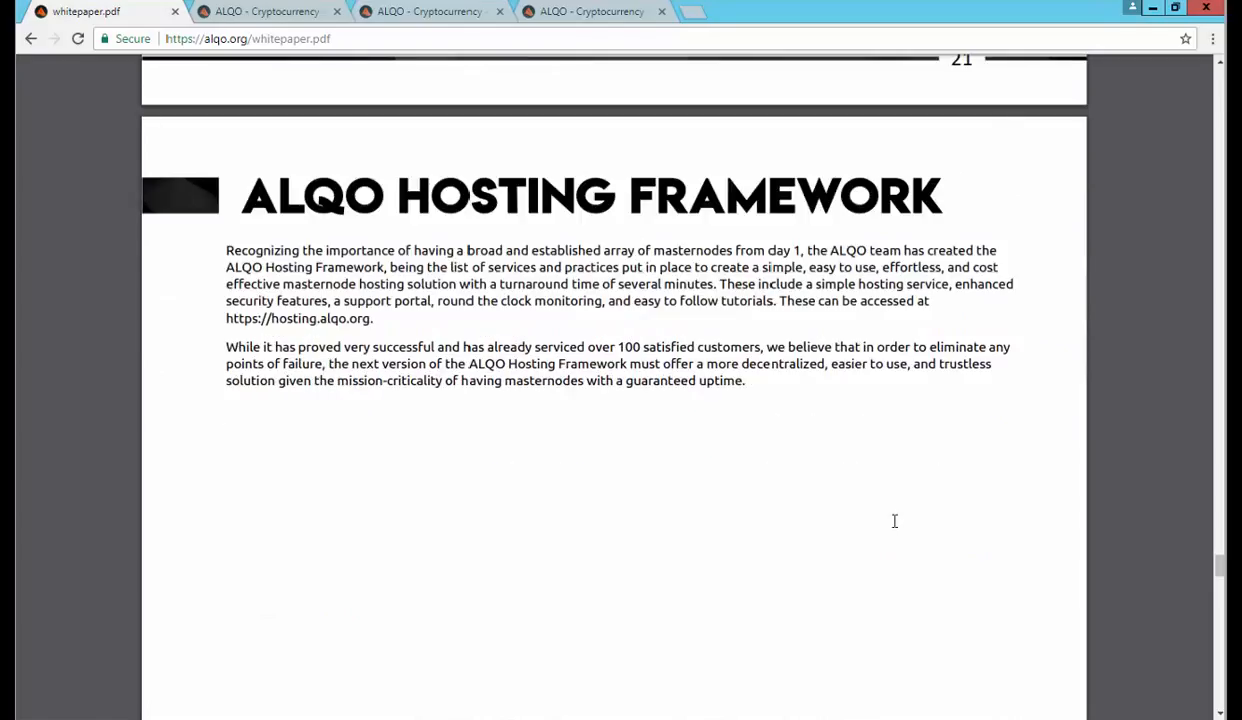
{"action": "scroll", "scroll_direction": "down", "scroll_amount": 3}
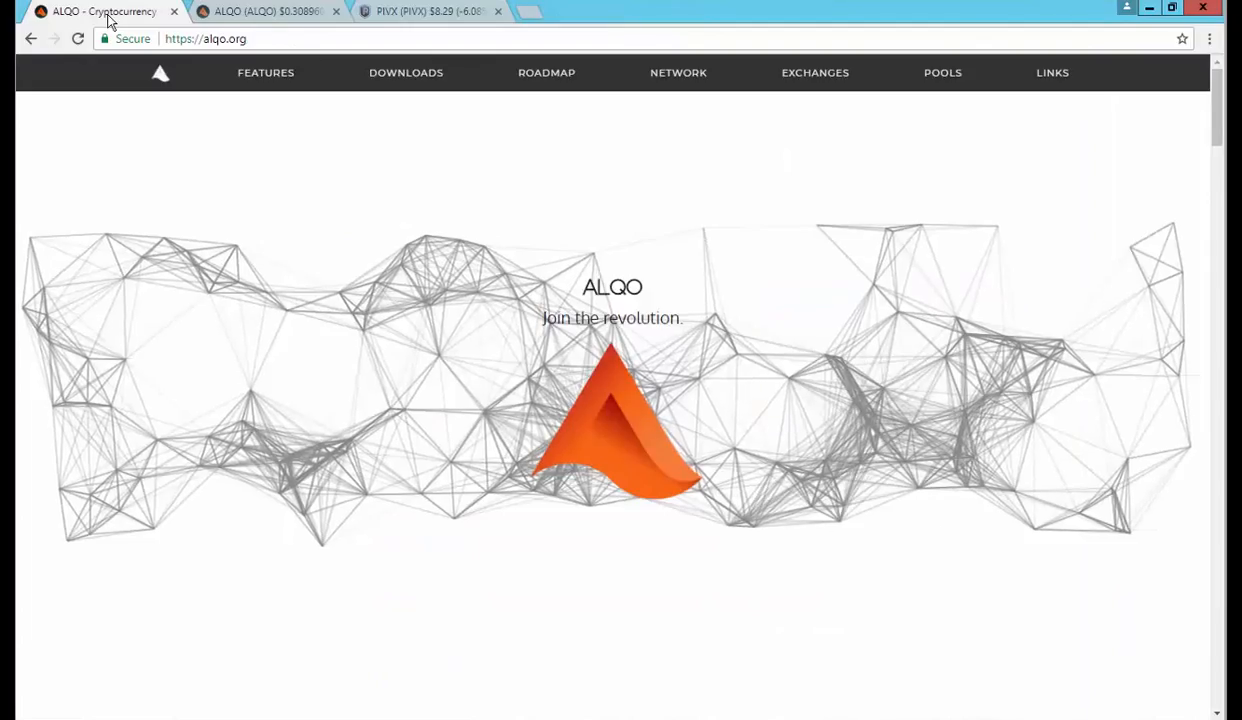
Step: From the alqo.org Downloads section, request the Windows wallet download
{"action": "left_click", "coordinate": [404, 72]}
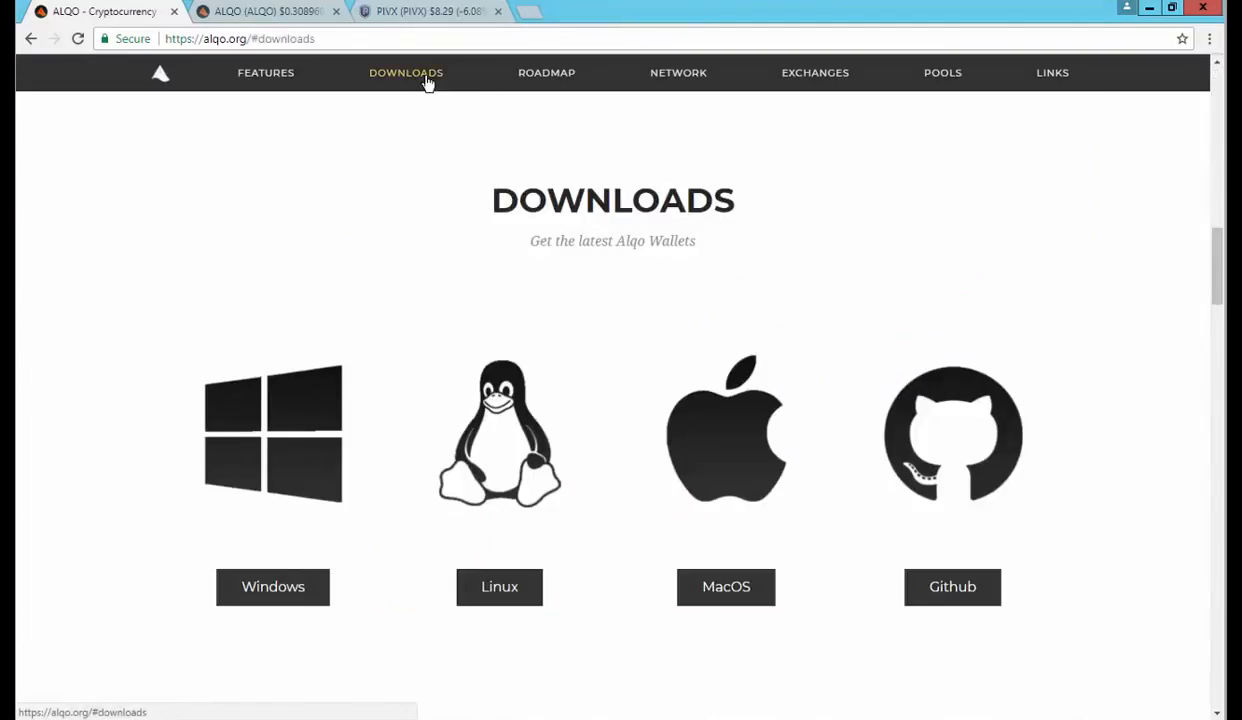
{"action": "left_click", "coordinate": [272, 586]}
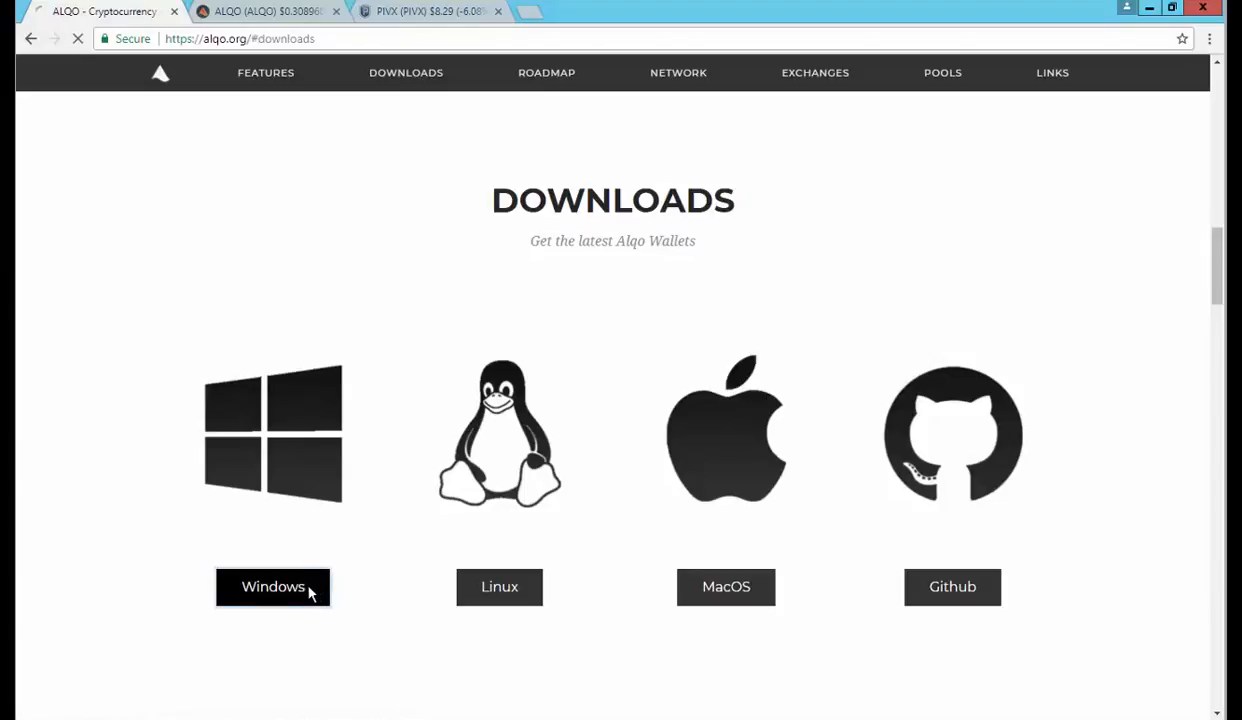
{"action": "left_click", "coordinate": [272, 586]}
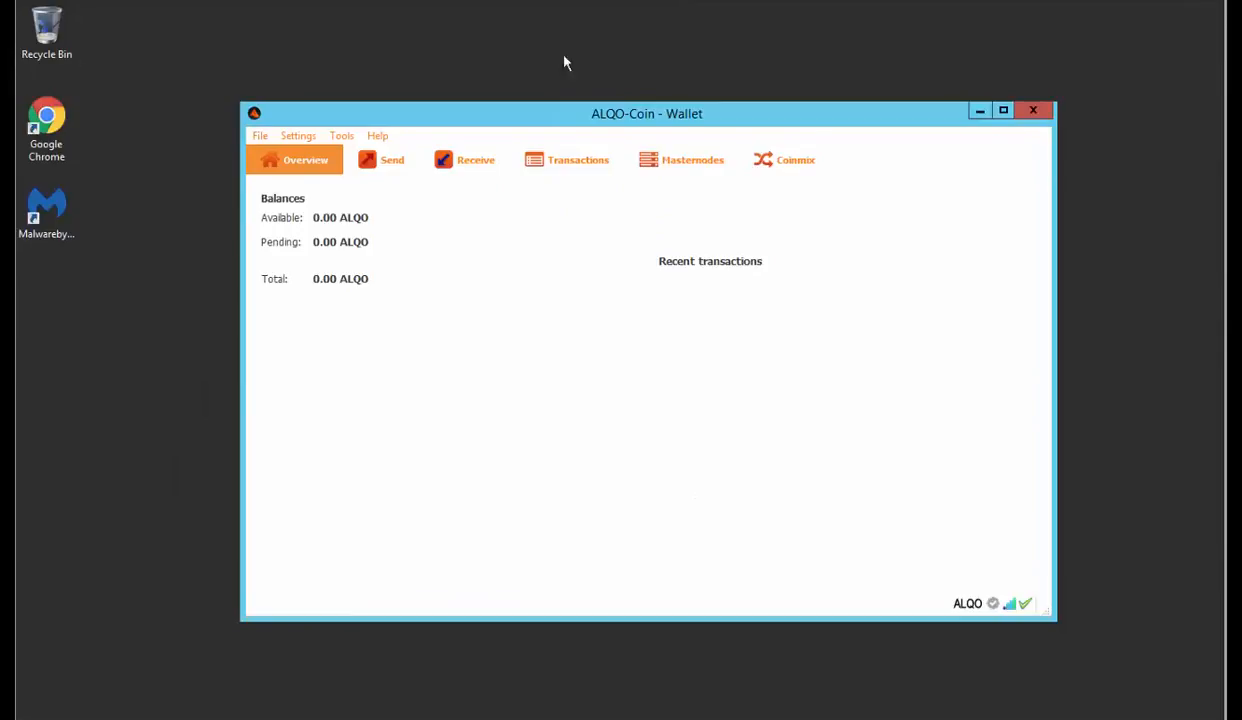
Step: Create a Receive payment request labelled MasterNode and select its receiving address for copying
{"action": "left_click", "coordinate": [476, 160]}
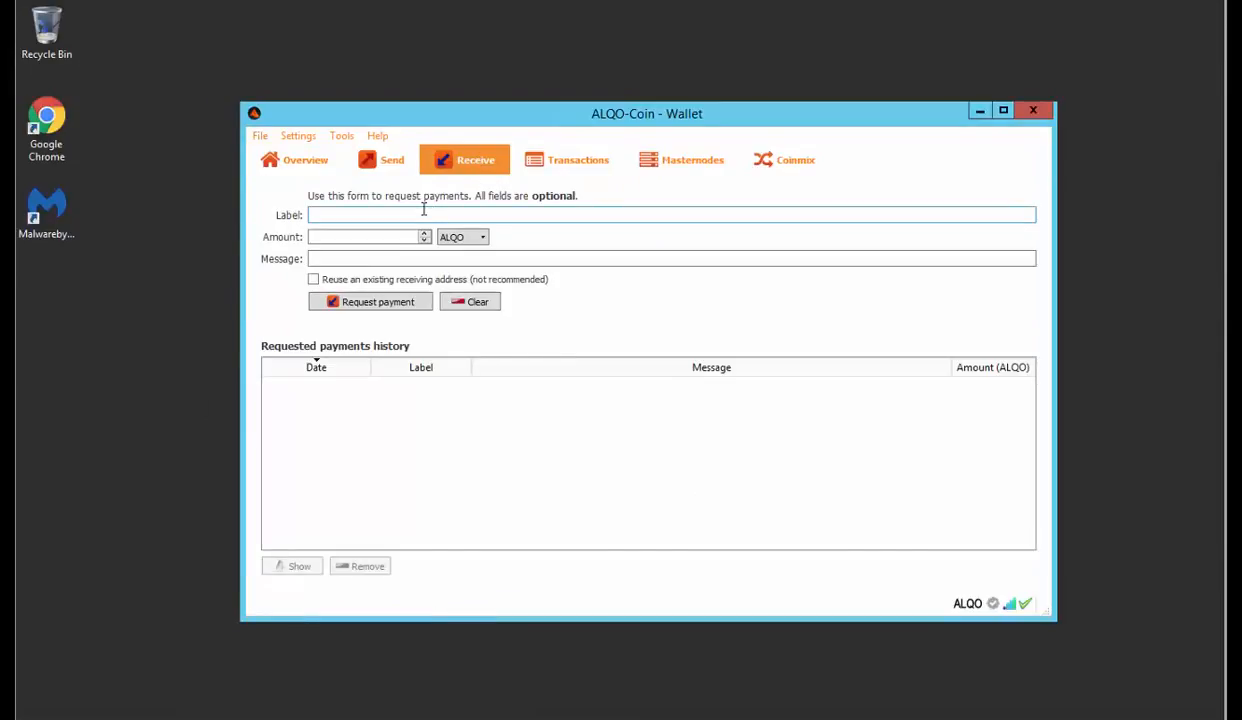
{"action": "type", "text": "M"}
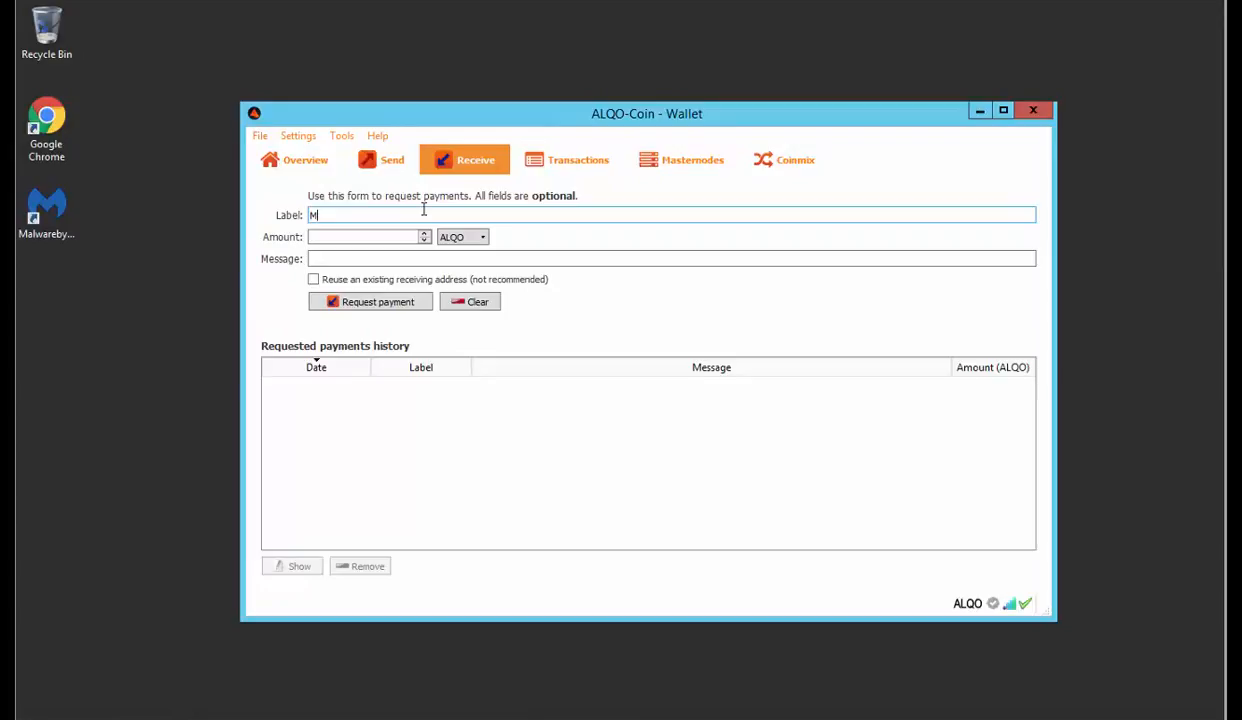
{"action": "type", "text": "aster"}
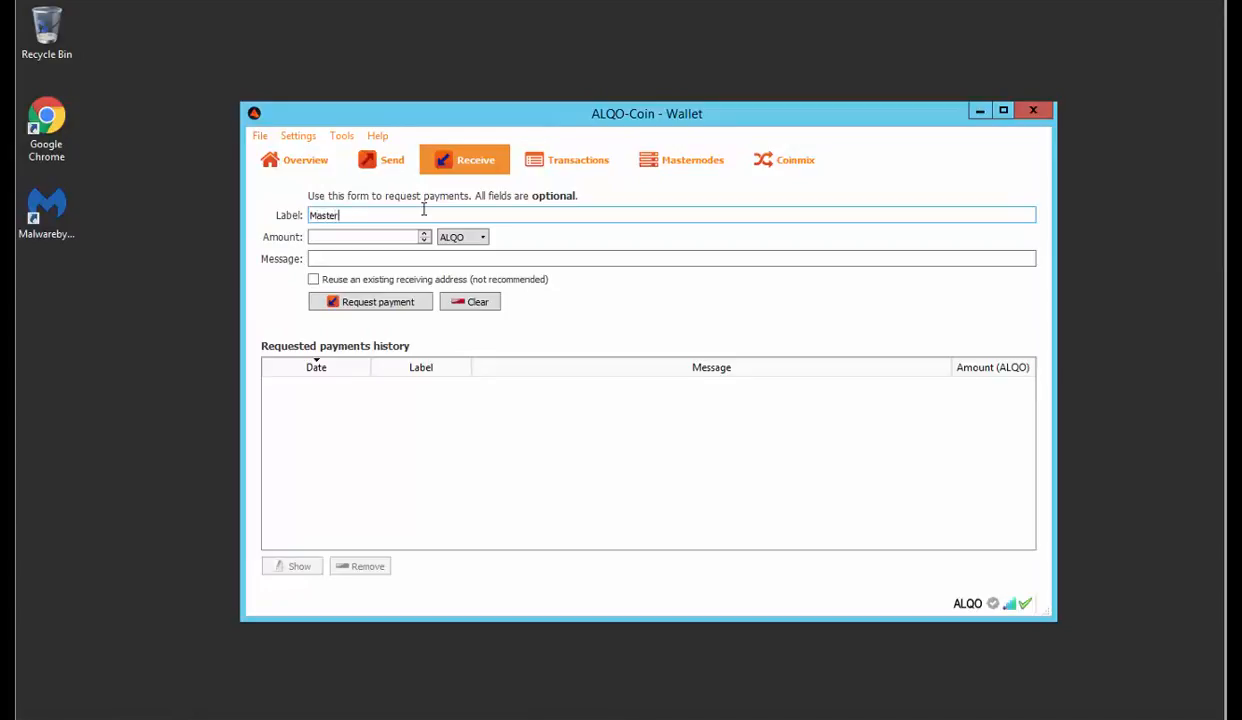
{"action": "type", "text": "Node"}
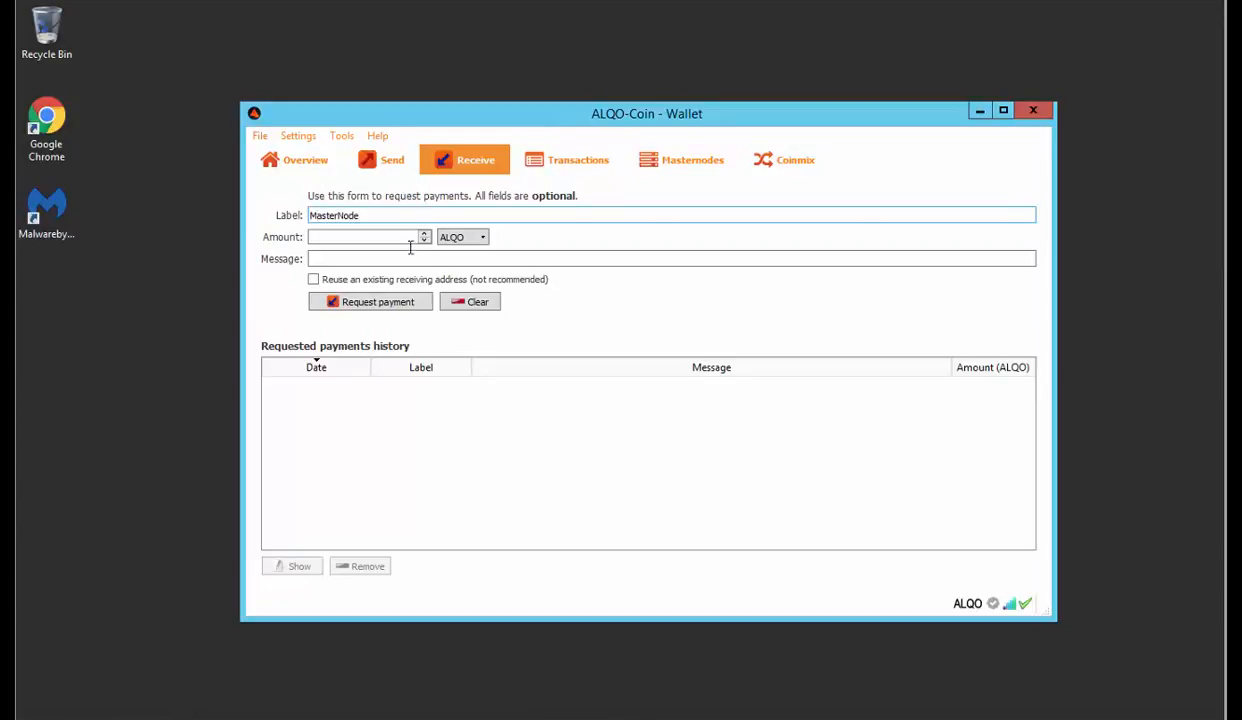
{"action": "left_click", "coordinate": [372, 300]}
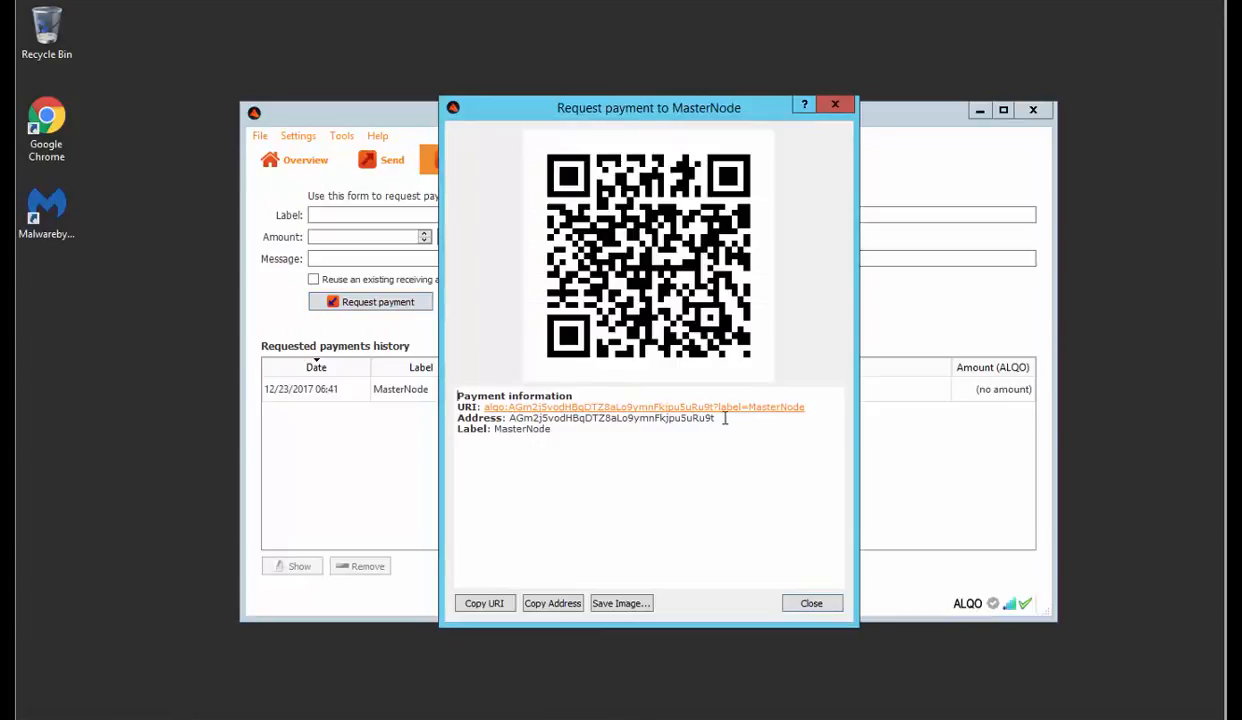
{"action": "double_click", "coordinate": [610, 418]}
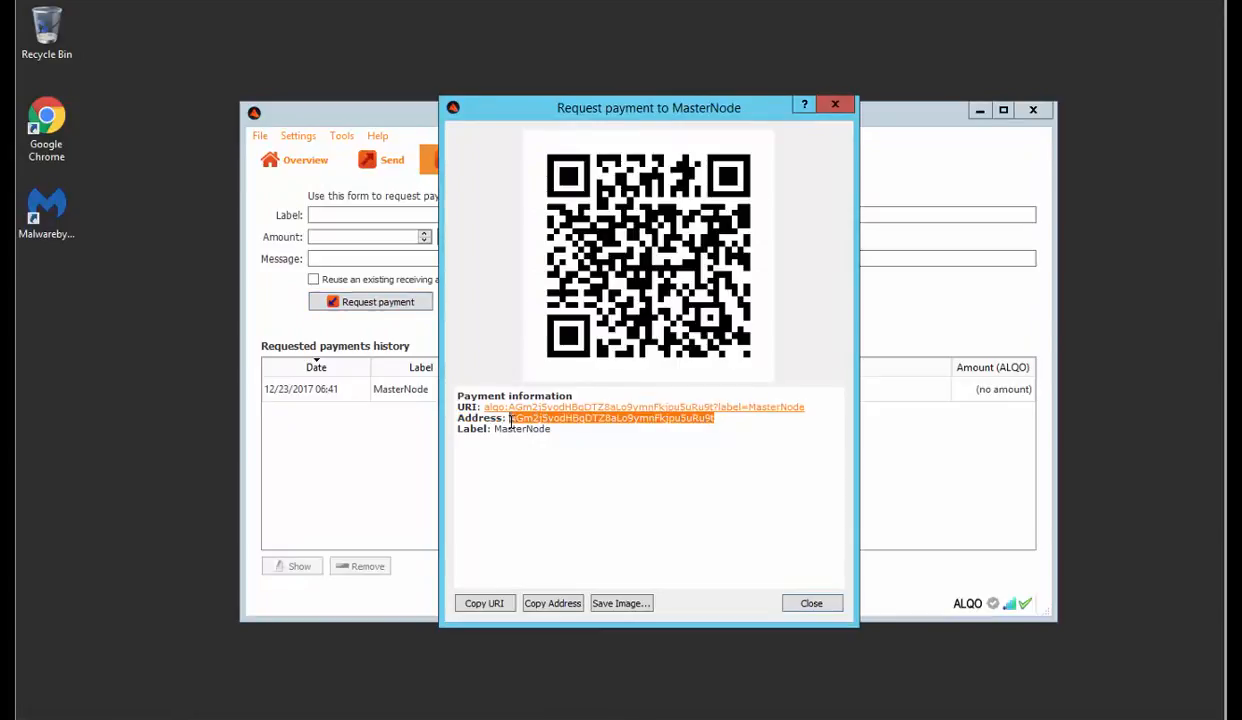
{"action": "mouse_move", "coordinate": [820, 662]}
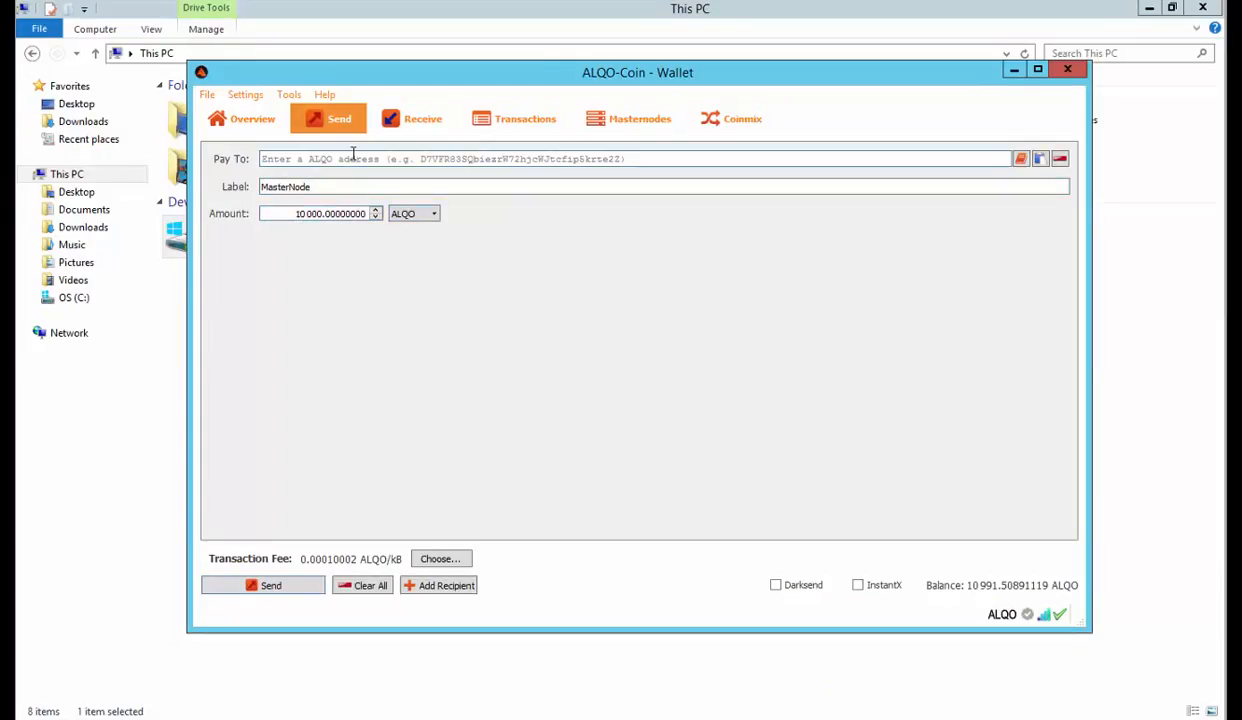
{"action": "type", "text": "AGm2j5vodHBqDTZ8aLo9ymnFkjpu5uRu9t"}
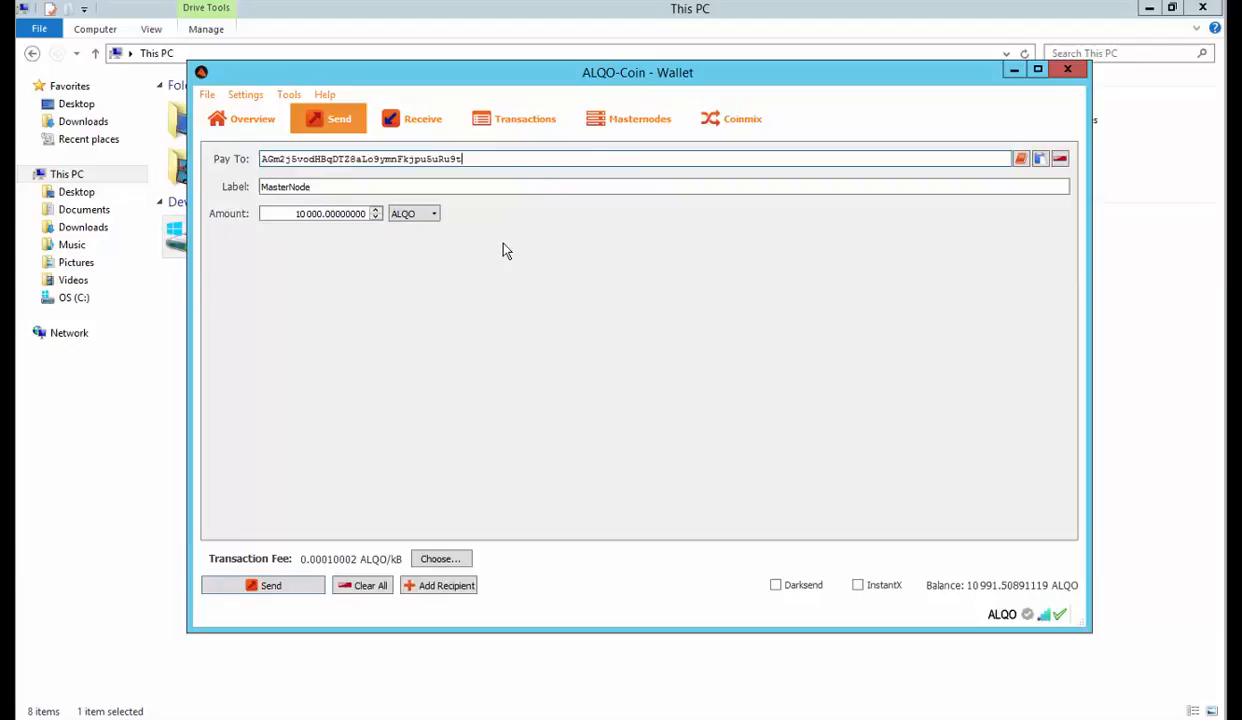
{"action": "mouse_move", "coordinate": [976, 608]}
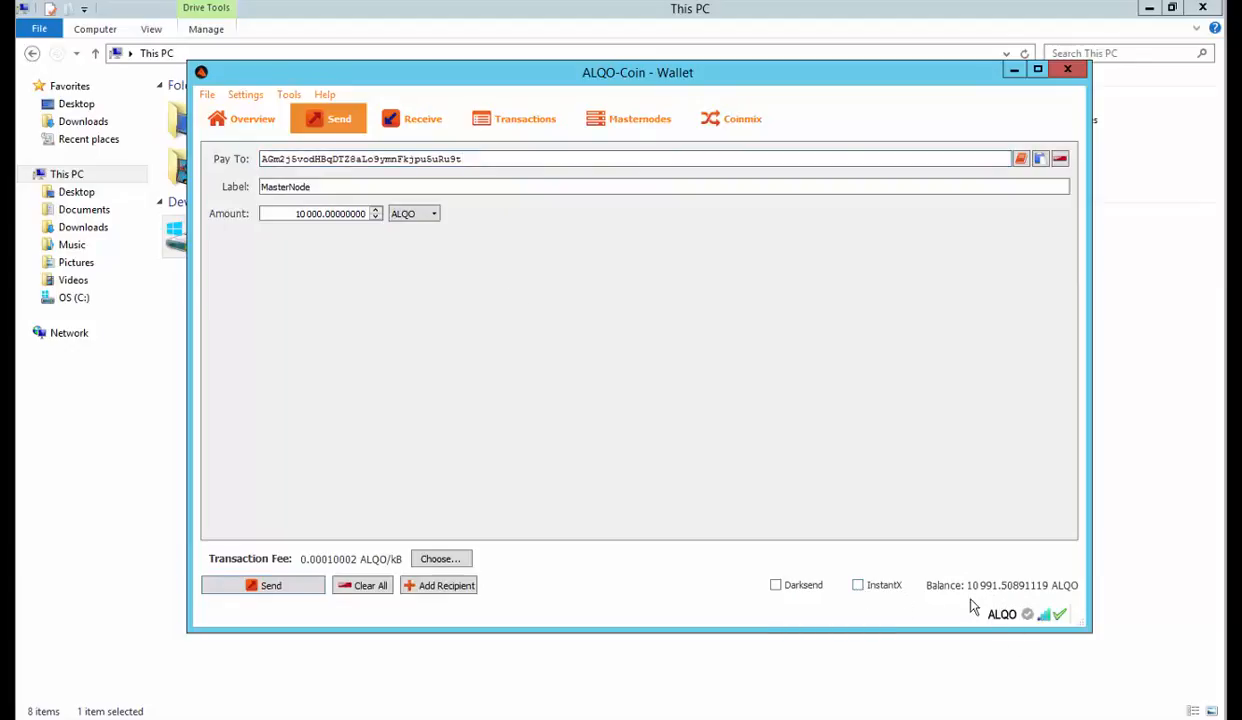
{"action": "mouse_move", "coordinate": [448, 500]}
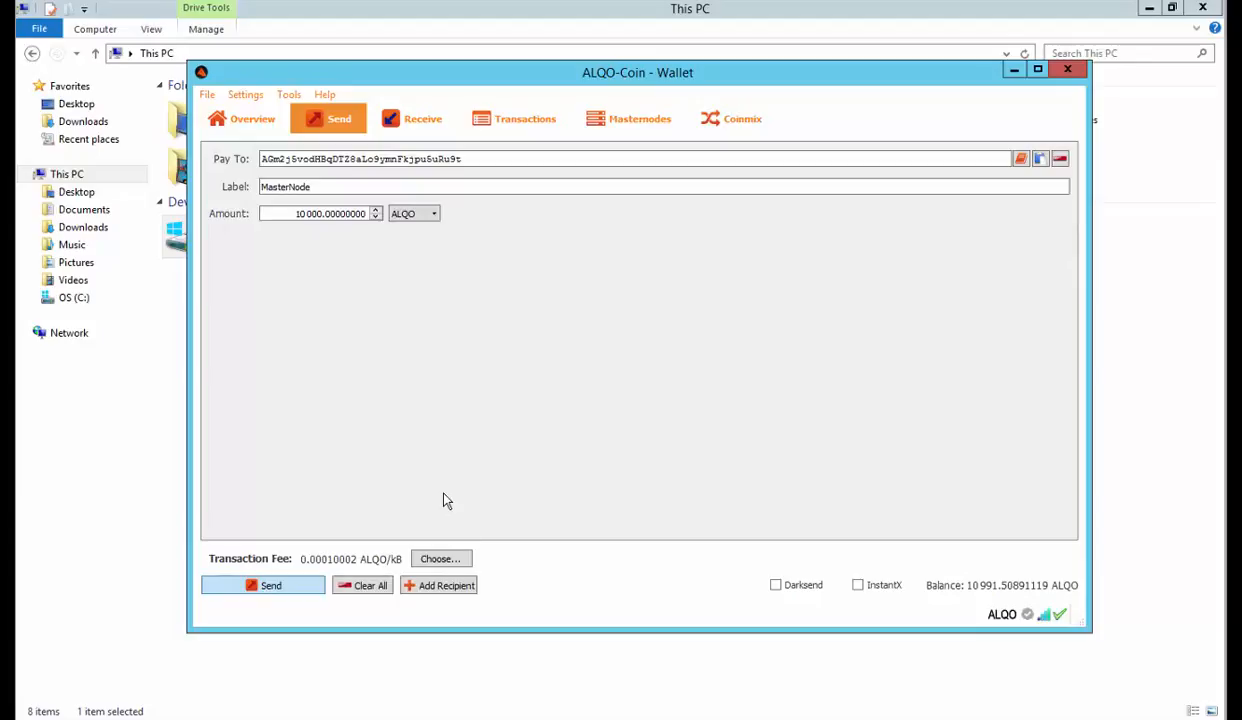
{"action": "left_click", "coordinate": [270, 584]}
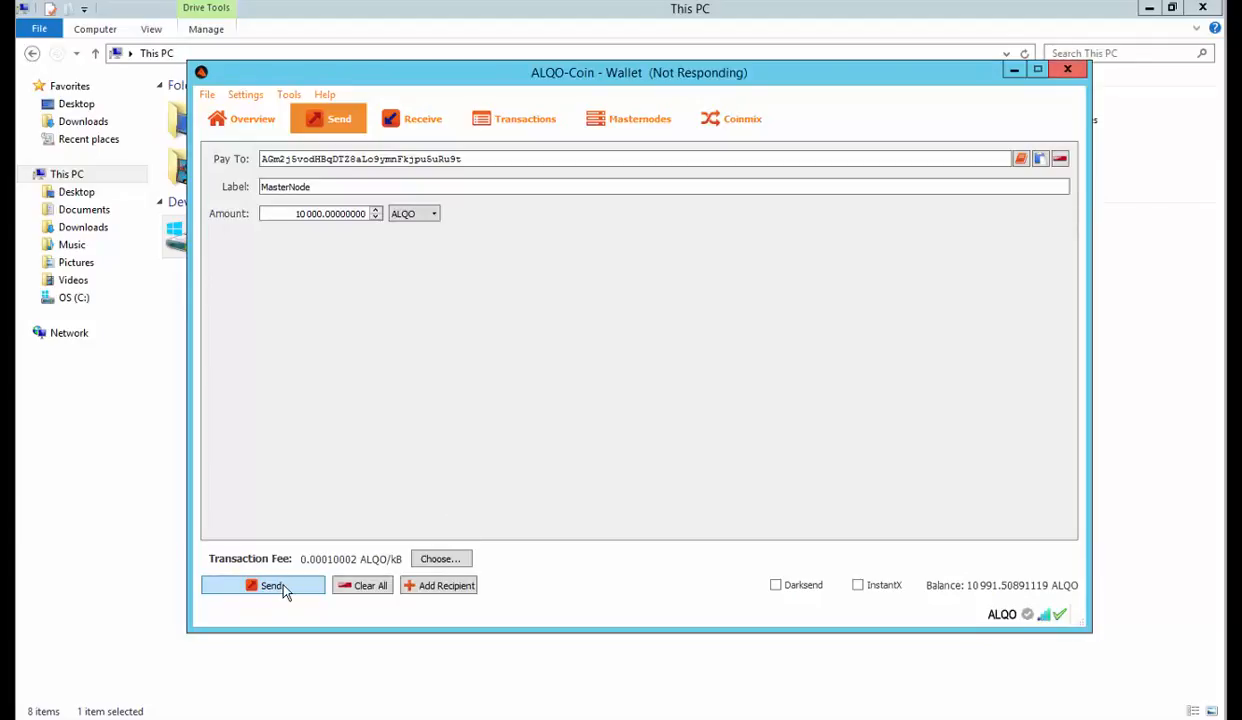
{"action": "left_click", "coordinate": [264, 584]}
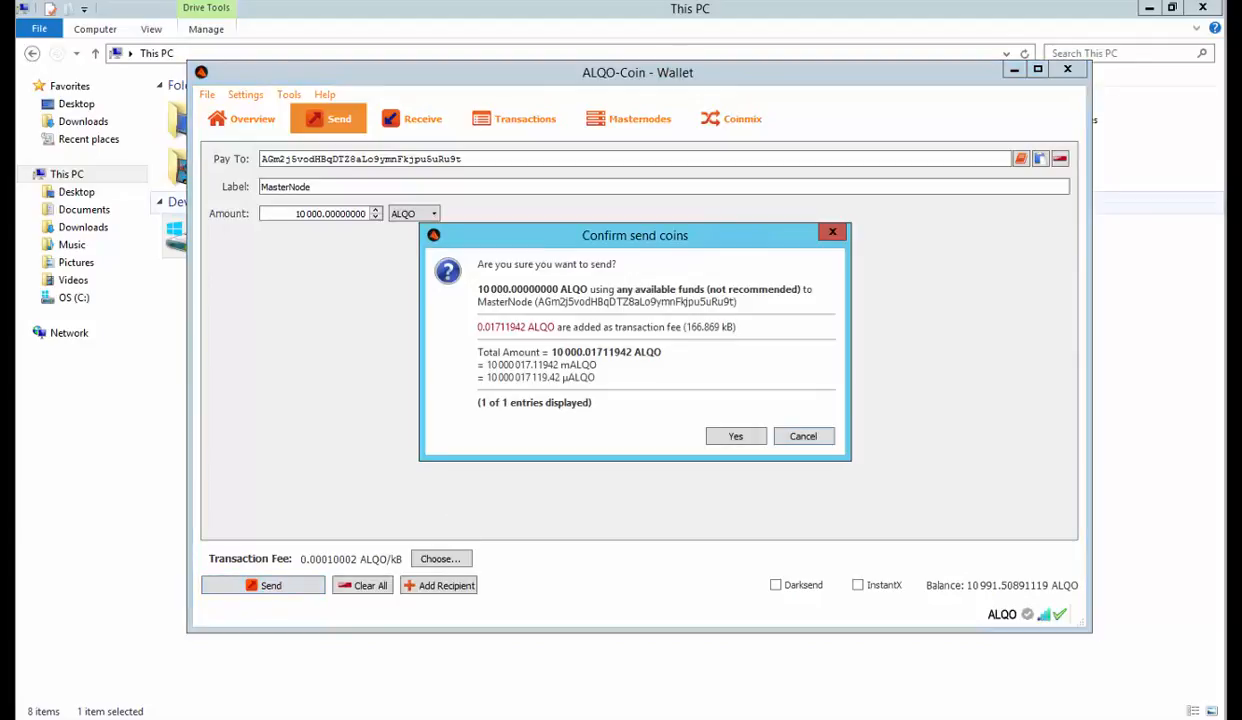
{"action": "mouse_move", "coordinate": [700, 398]}
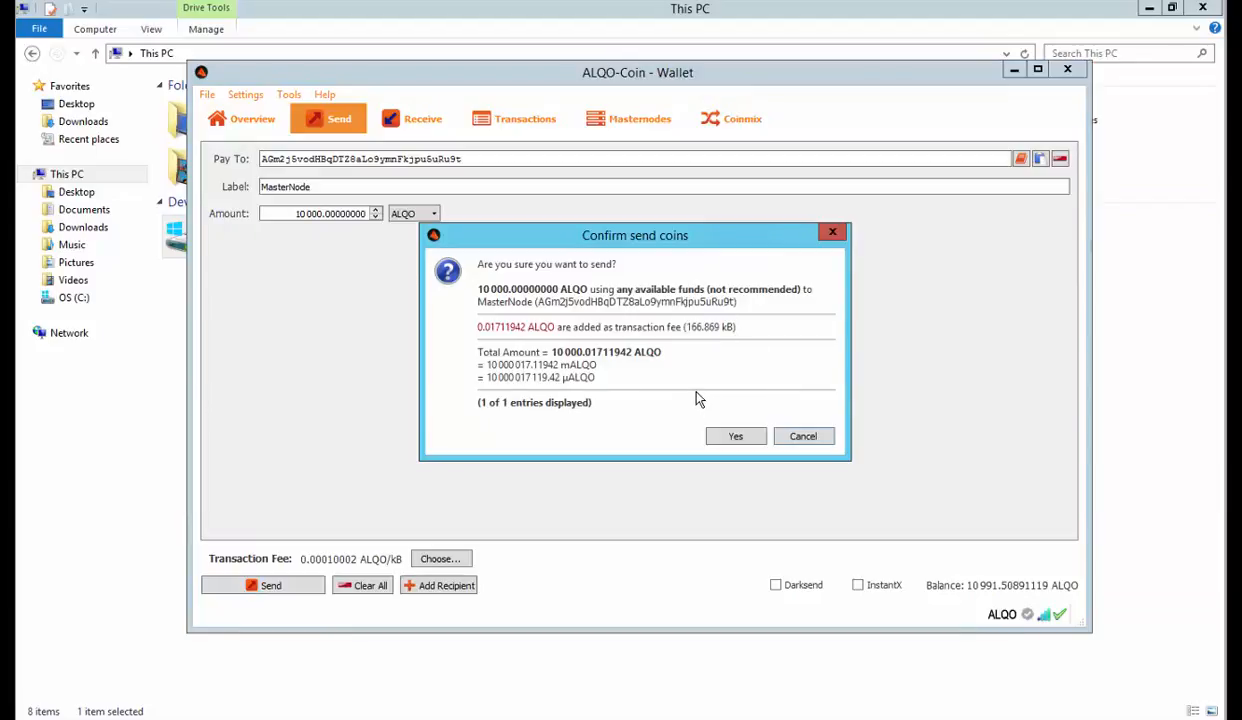
{"action": "mouse_move", "coordinate": [520, 390]}
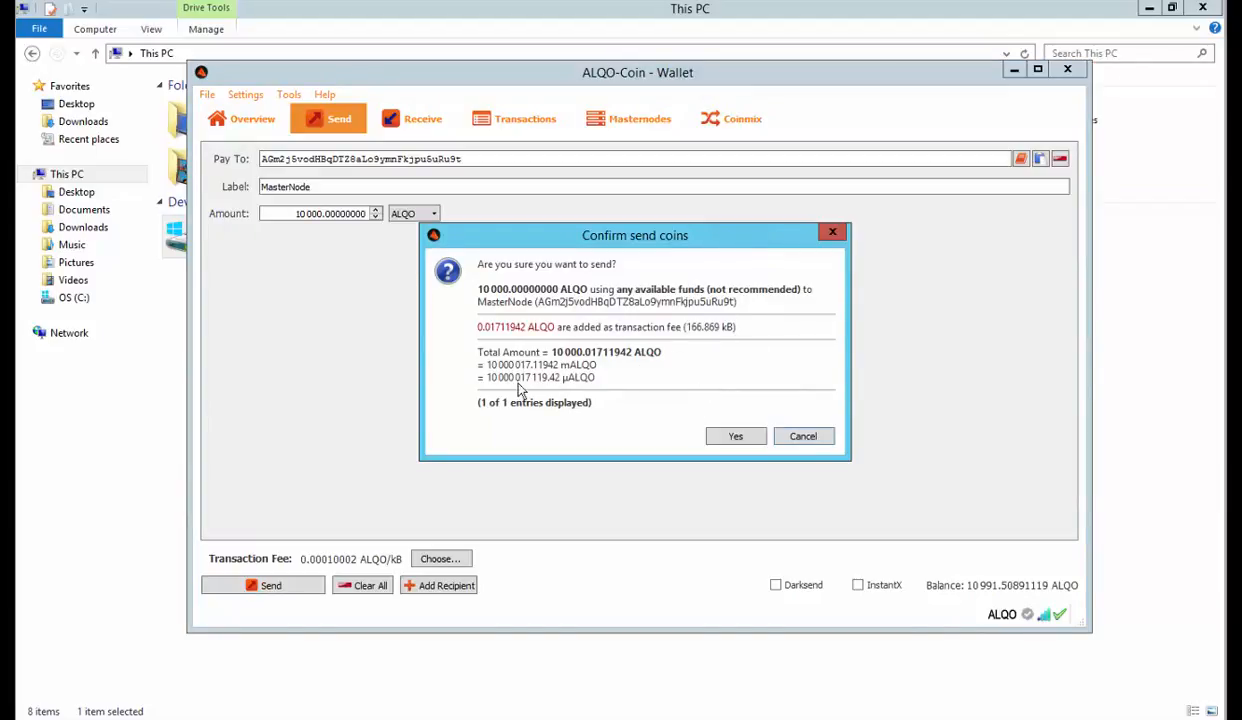
{"action": "mouse_move", "coordinate": [504, 344]}
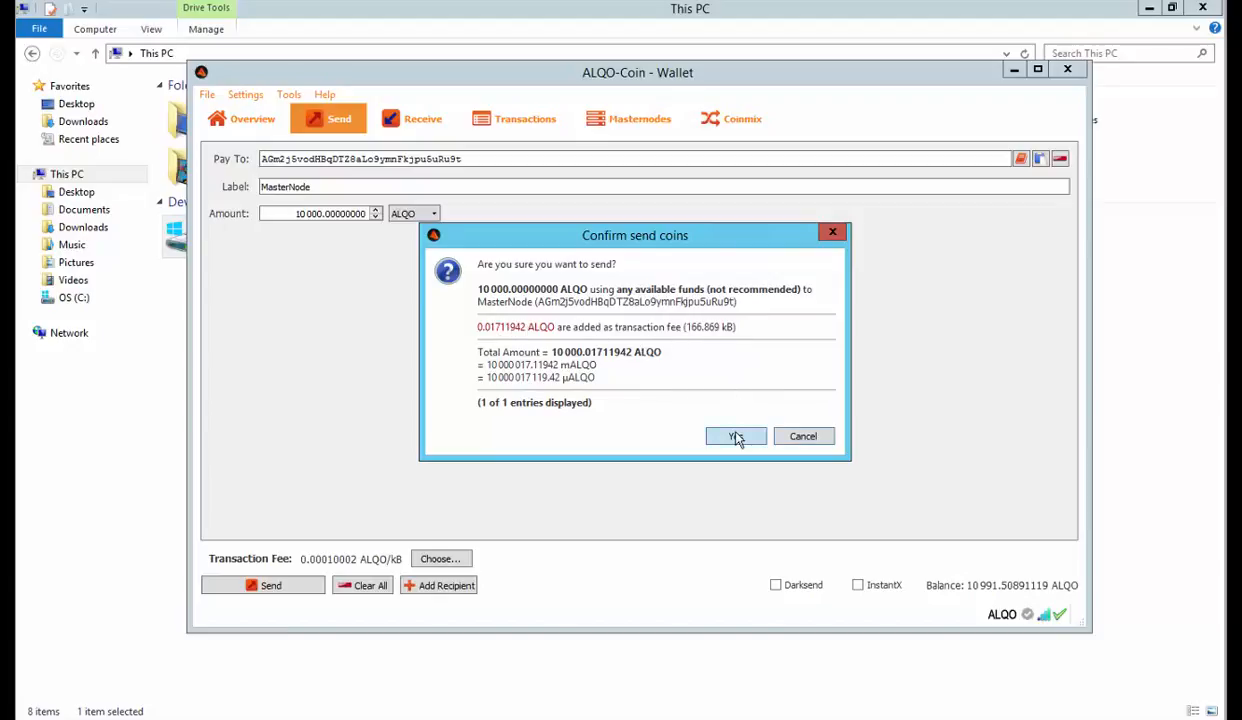
{"action": "left_click", "coordinate": [736, 436]}
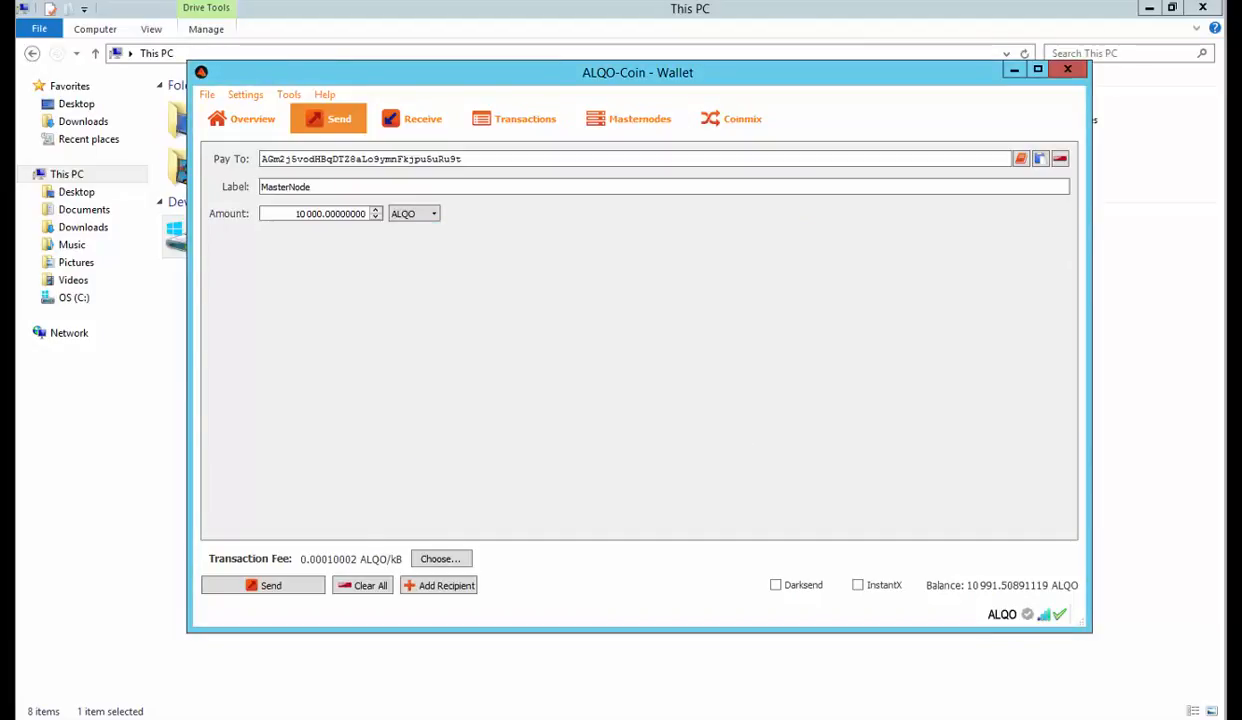
{"action": "left_click", "coordinate": [264, 584]}
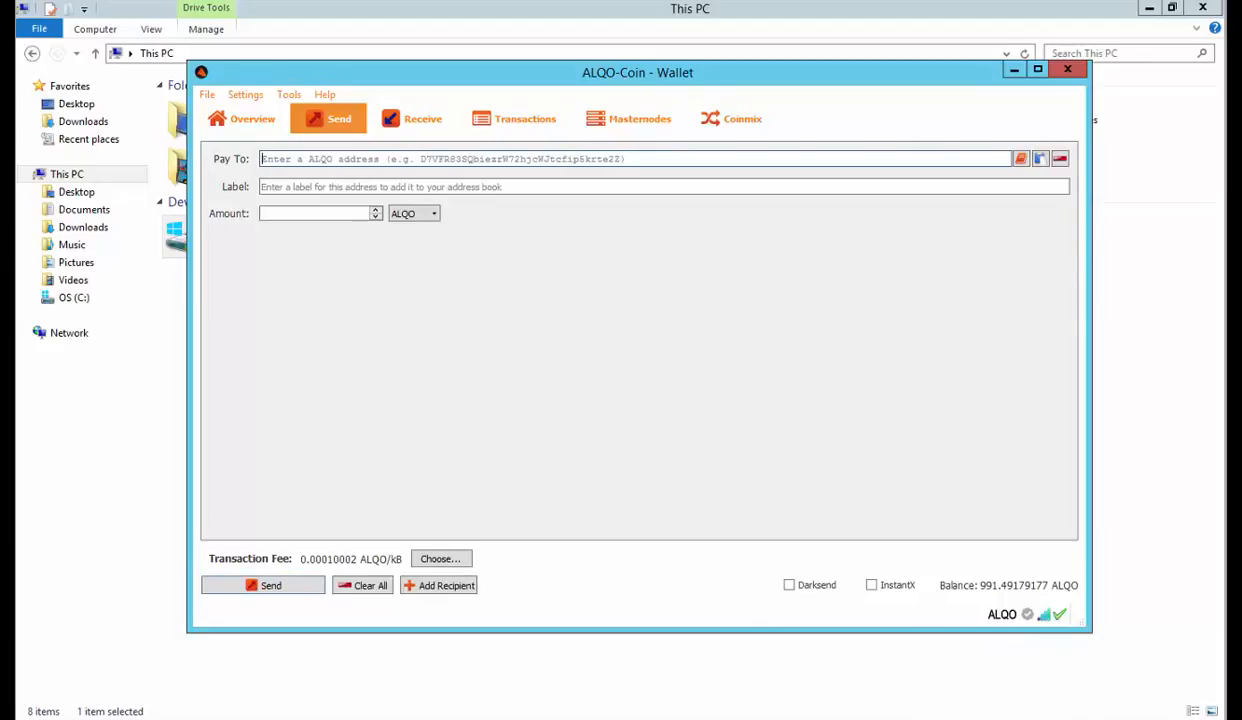
{"action": "left_click", "coordinate": [252, 118]}
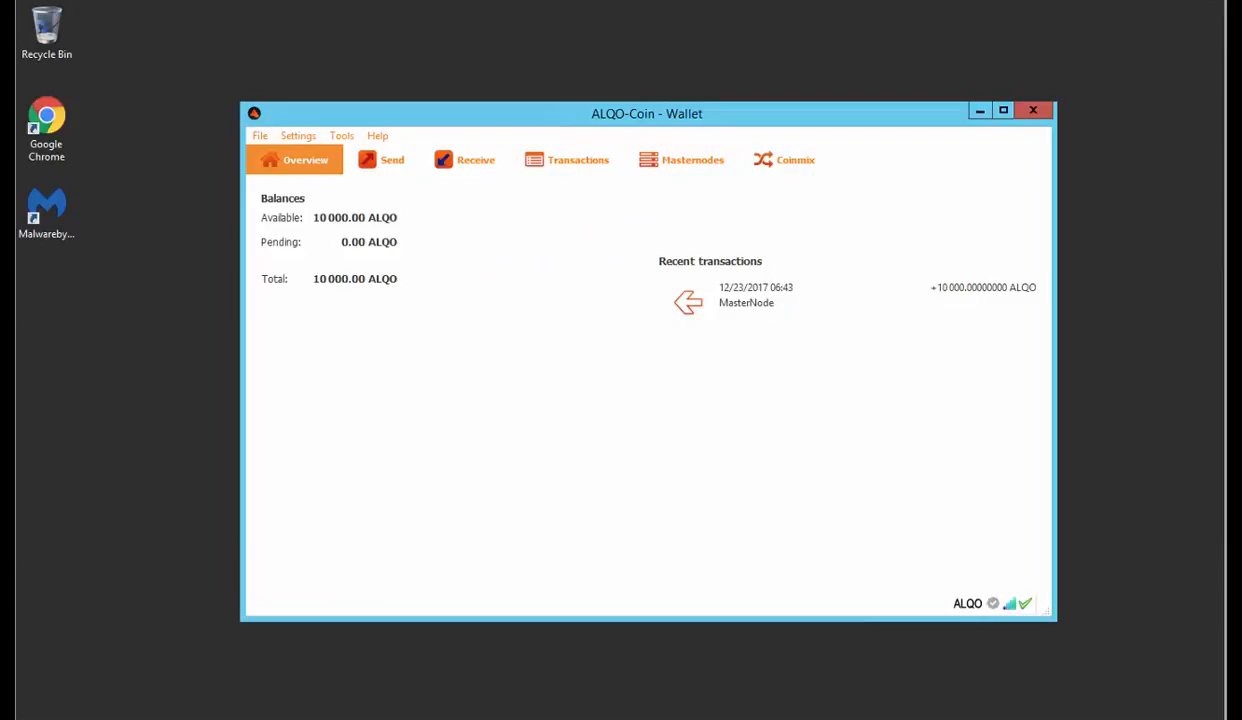
{"action": "mouse_move", "coordinate": [844, 304]}
{"action": "type", "text": "%a"}
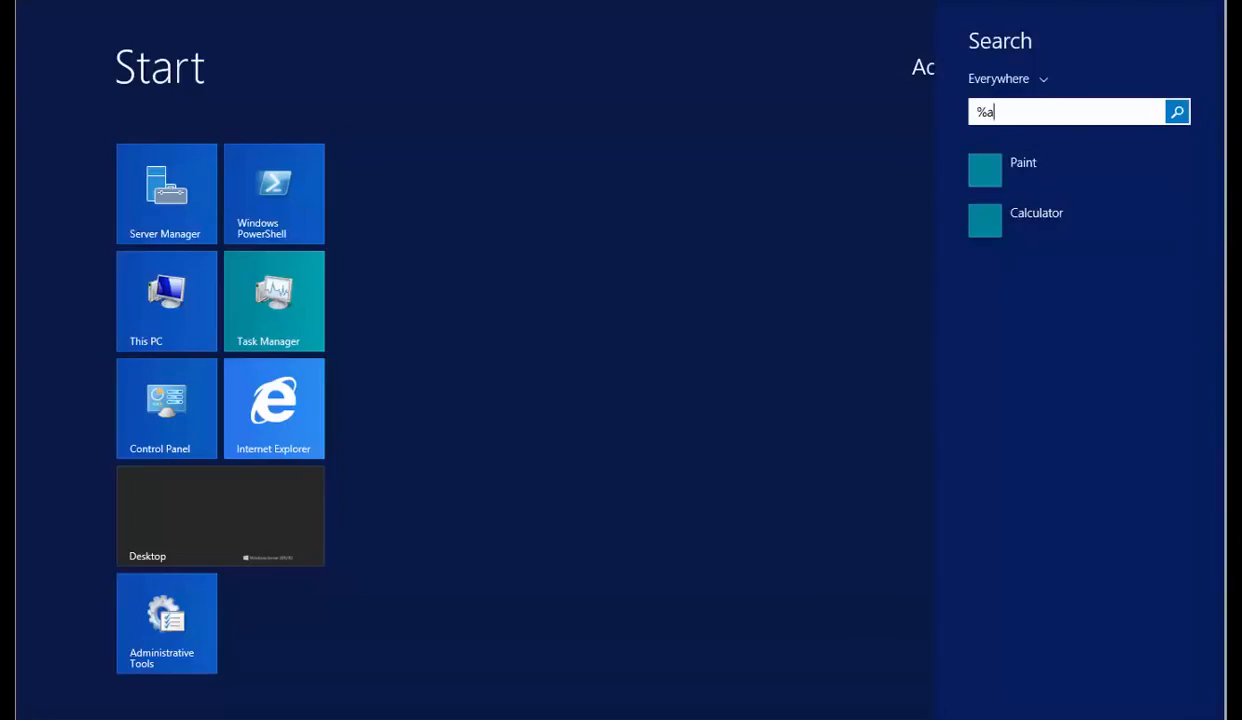
Step: Search Start for %appdata to open the AppData Roaming folder
{"action": "type", "text": "pp"}
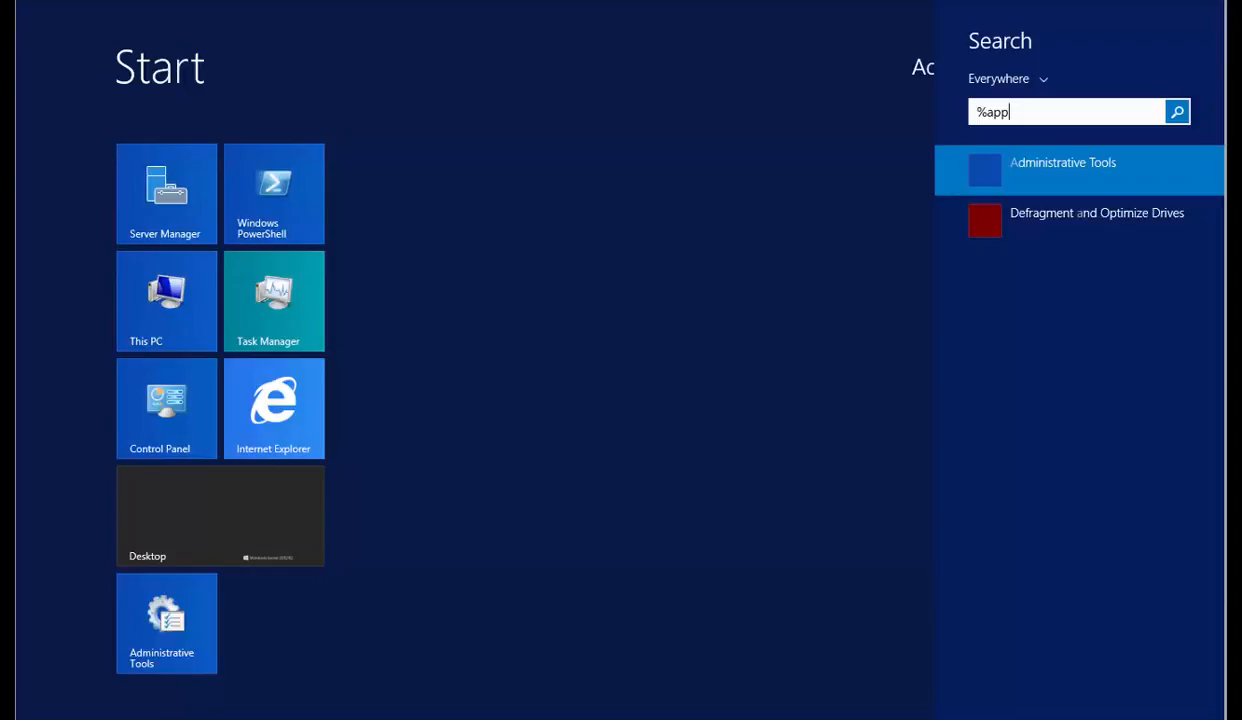
{"action": "type", "text": "data"}
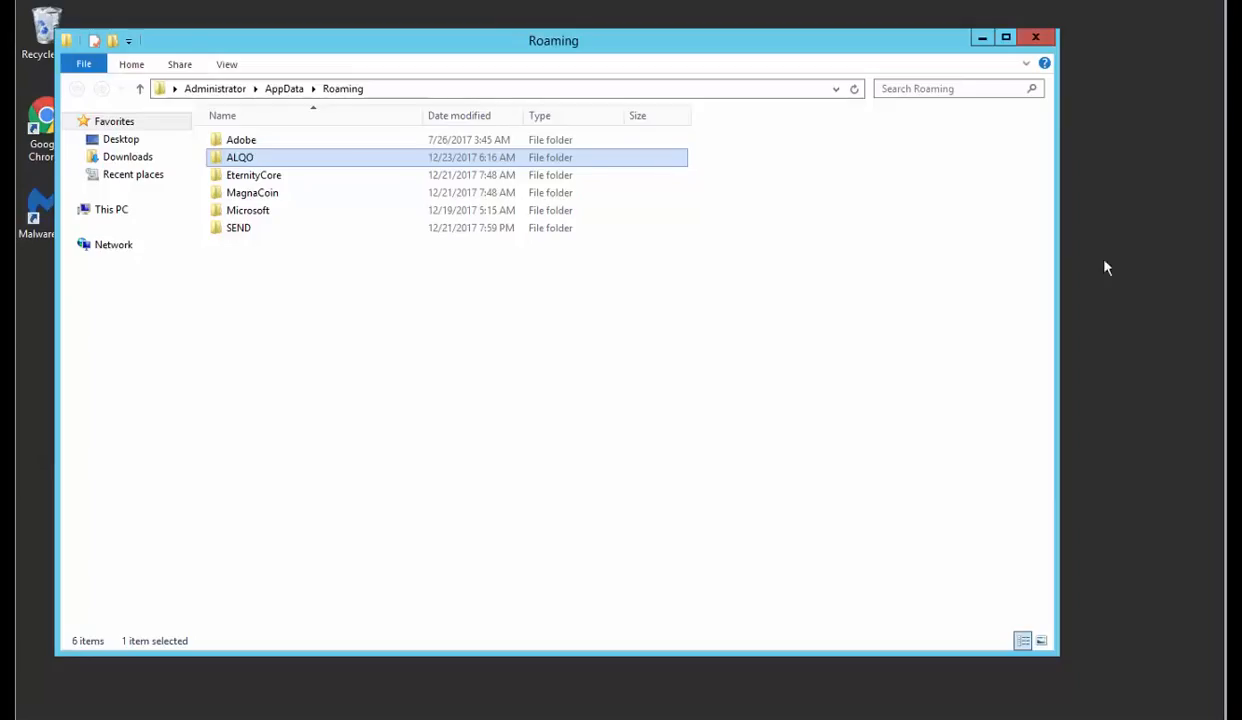
{"action": "mouse_move", "coordinate": [228, 156]}
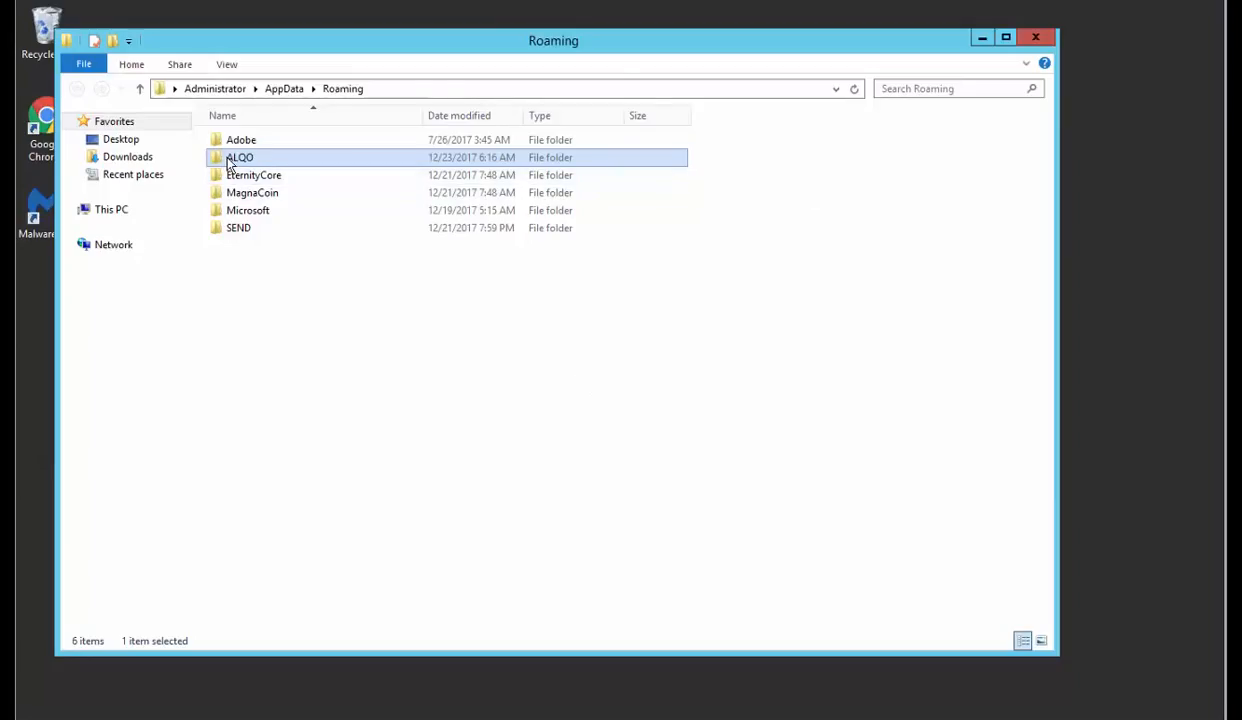
Step: Open the ALQO data folder in Roaming listing masternode.conf and wallet.dat
{"action": "double_click", "coordinate": [240, 156]}
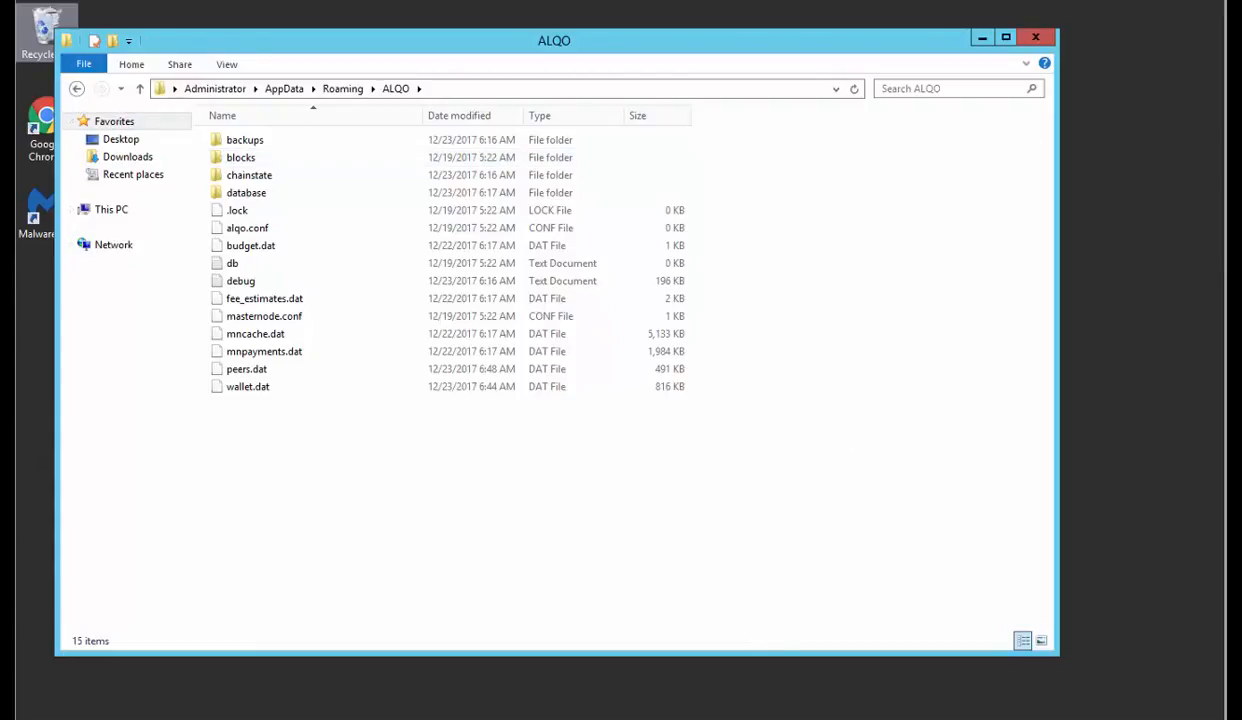
{"action": "left_click", "coordinate": [140, 88]}
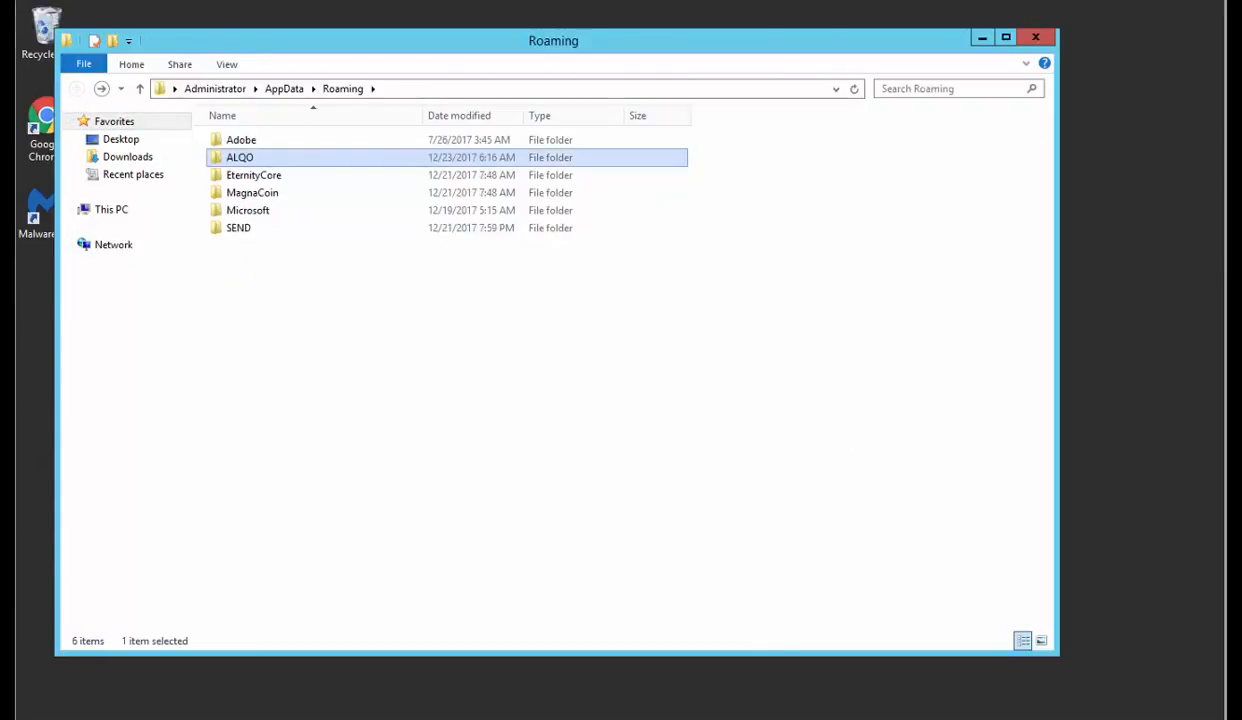
{"action": "double_click", "coordinate": [240, 156]}
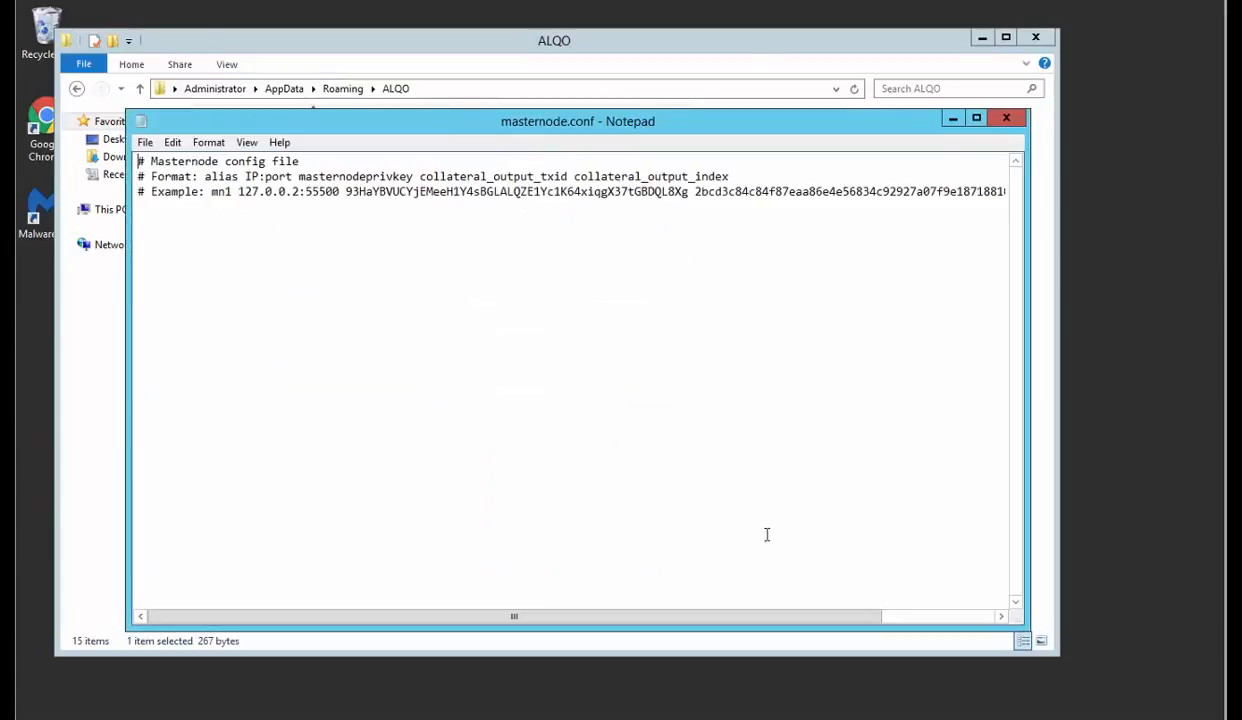
Step: Copy the example masternode.conf line and rename its mn1 alias to MasterNode
{"action": "left_click_drag", "start_coordinate": [212, 192], "coordinate": [688, 192]}
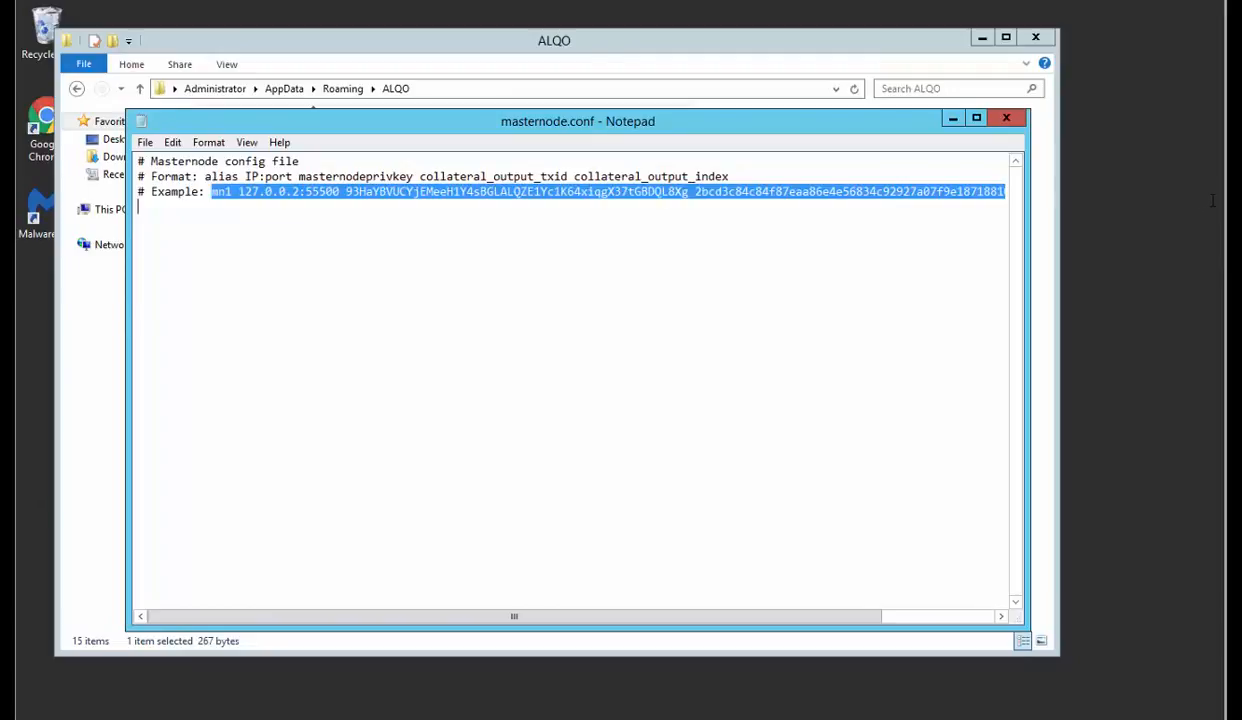
{"action": "mouse_move", "coordinate": [704, 224]}
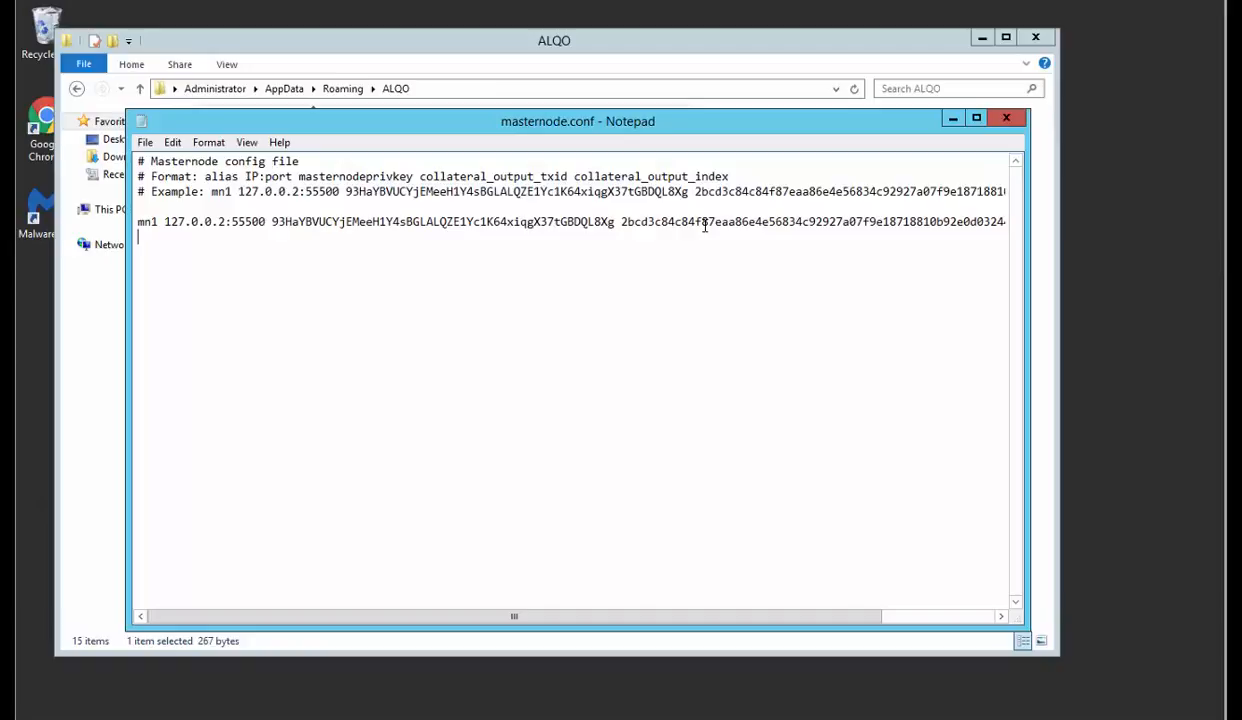
{"action": "double_click", "coordinate": [146, 220]}
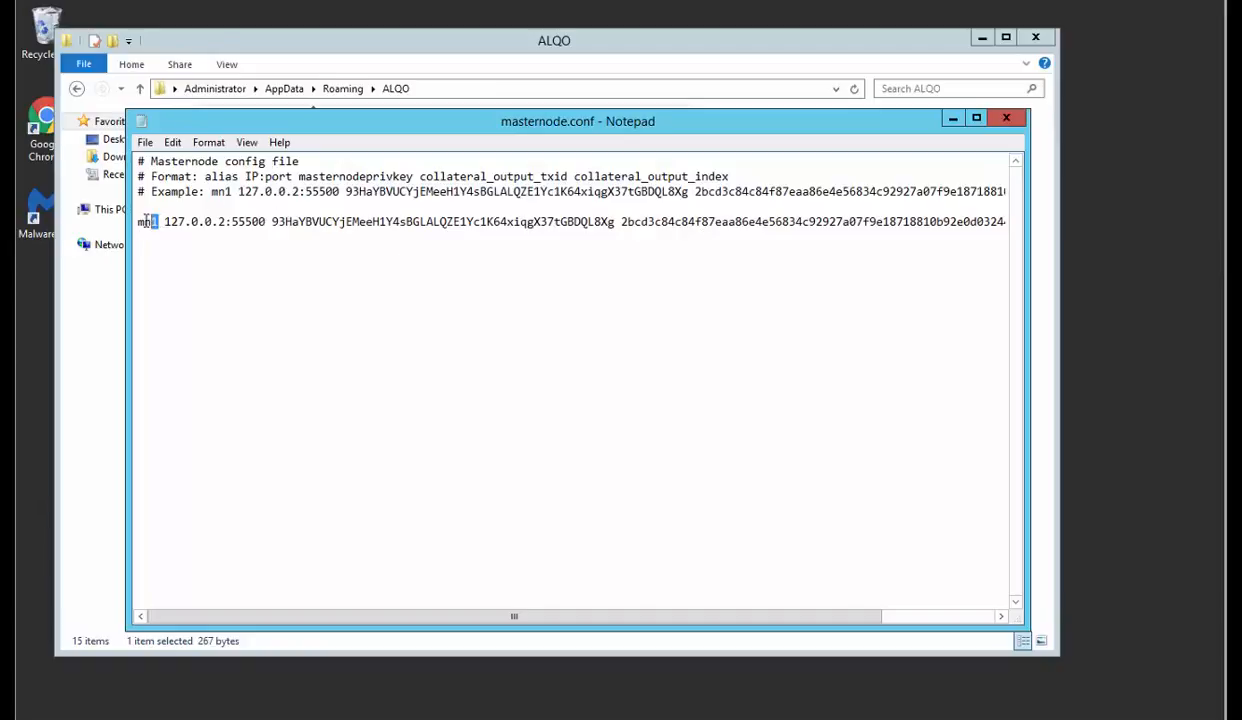
{"action": "type", "text": "Mas"}
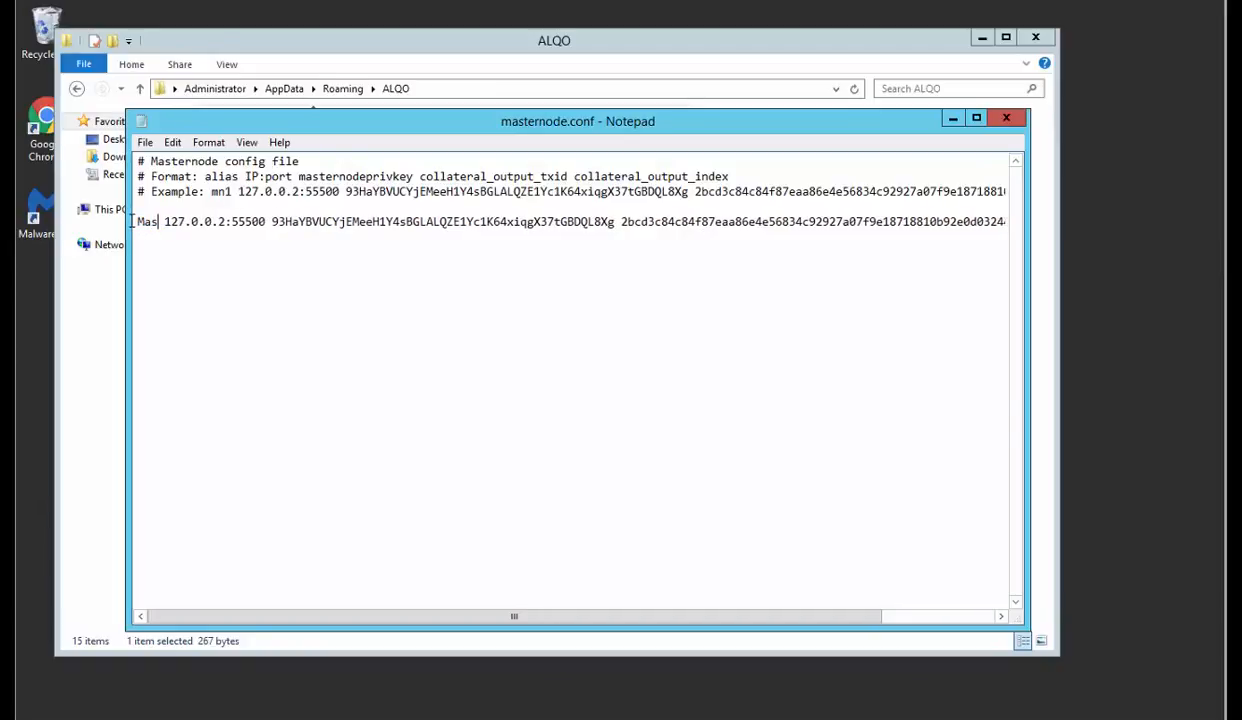
{"action": "type", "text": "terNode"}
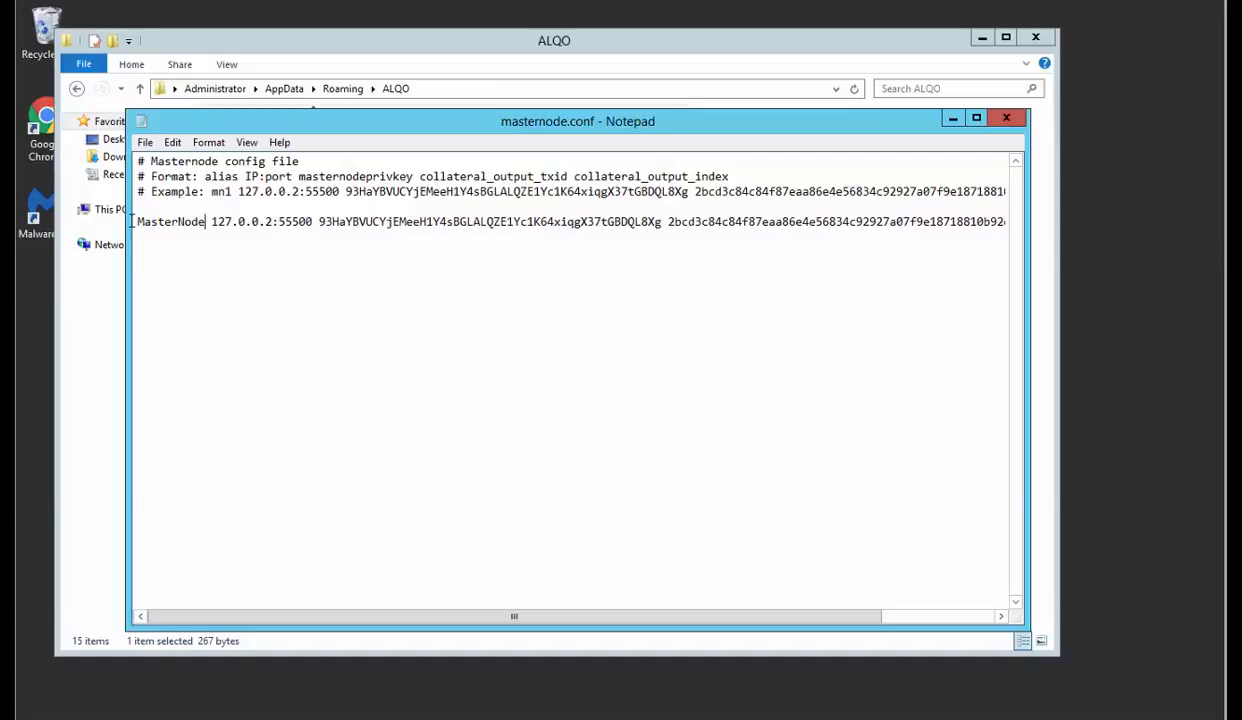
Step: Replace the example IP with the server IP on port 55500 and add genkey, txid and 0 placeholders
{"action": "double_click", "coordinate": [244, 220]}
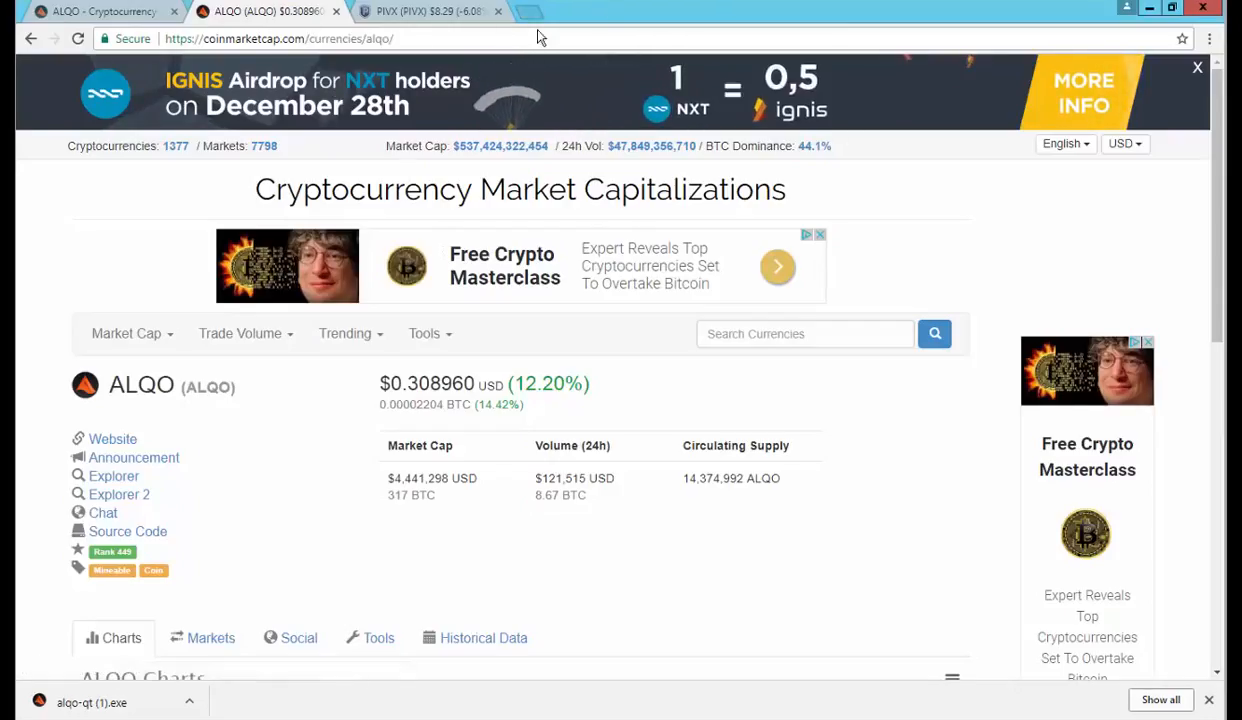
{"action": "type", "text": "wa"}
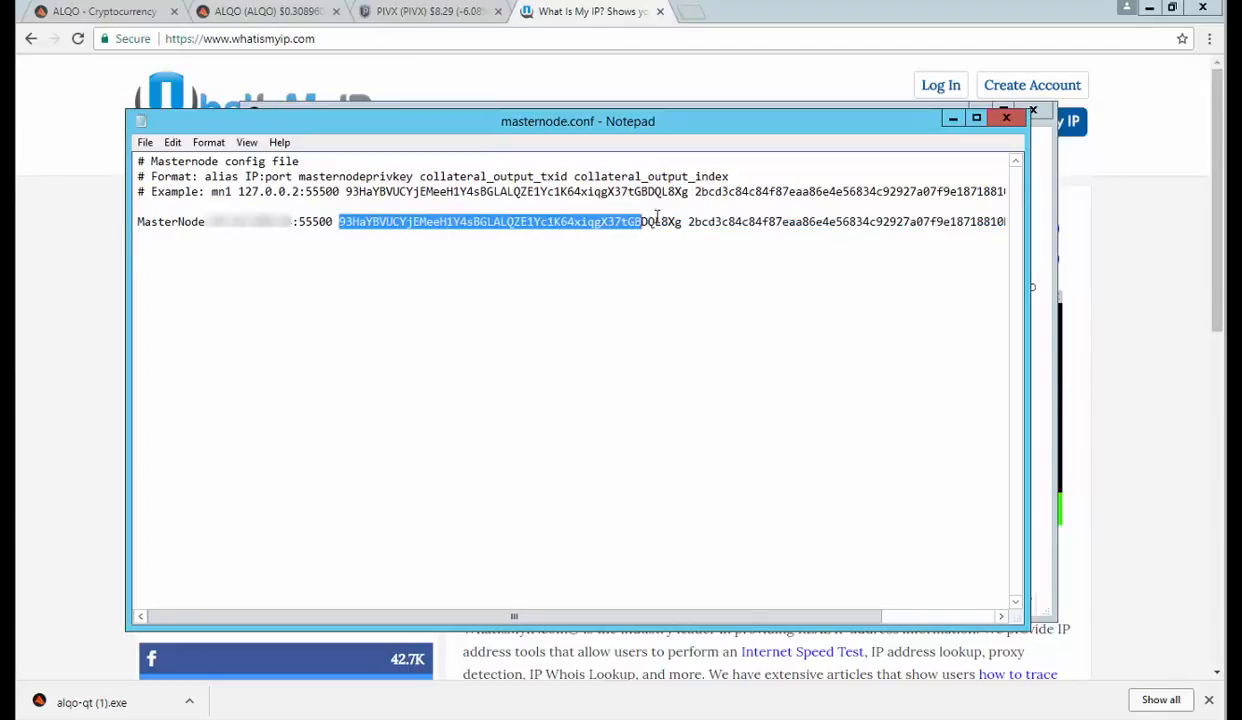
{"action": "type", "text": "genkey"}
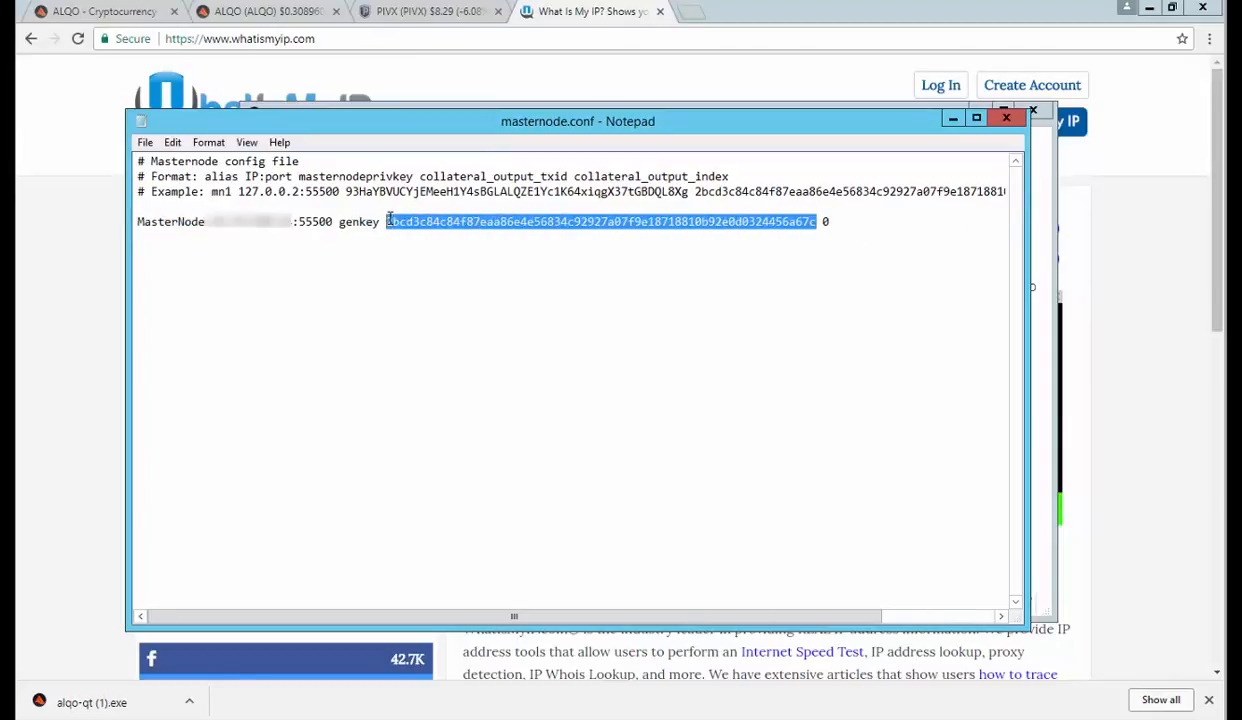
{"action": "type", "text": "txid 0"}
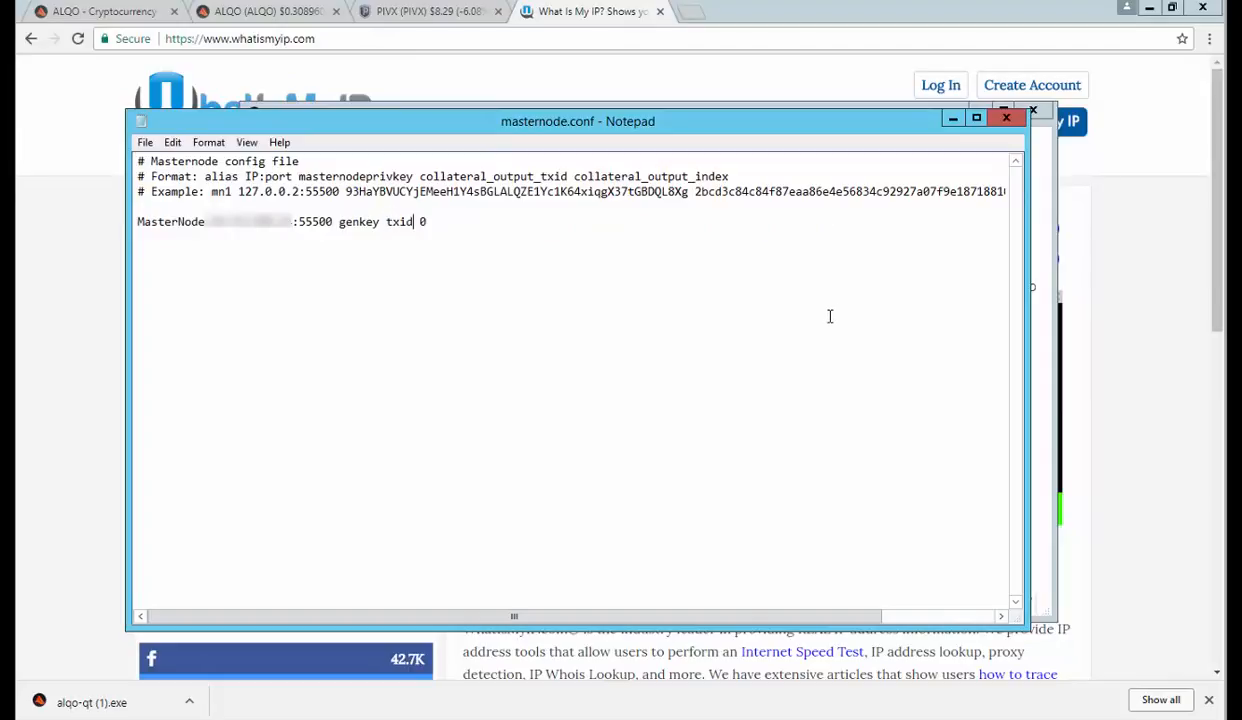
{"action": "key", "text": "Return"}
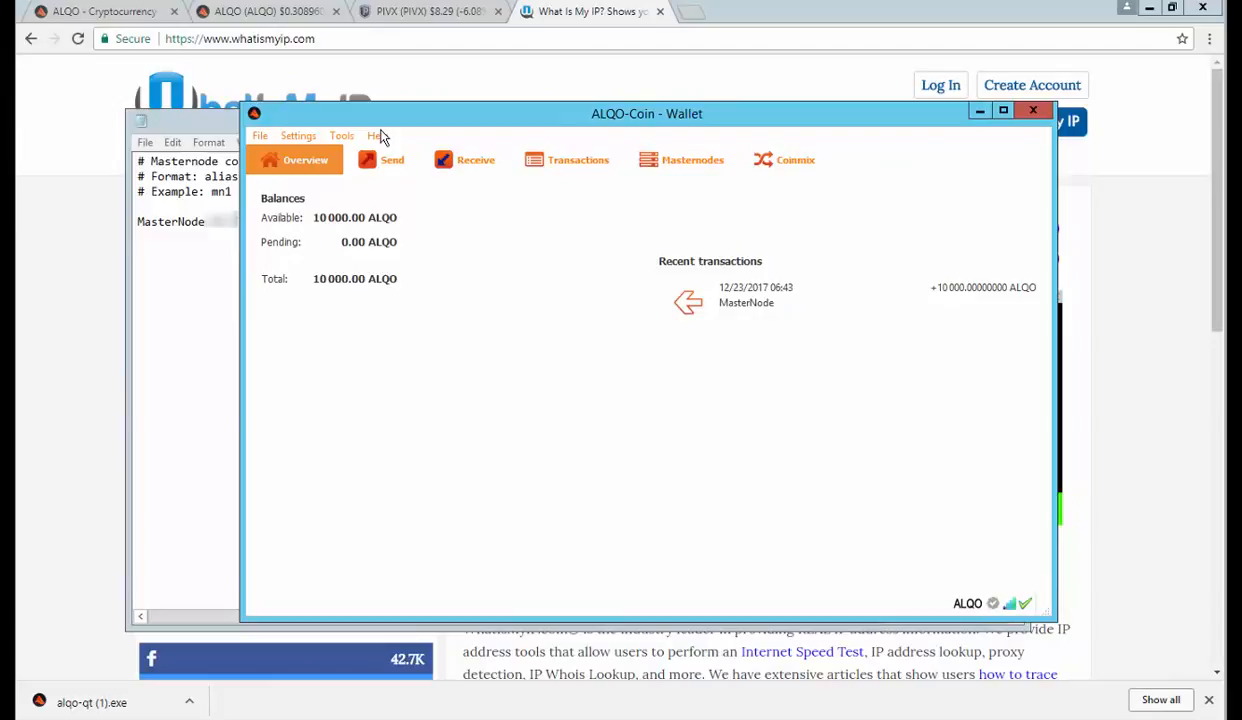
Step: Run masternode genkey in the Debug console to generate the masternode private key
{"action": "left_click", "coordinate": [342, 136]}
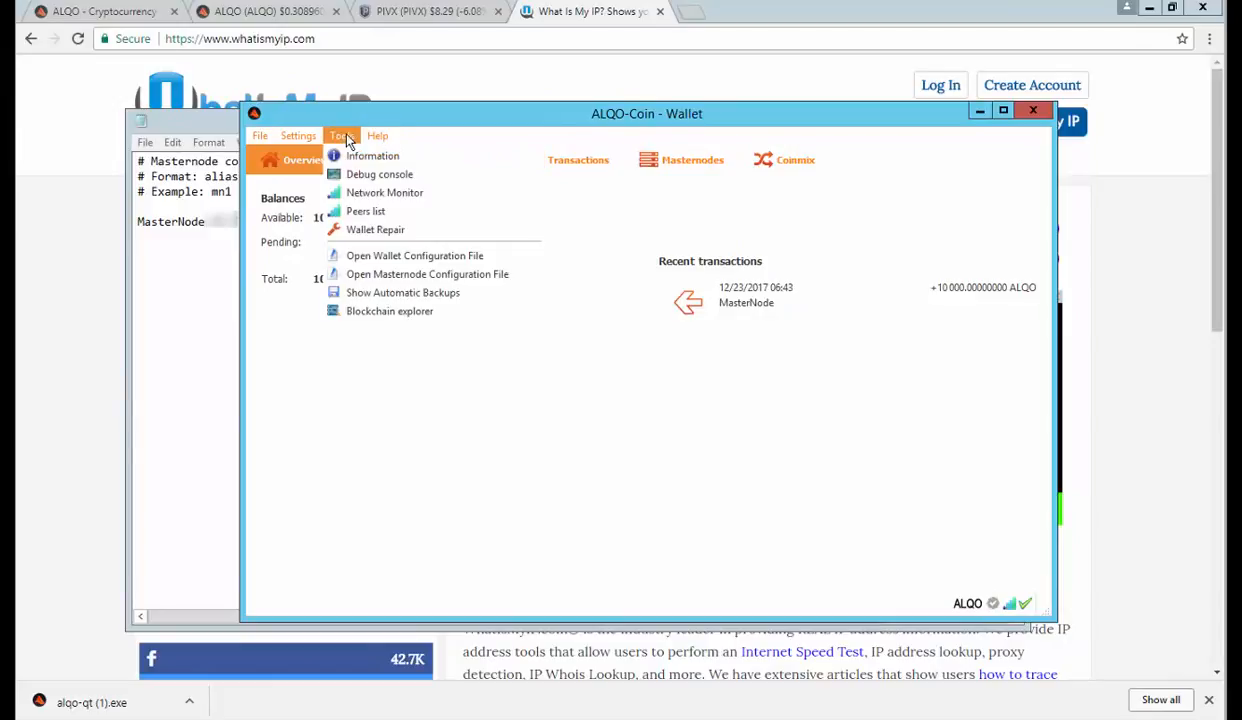
{"action": "left_click", "coordinate": [380, 174]}
{"action": "type", "text": "mat"}
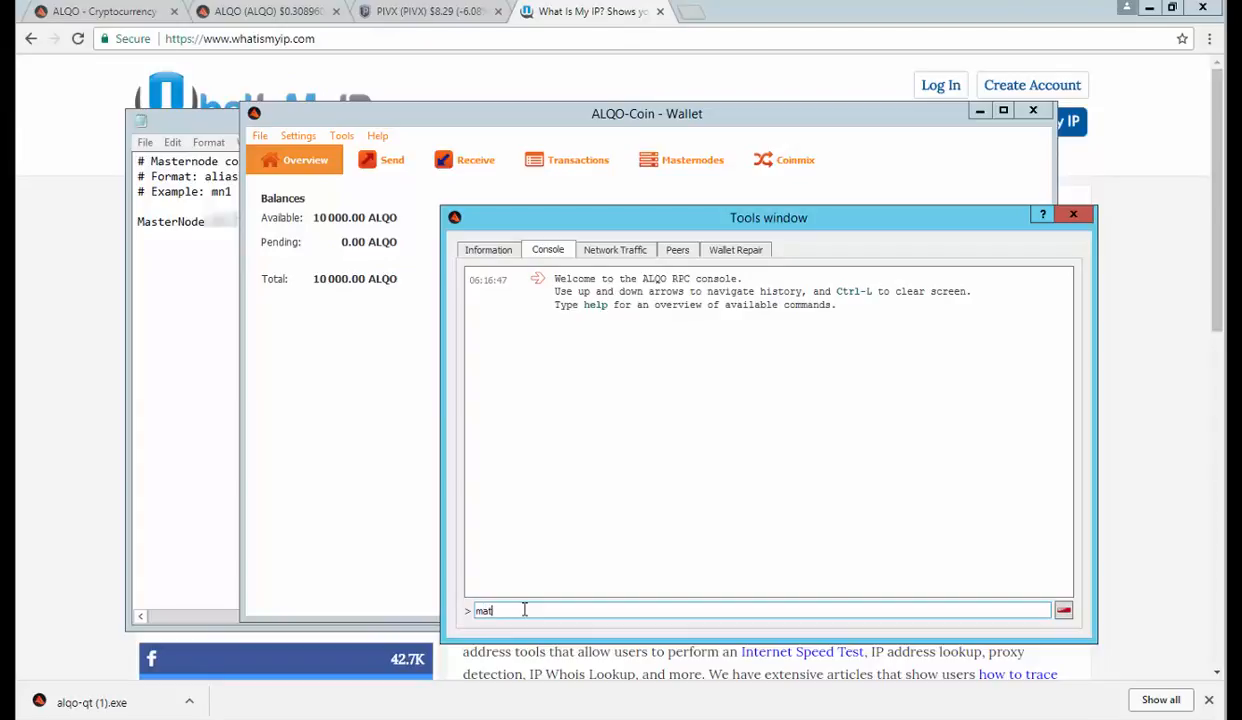
{"action": "type", "text": "sternode genkey"}
{"action": "key", "text": "Return"}
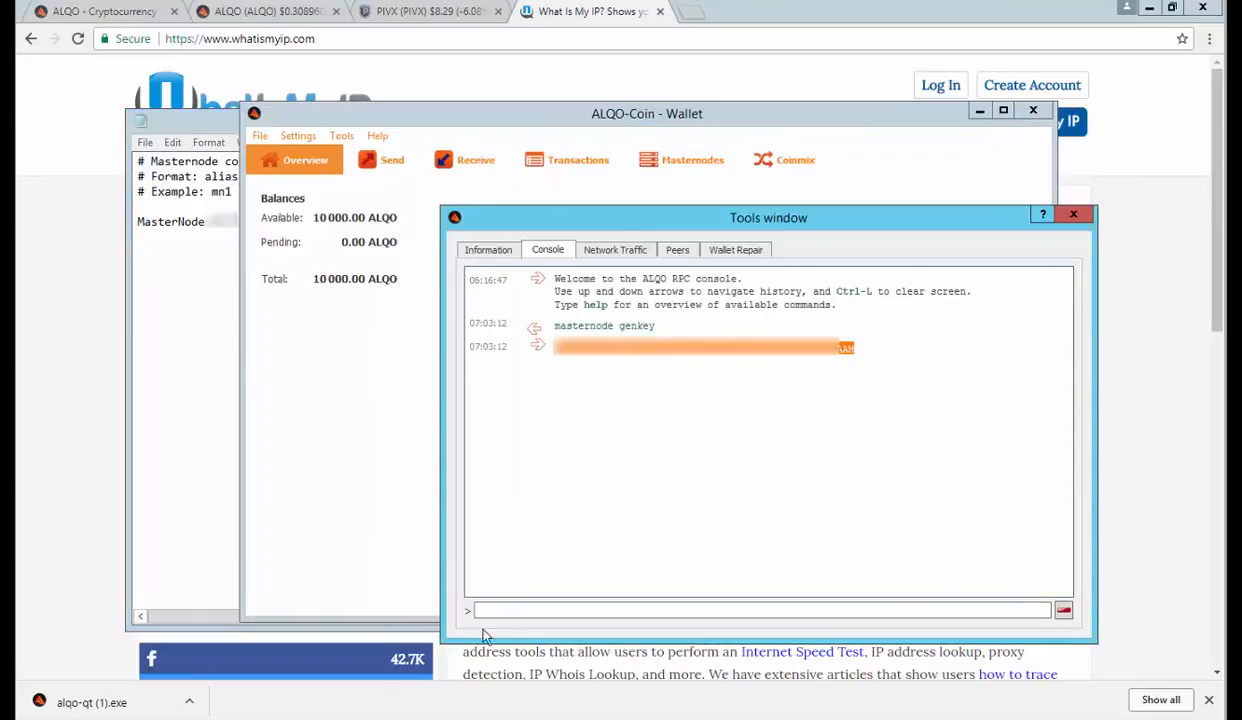
{"action": "left_click", "coordinate": [1072, 214]}
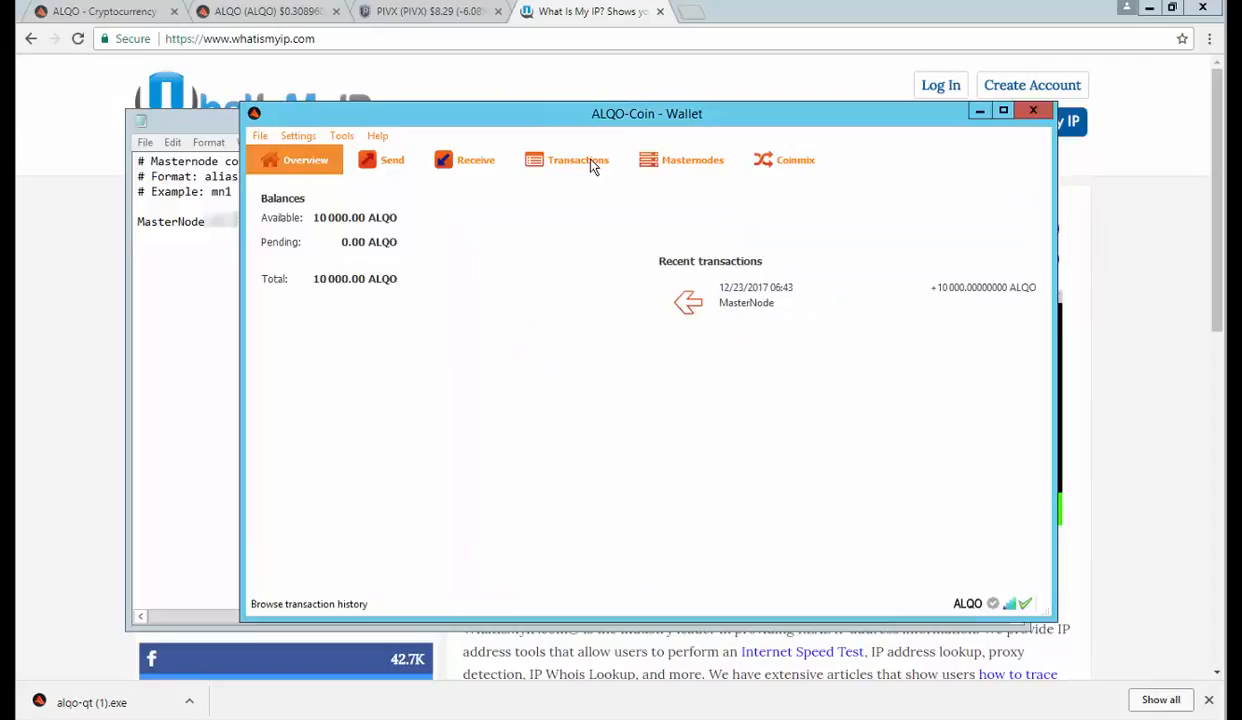
Step: Run masternode outputs for the collateral txid with index 1, then close masternode.conf in Notepad
{"action": "left_click", "coordinate": [340, 136]}
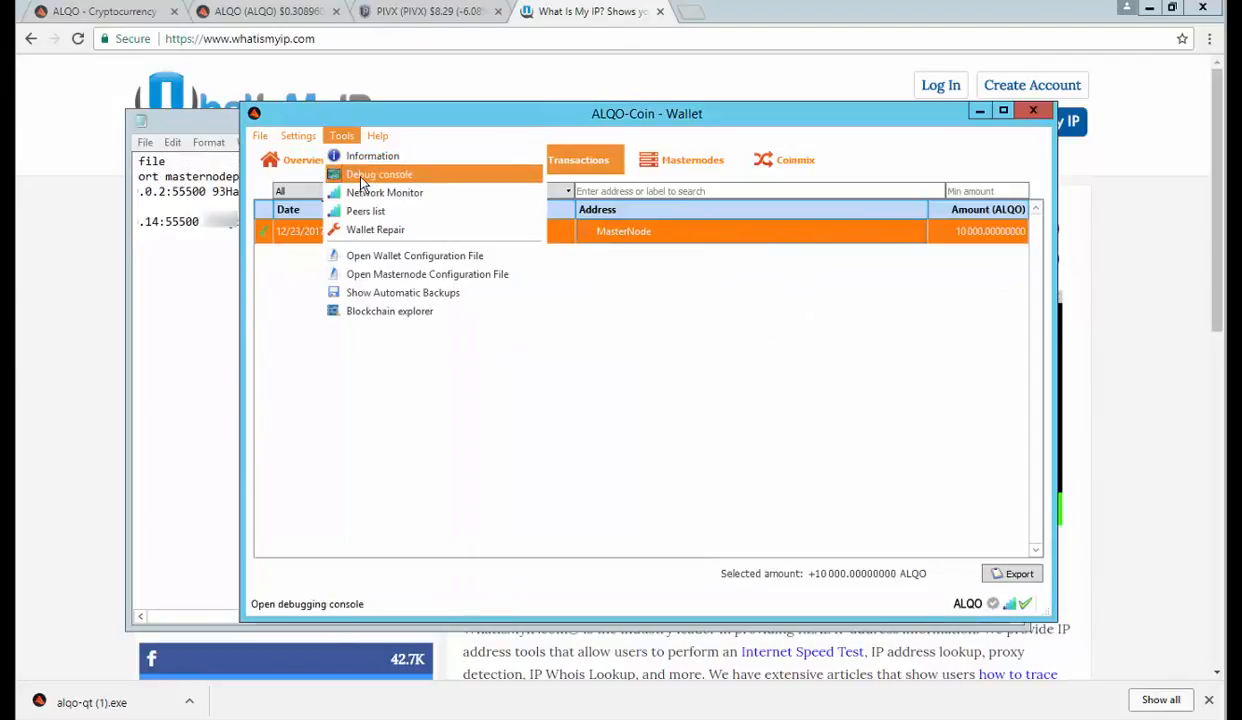
{"action": "left_click", "coordinate": [378, 174]}
{"action": "type", "text": "master"}
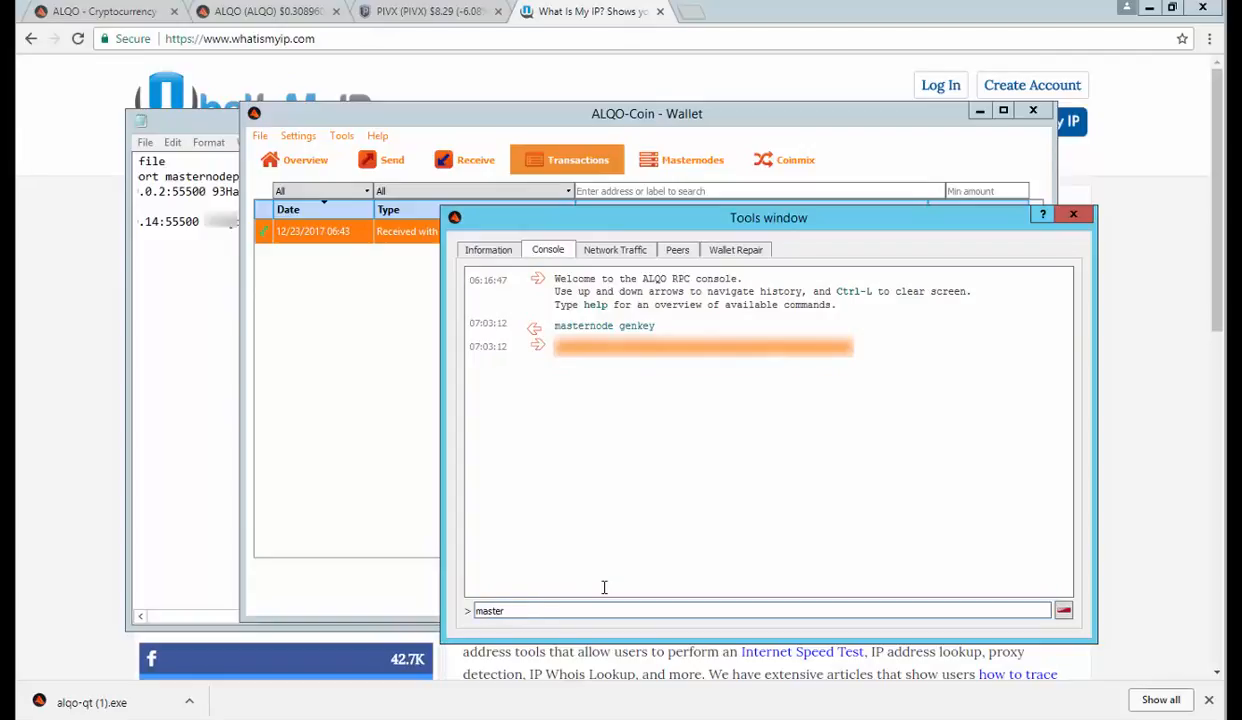
{"action": "key", "text": "Return"}
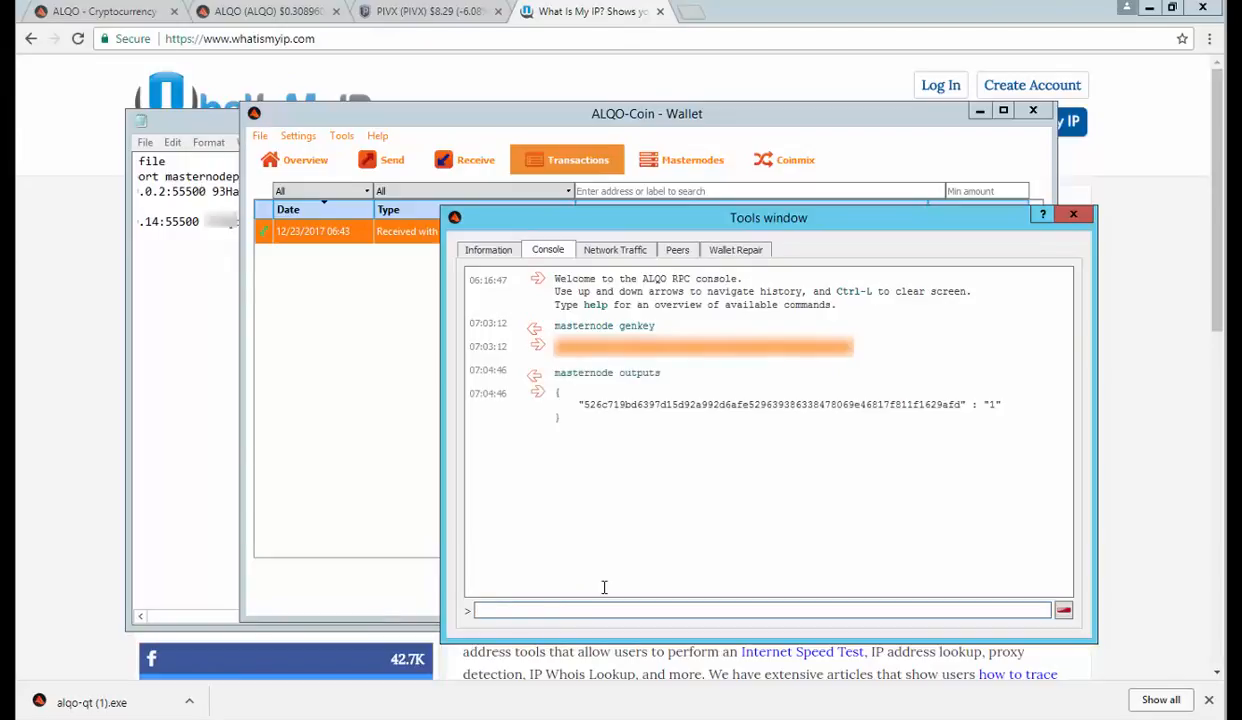
{"action": "mouse_move", "coordinate": [324, 450]}
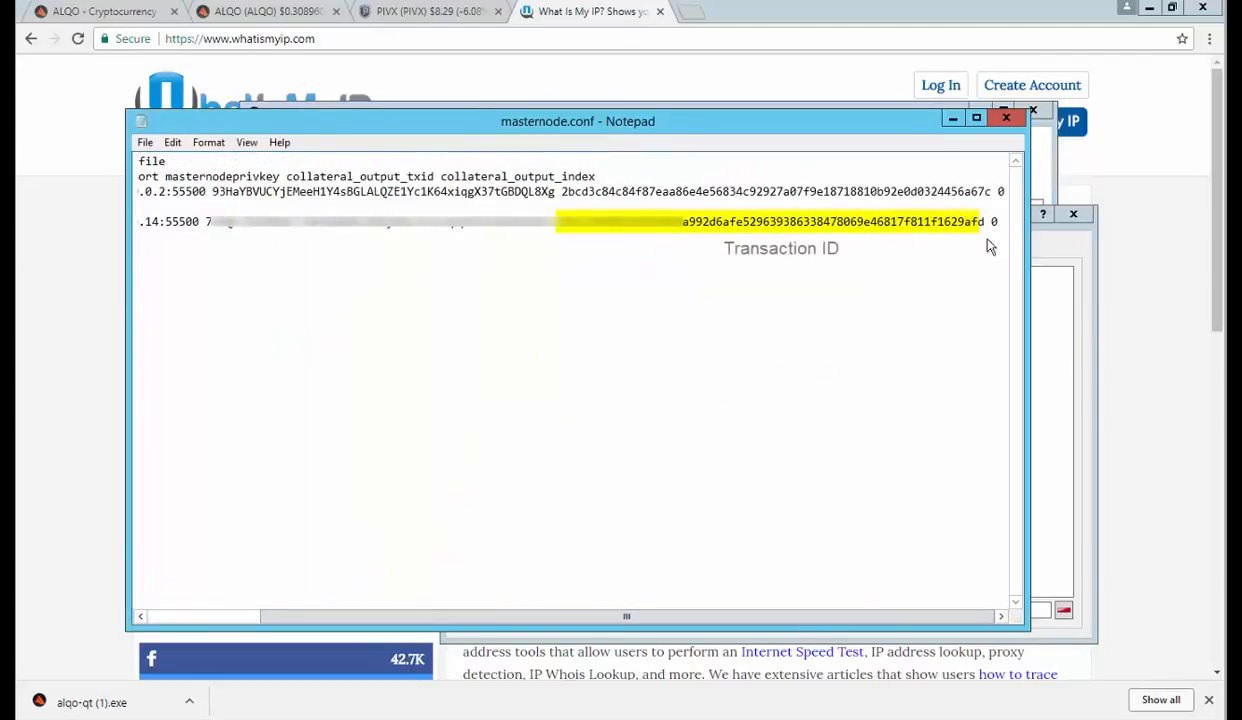
{"action": "left_click", "coordinate": [1004, 116]}
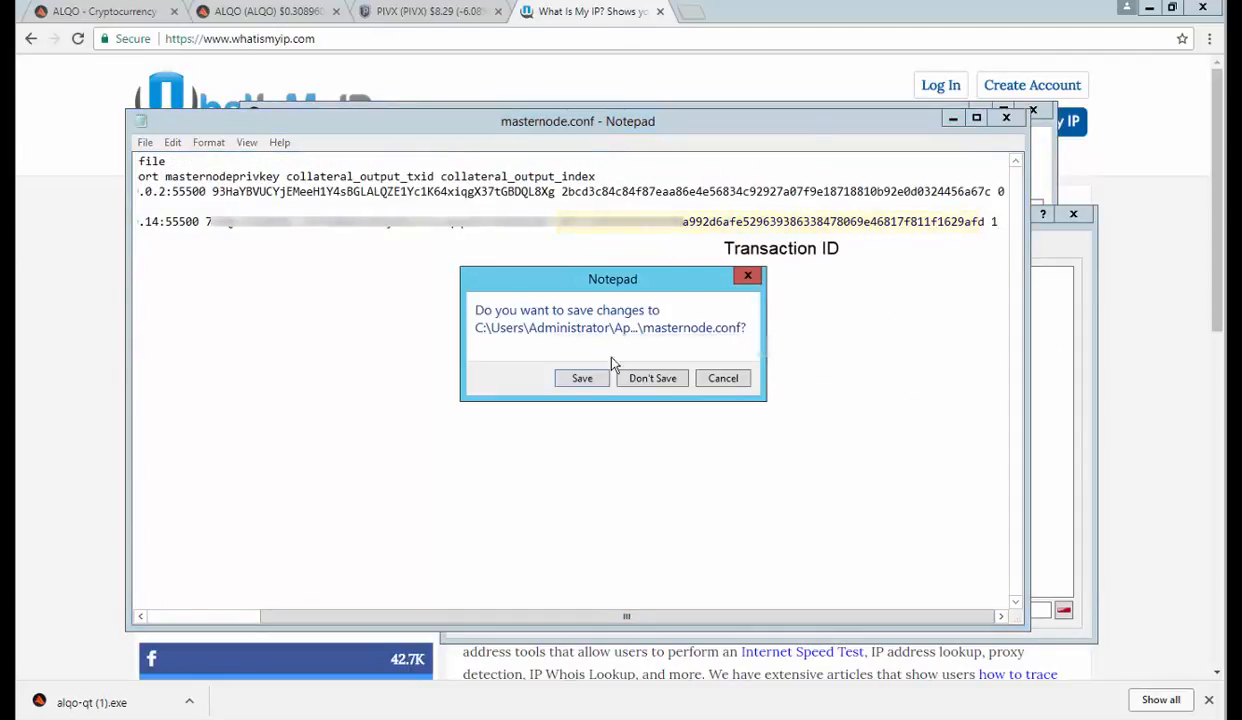
{"action": "left_click", "coordinate": [652, 378]}
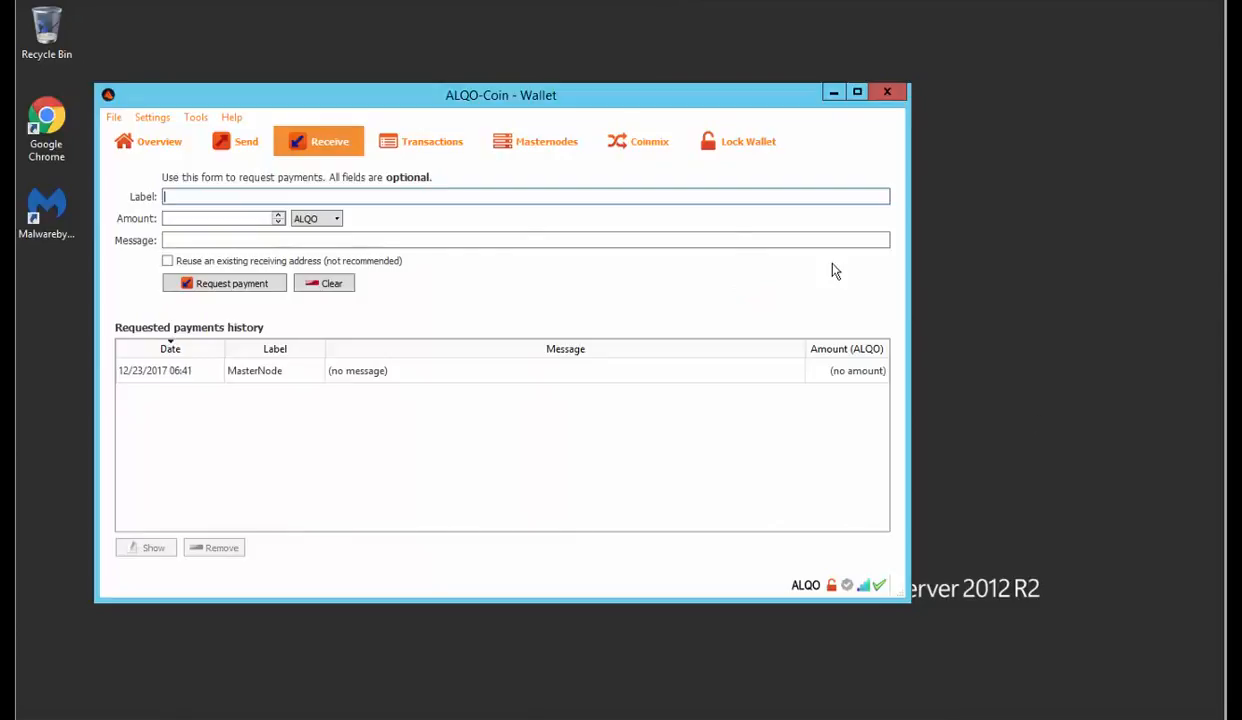
{"action": "left_click", "coordinate": [196, 116]}
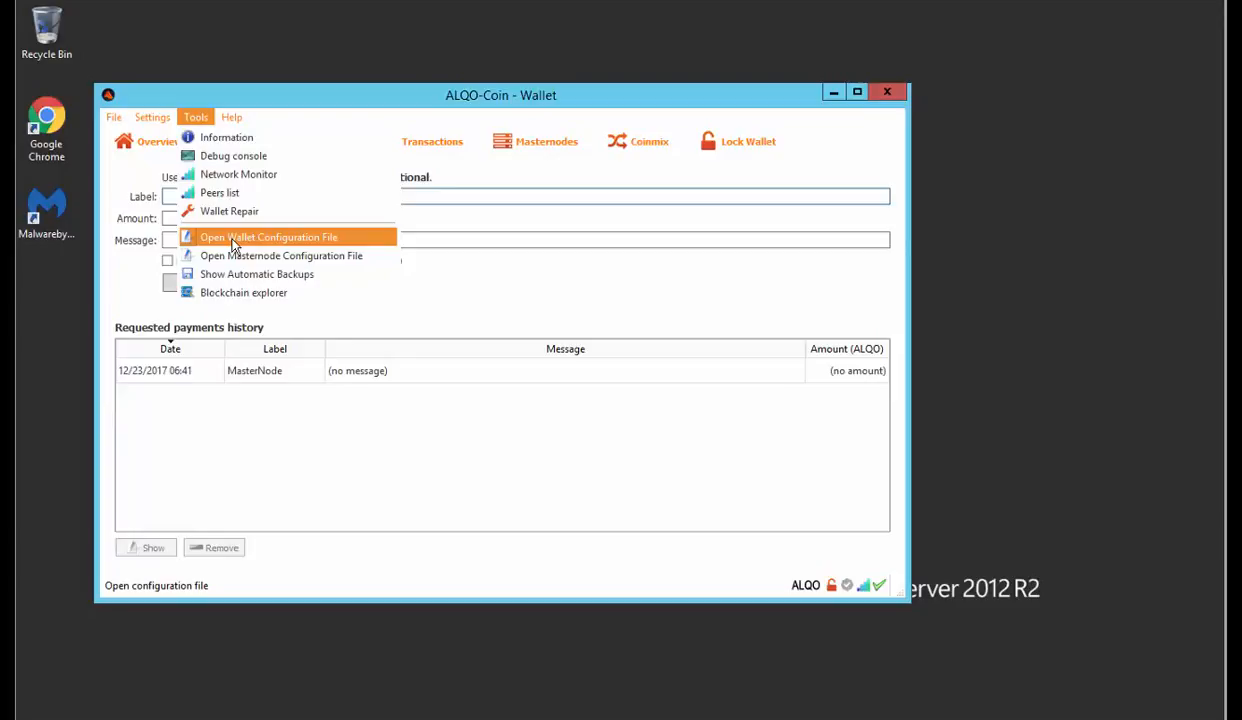
{"action": "left_click", "coordinate": [268, 236]}
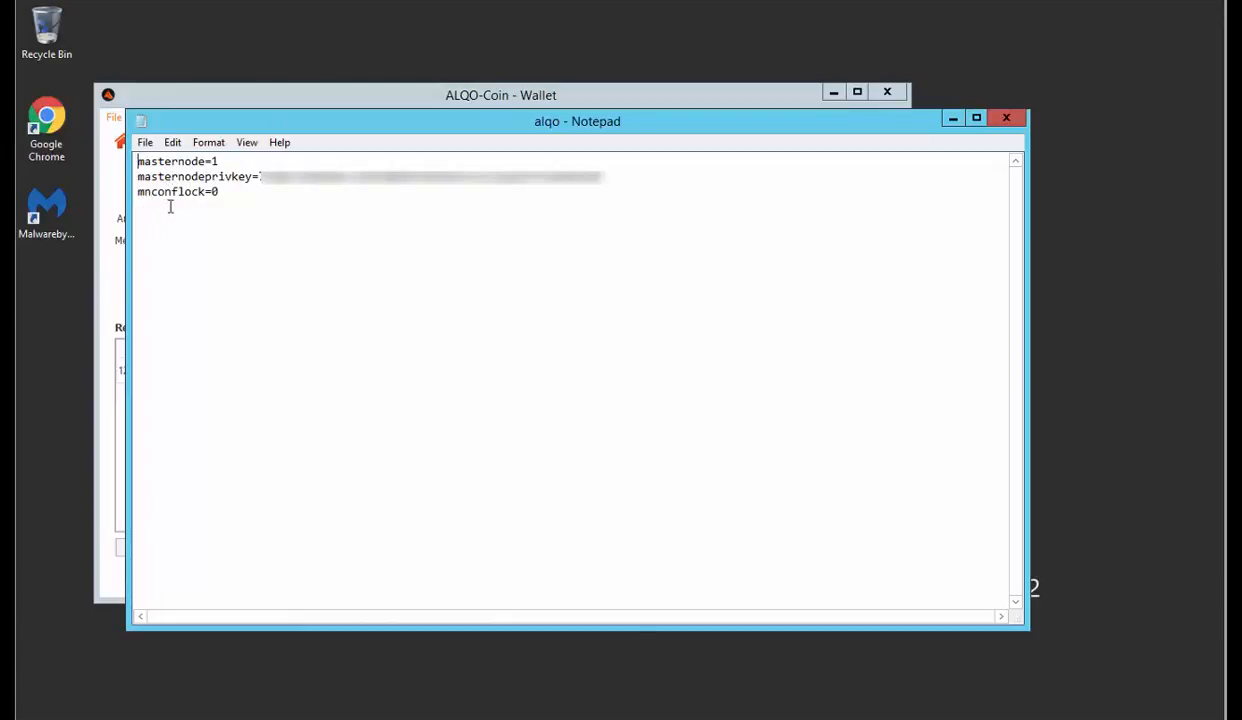
{"action": "mouse_move", "coordinate": [476, 252]}
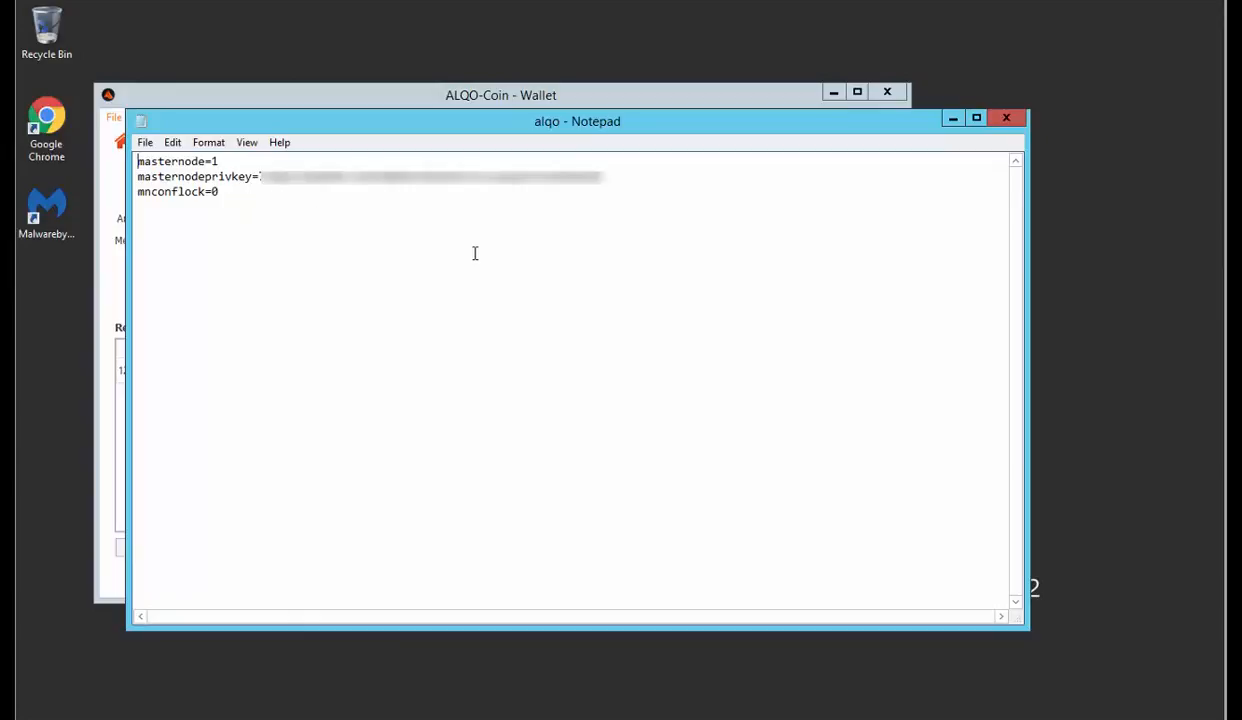
{"action": "mouse_move", "coordinate": [304, 204]}
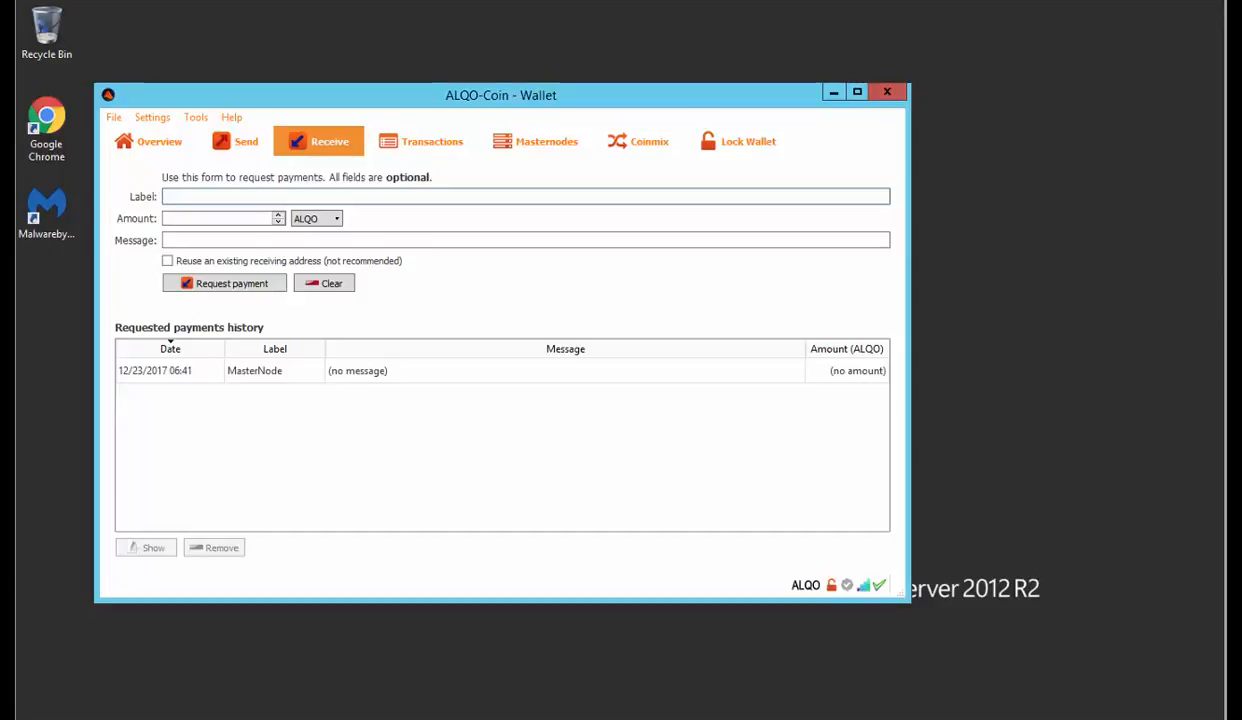
Step: Return to the Overview and start Encrypt Wallet from the Settings menu
{"action": "left_click", "coordinate": [432, 140]}
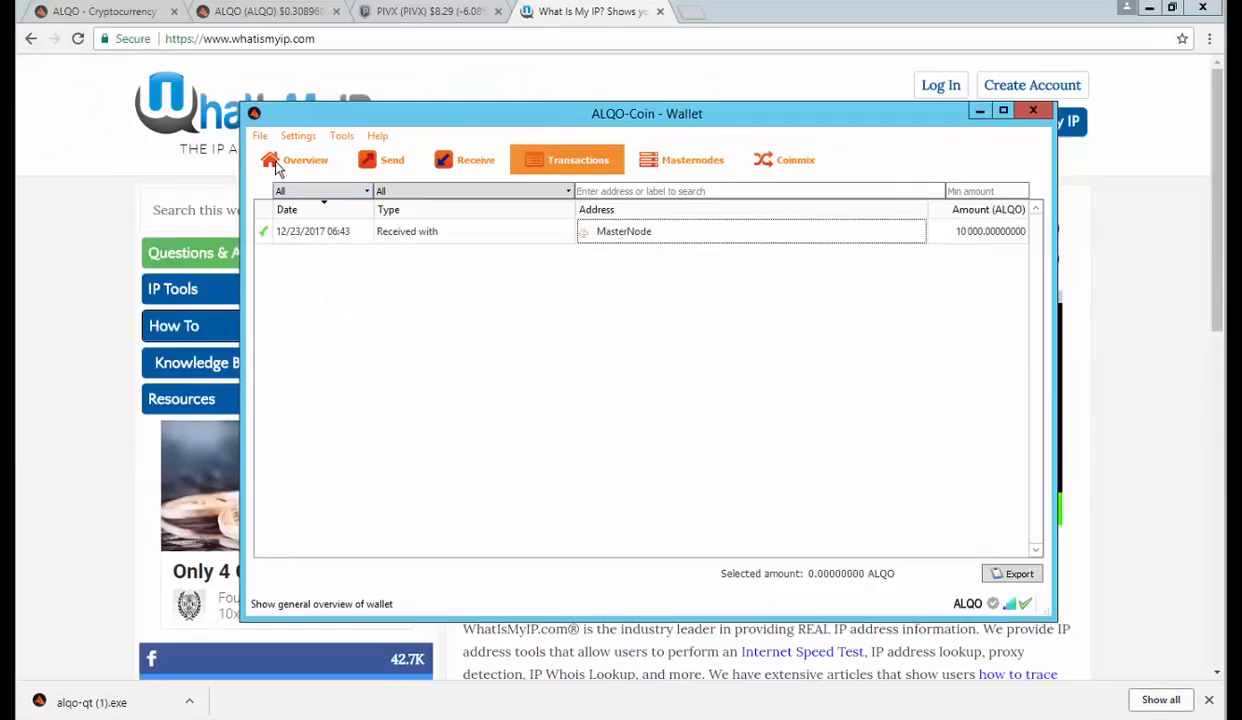
{"action": "left_click", "coordinate": [304, 160]}
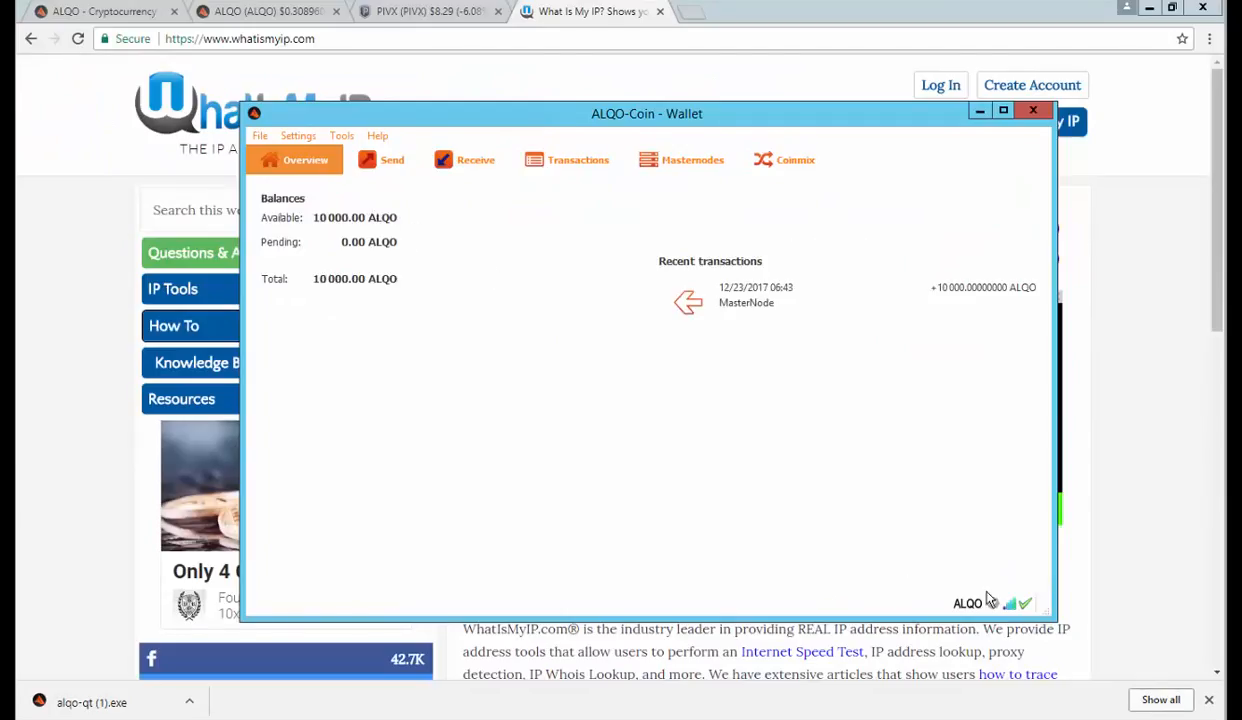
{"action": "left_click", "coordinate": [298, 136]}
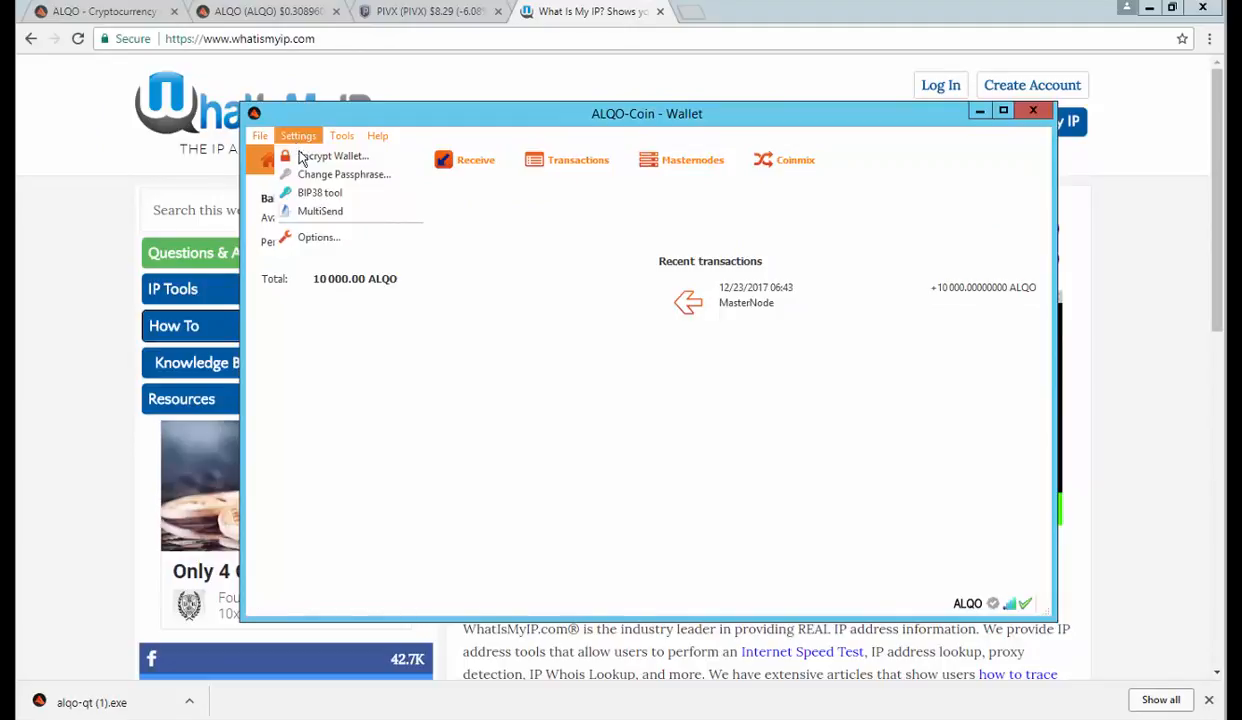
{"action": "left_click", "coordinate": [334, 156]}
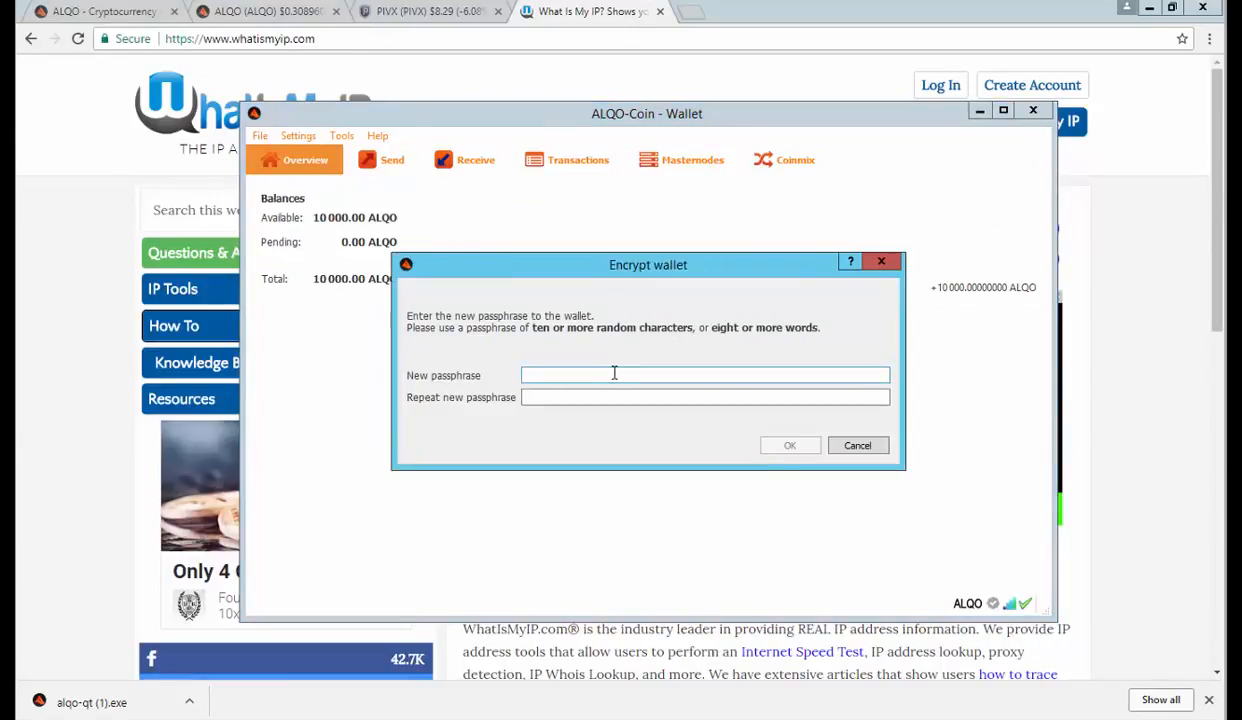
Step: Enter and confirm the new passphrase, approving encryption so the wallet closes
{"action": "type", "text": "••••••••"}
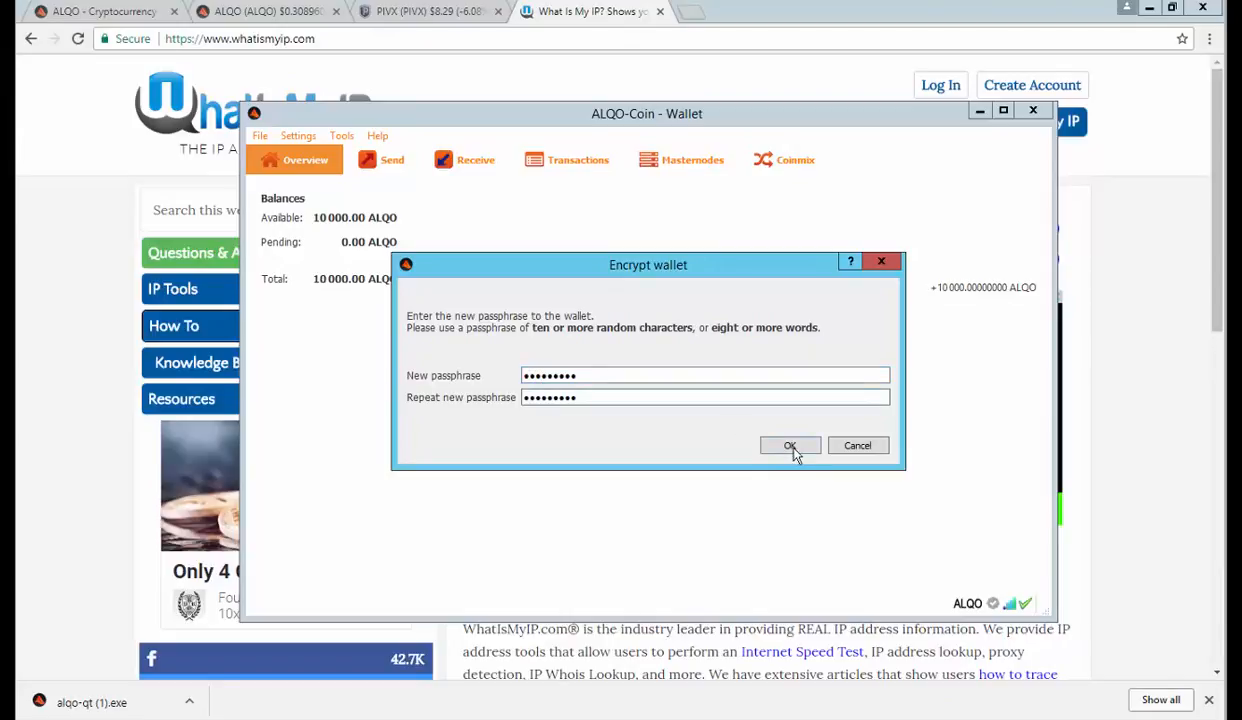
{"action": "left_click", "coordinate": [788, 444]}
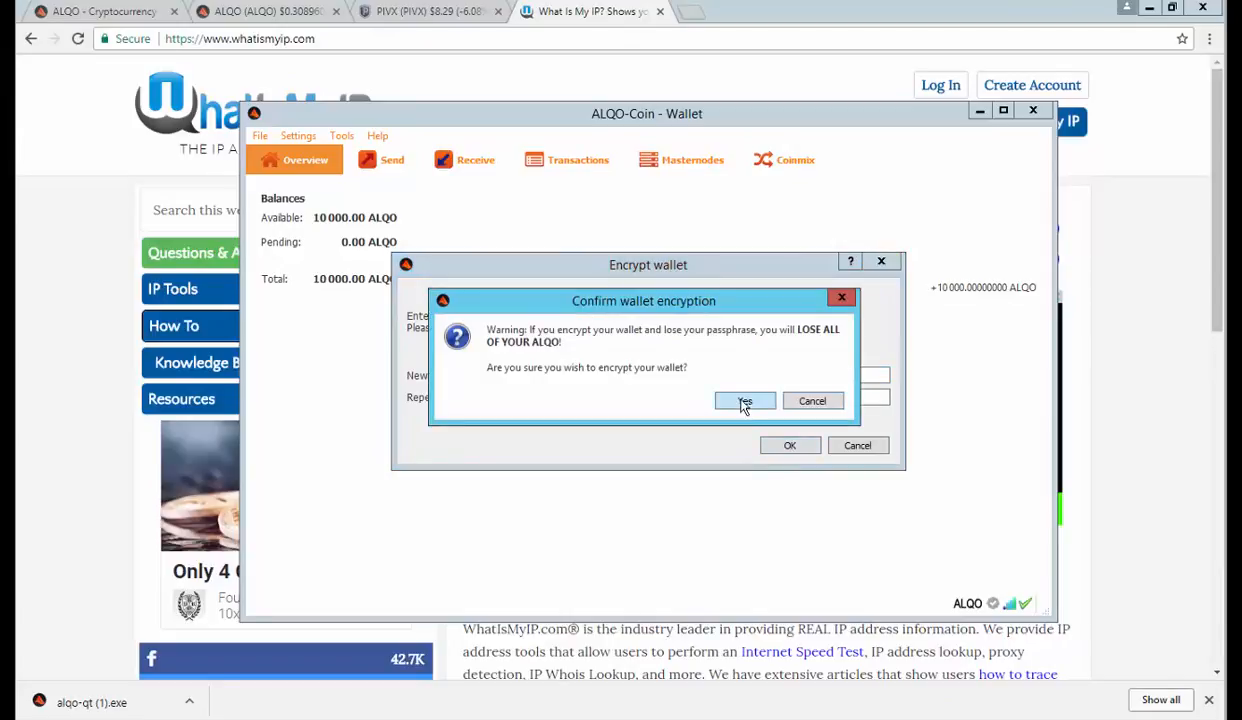
{"action": "left_click", "coordinate": [744, 400]}
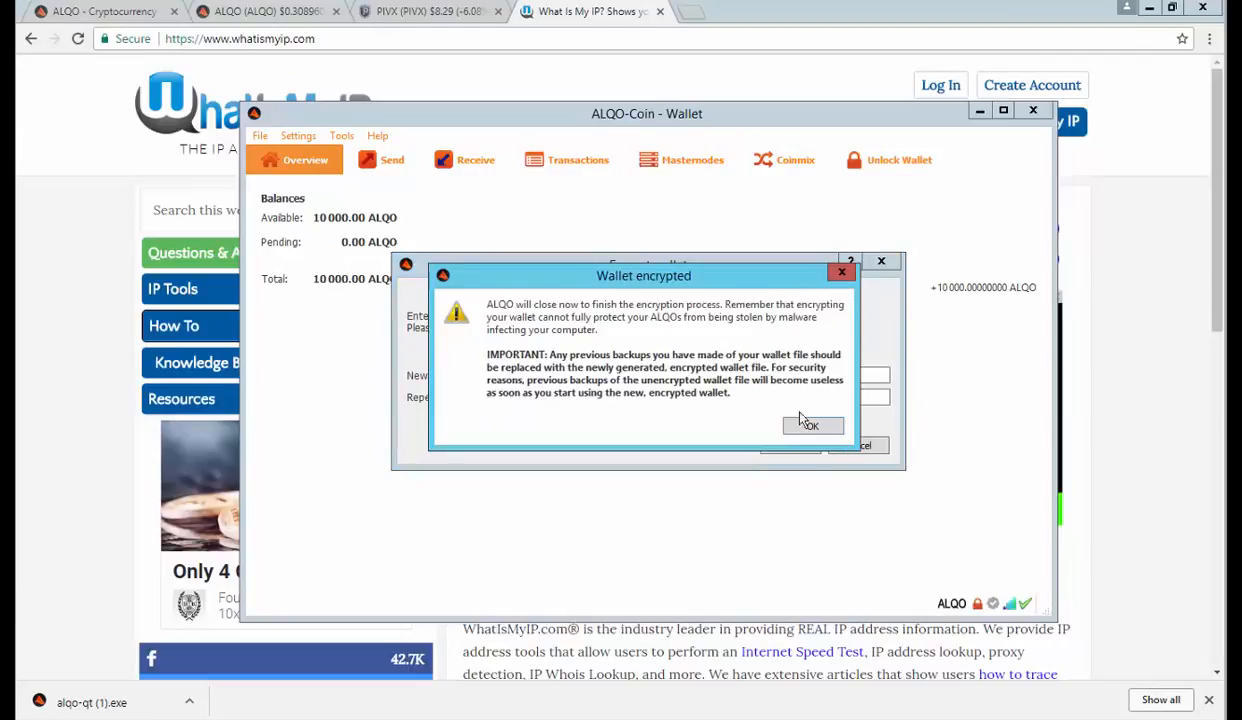
{"action": "left_click", "coordinate": [808, 424]}
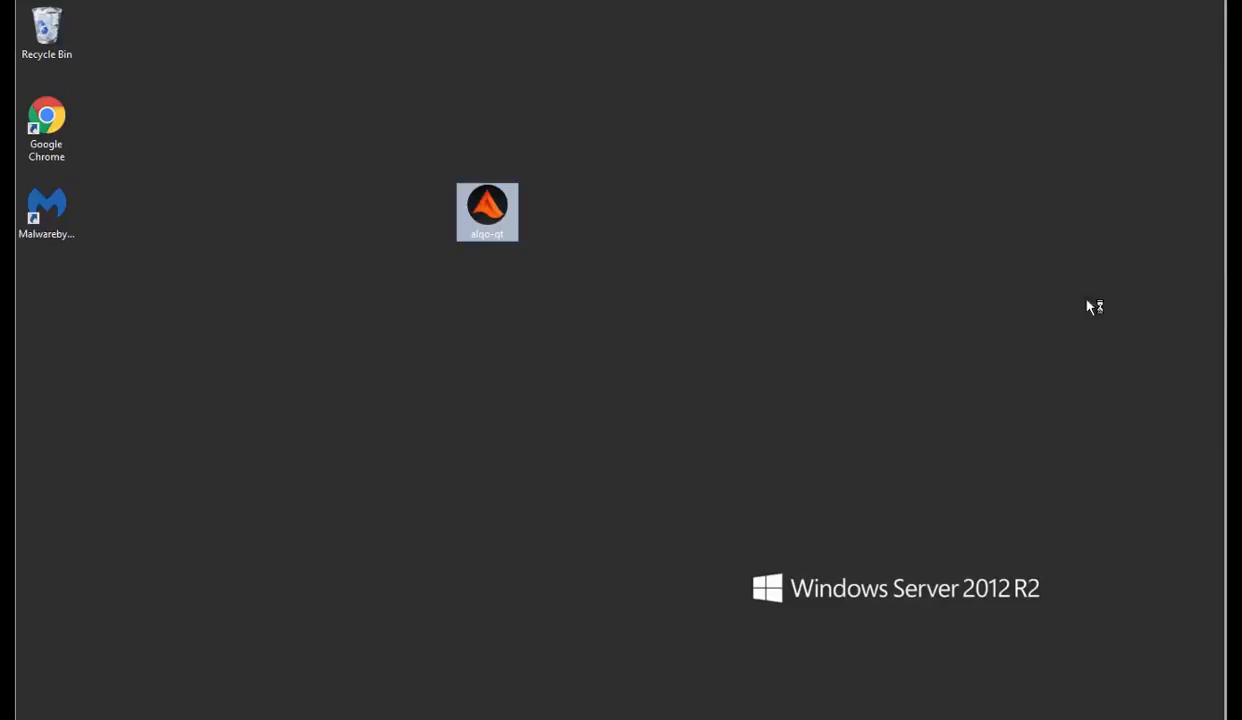
Step: Relaunch alqo-qt and start the MasterNode alias, unlocking with the passphrase so its status becomes ENABLED
{"action": "double_click", "coordinate": [488, 212]}
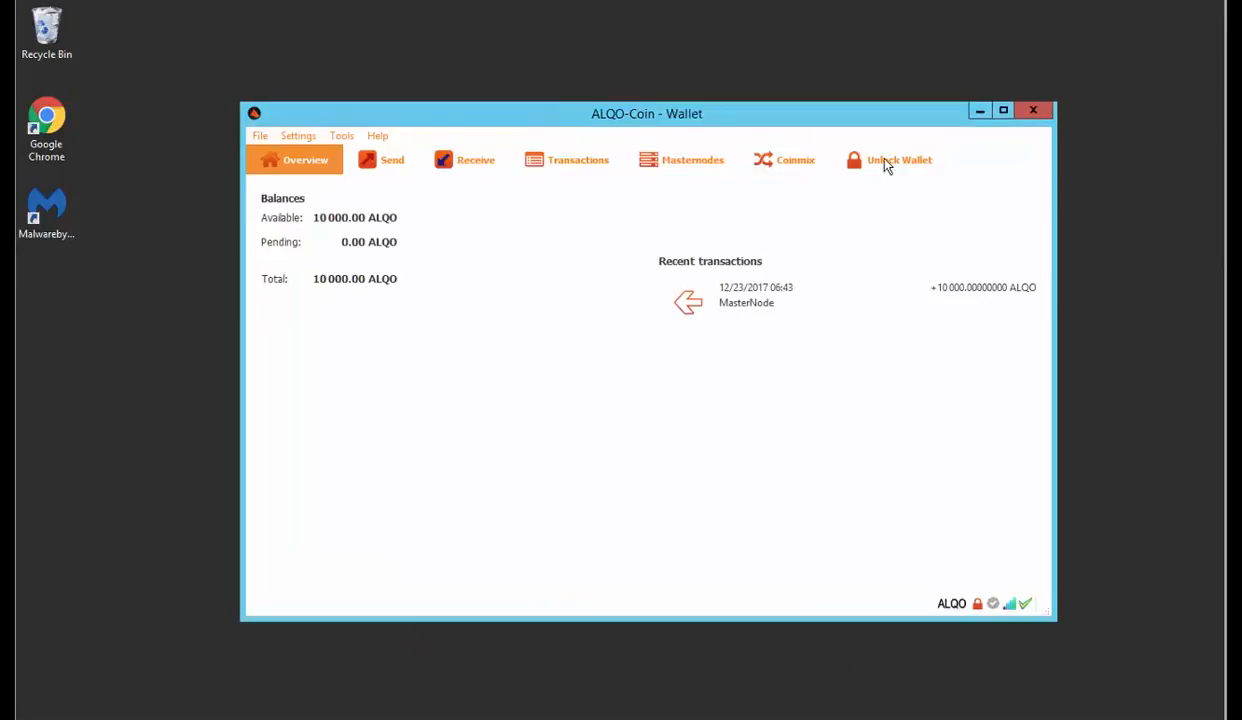
{"action": "left_click", "coordinate": [692, 160]}
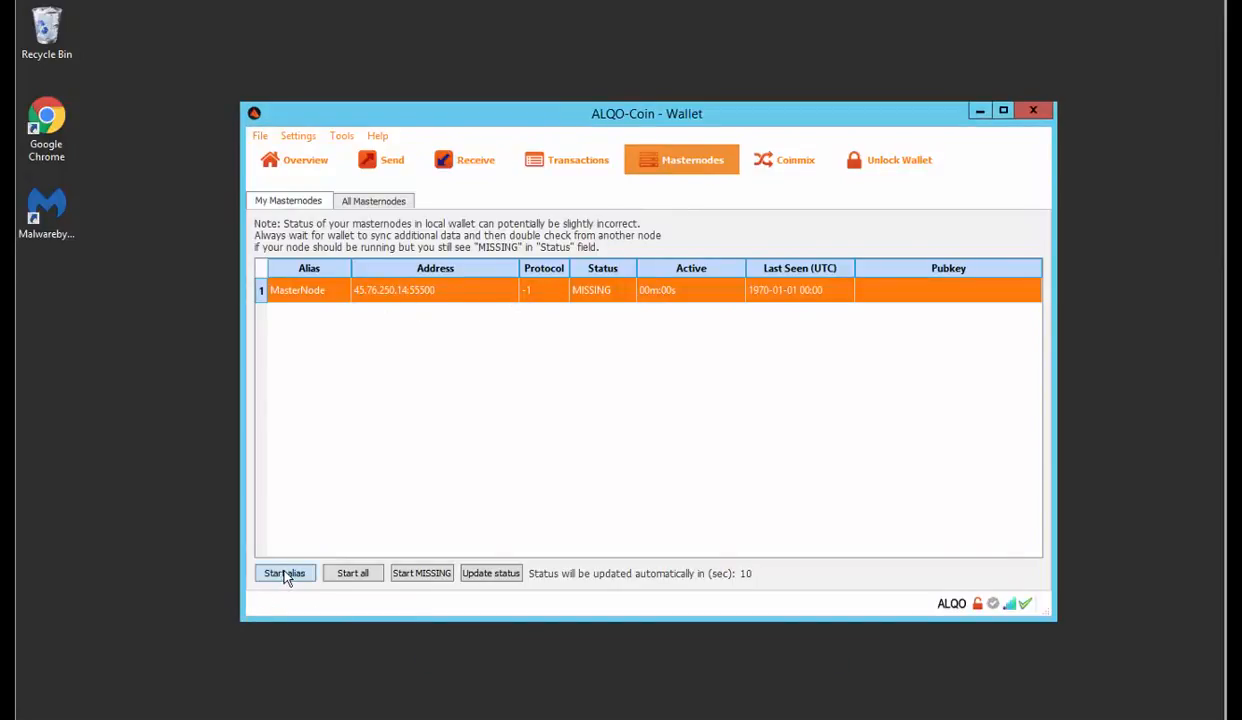
{"action": "left_click", "coordinate": [284, 572]}
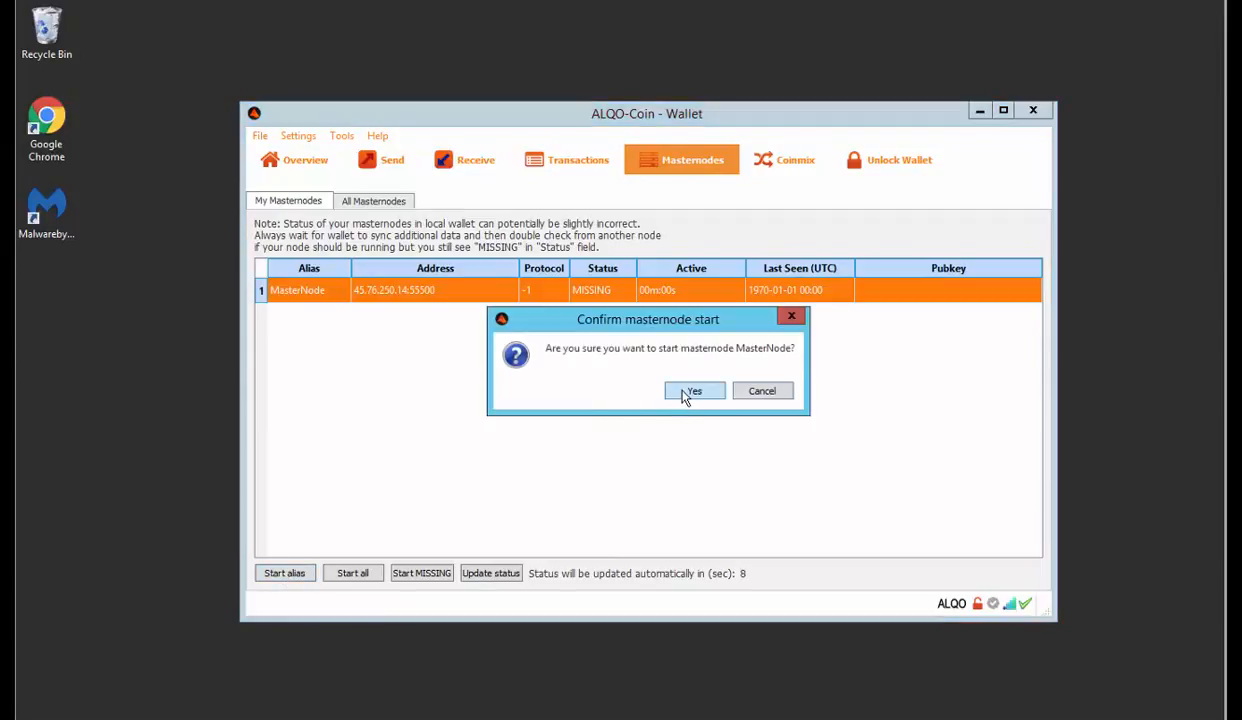
{"action": "left_click", "coordinate": [694, 390]}
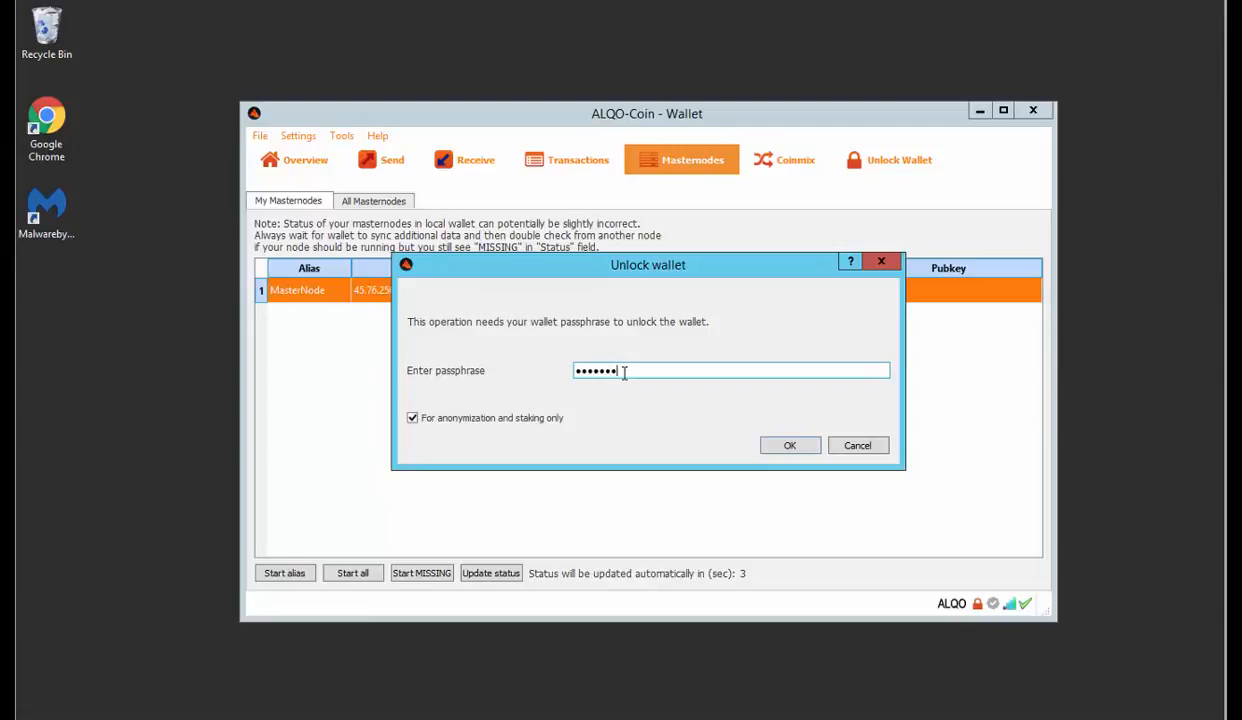
{"action": "left_click", "coordinate": [788, 444]}
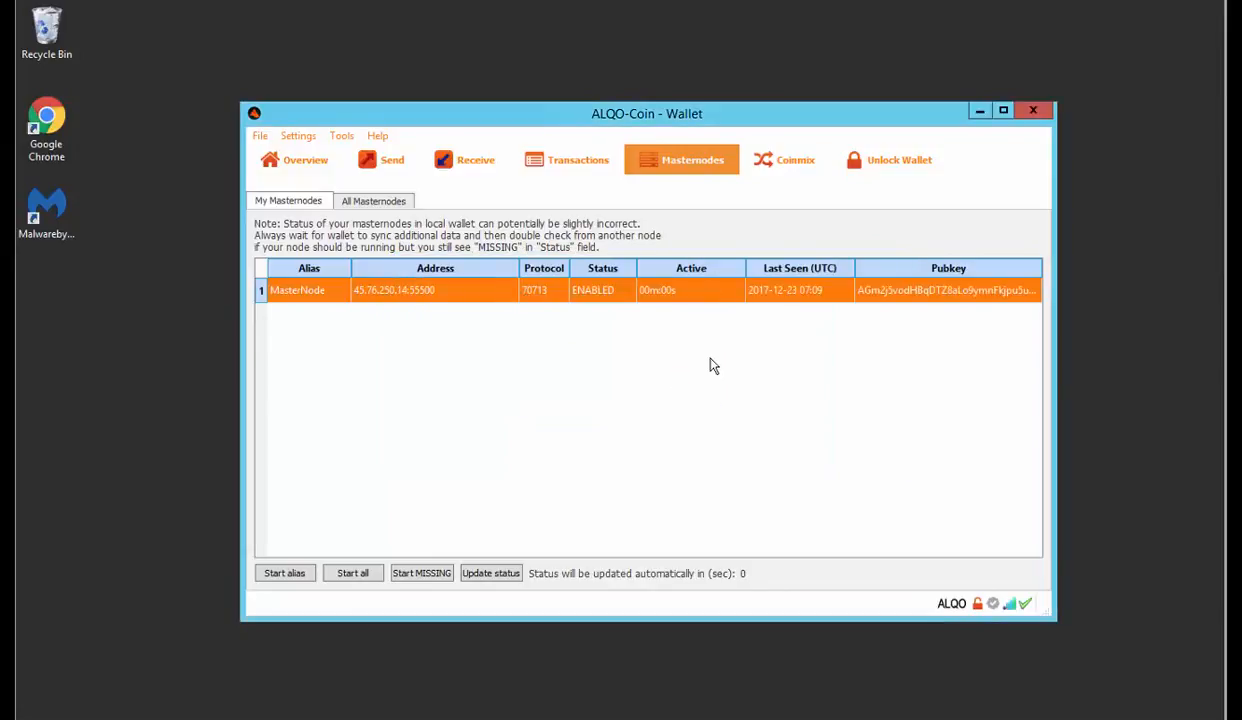
{"action": "mouse_move", "coordinate": [1064, 364]}
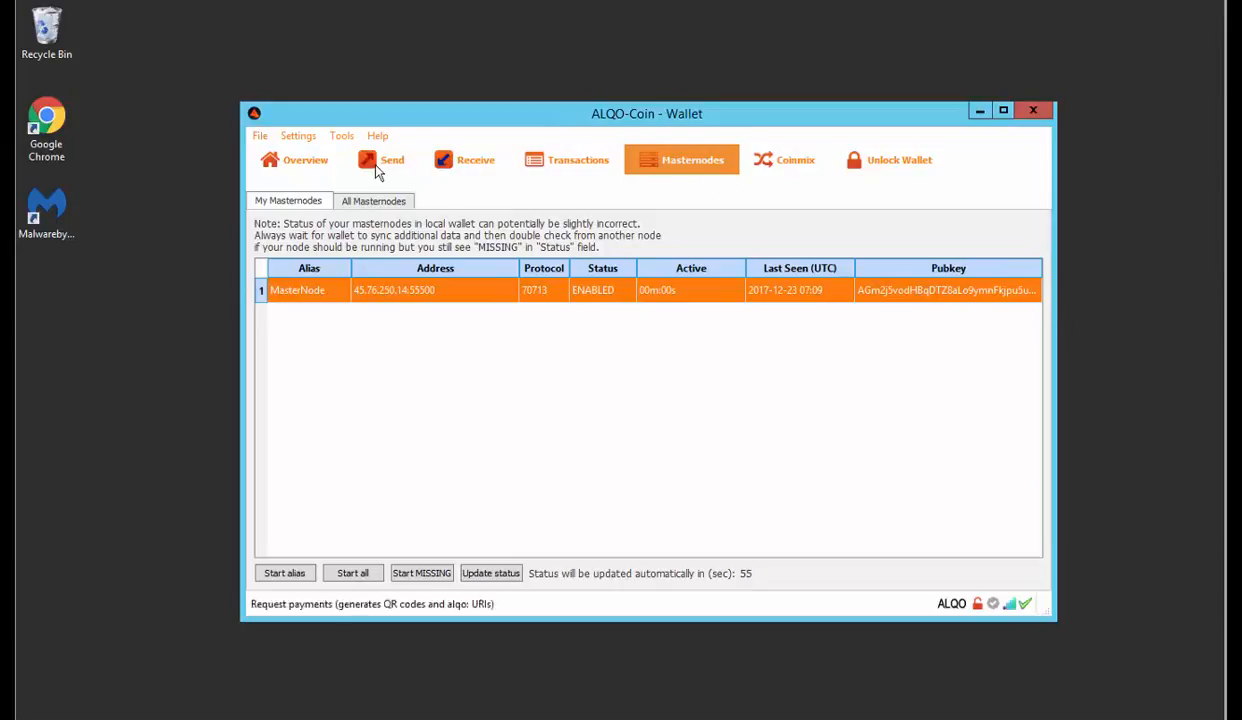
{"action": "left_click", "coordinate": [304, 160]}
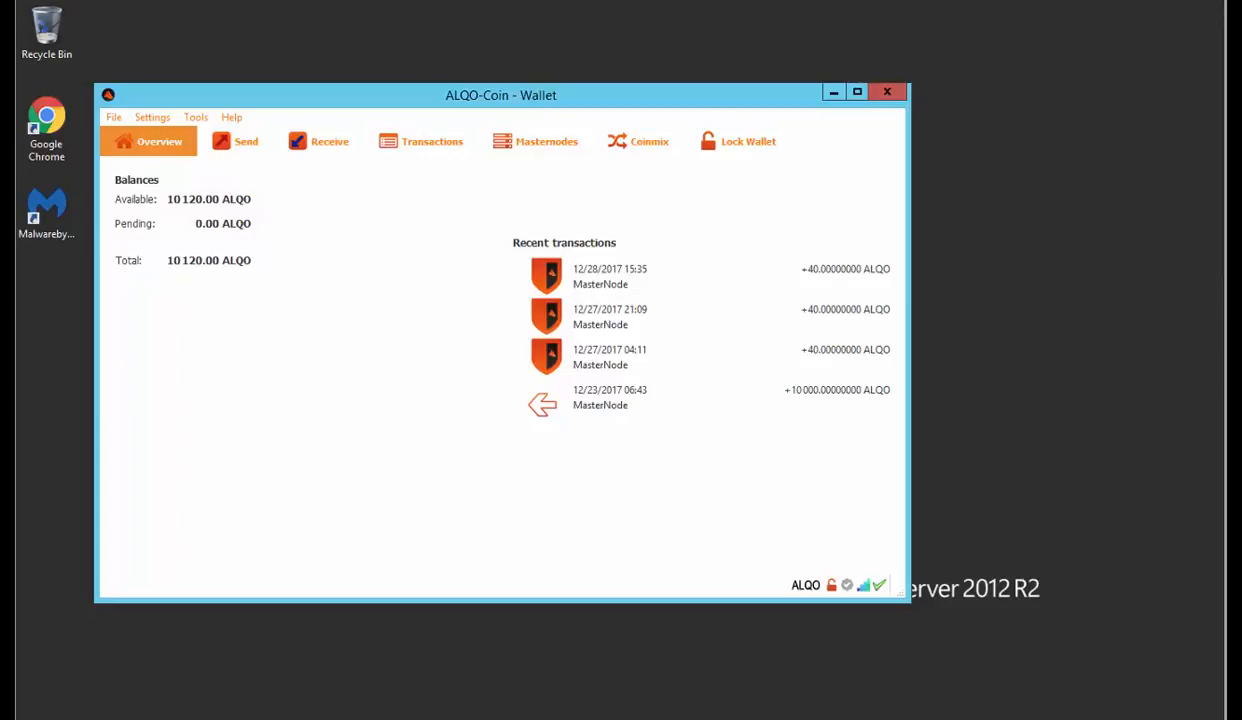
{"action": "mouse_move", "coordinate": [584, 142]}
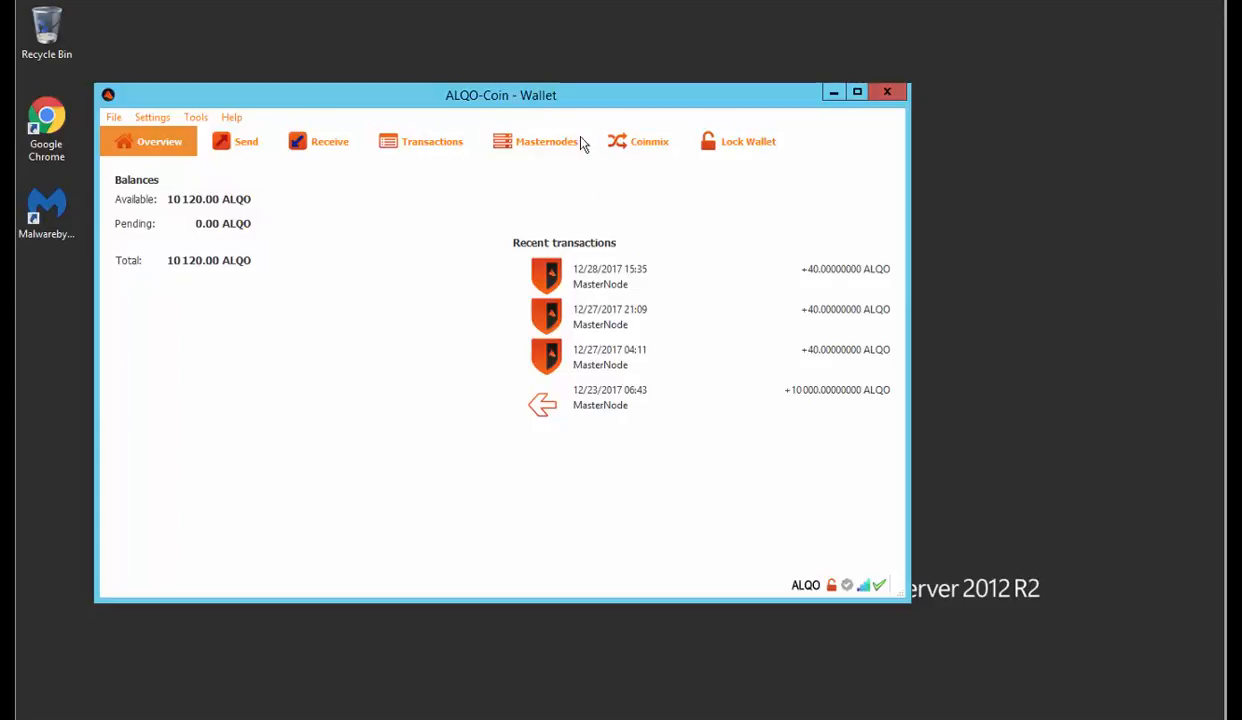
{"action": "left_click", "coordinate": [546, 140]}
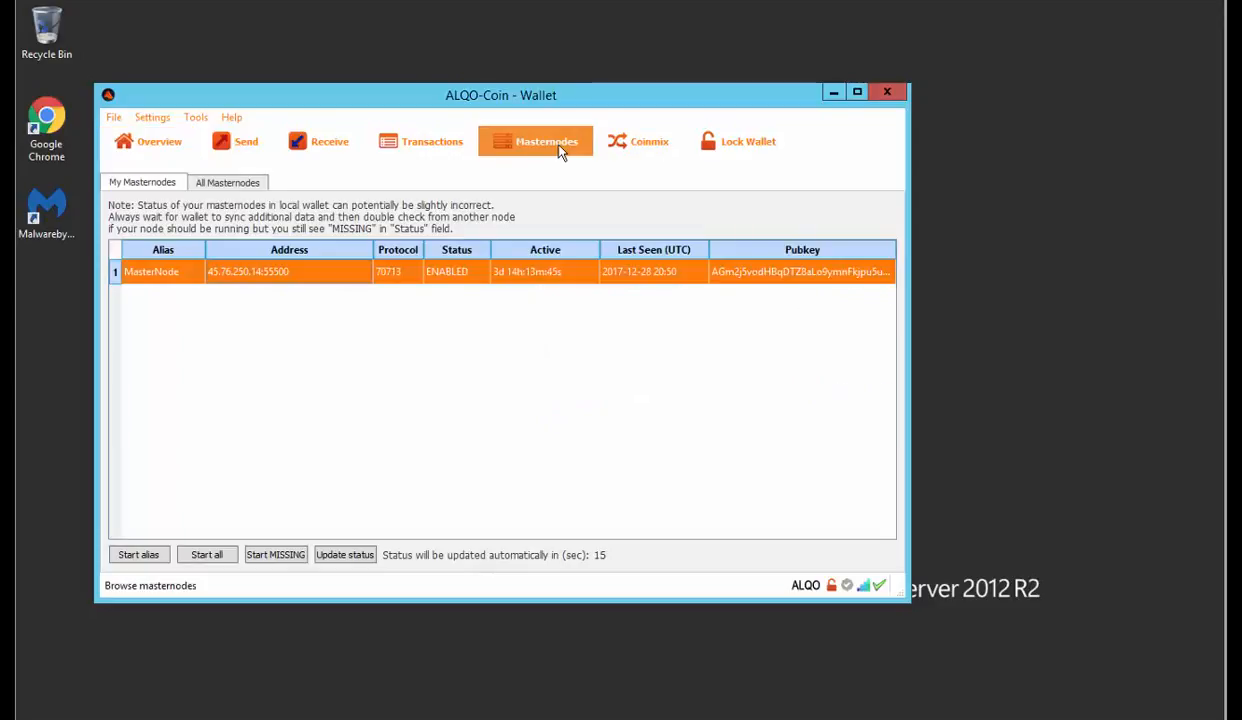
{"action": "mouse_move", "coordinate": [510, 278]}
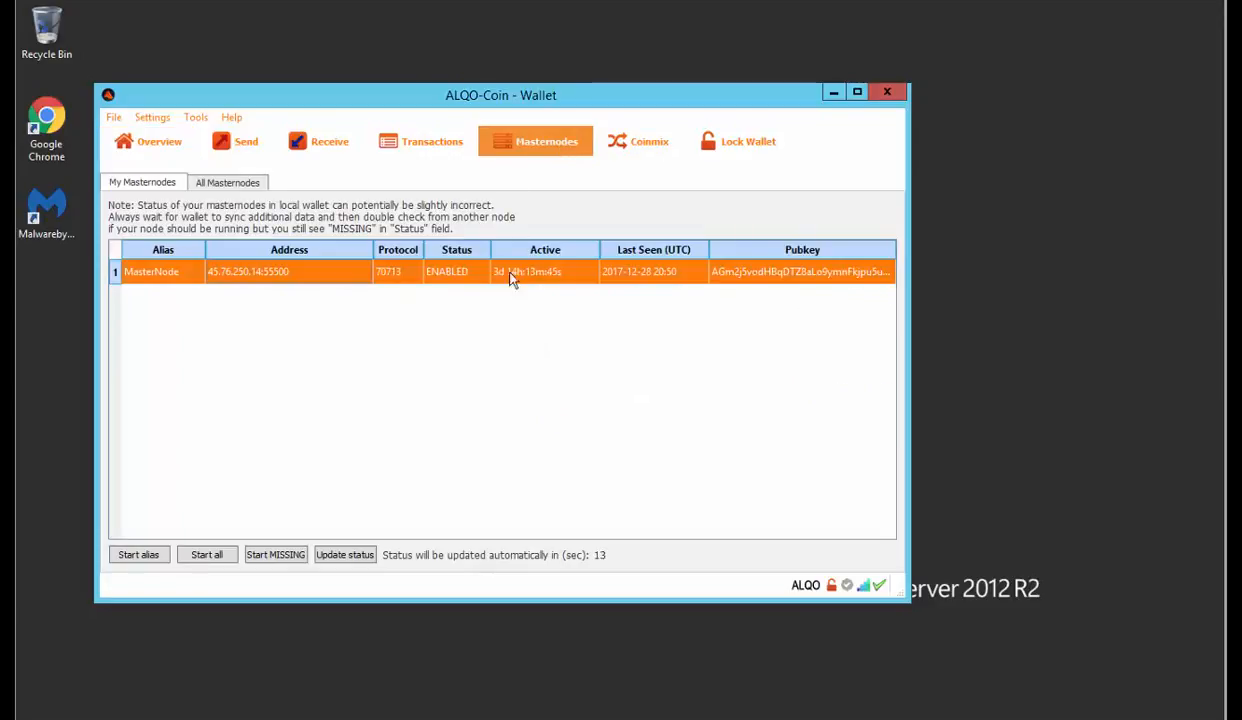
{"action": "mouse_move", "coordinate": [562, 288]}
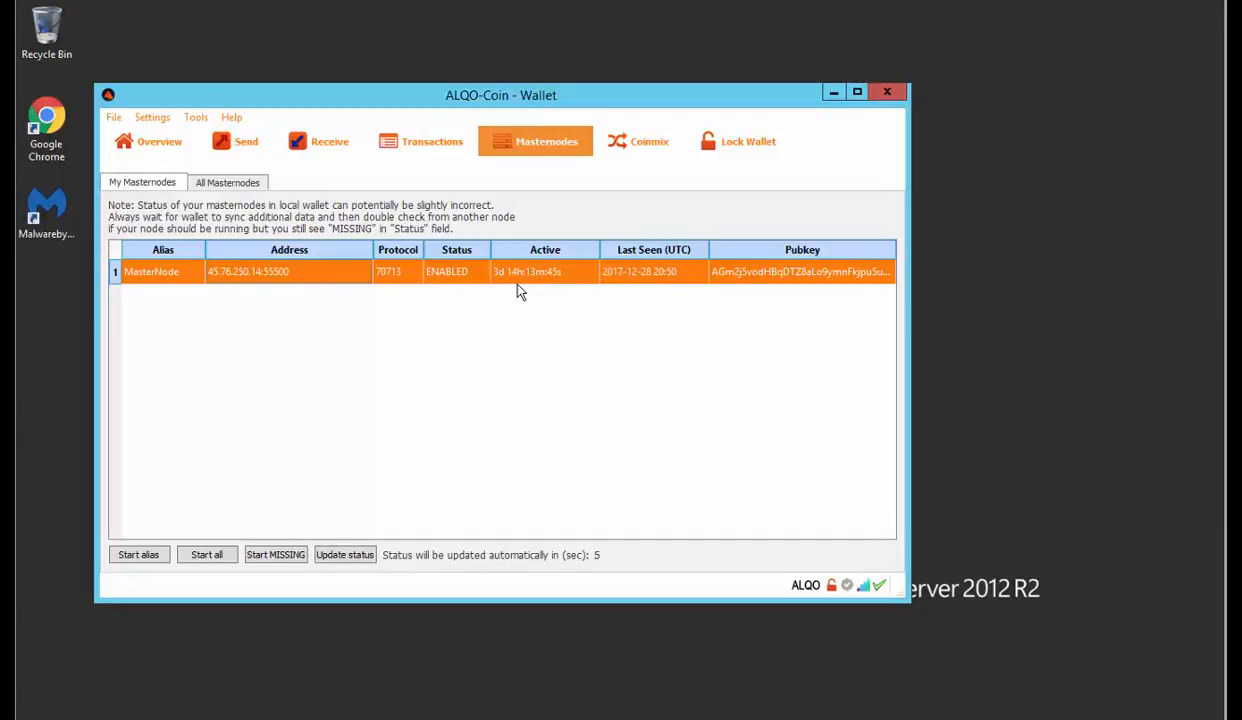
{"action": "mouse_move", "coordinate": [516, 222]}
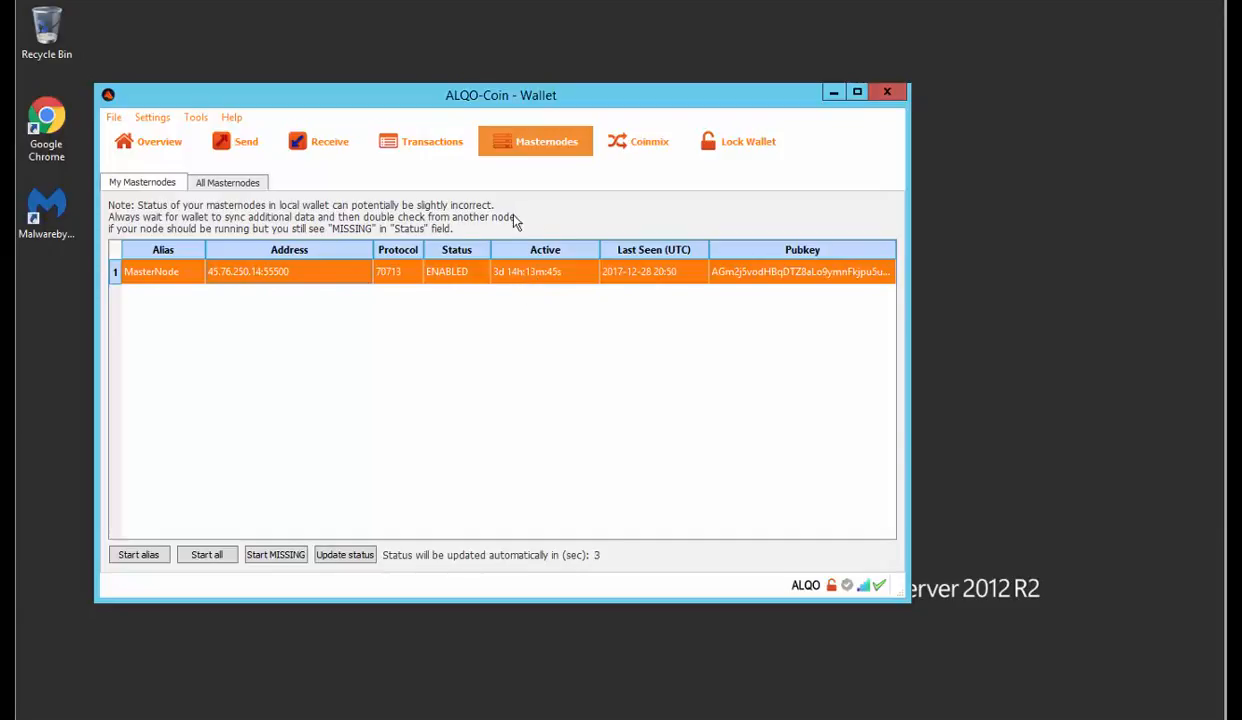
{"action": "left_click", "coordinate": [196, 116]}
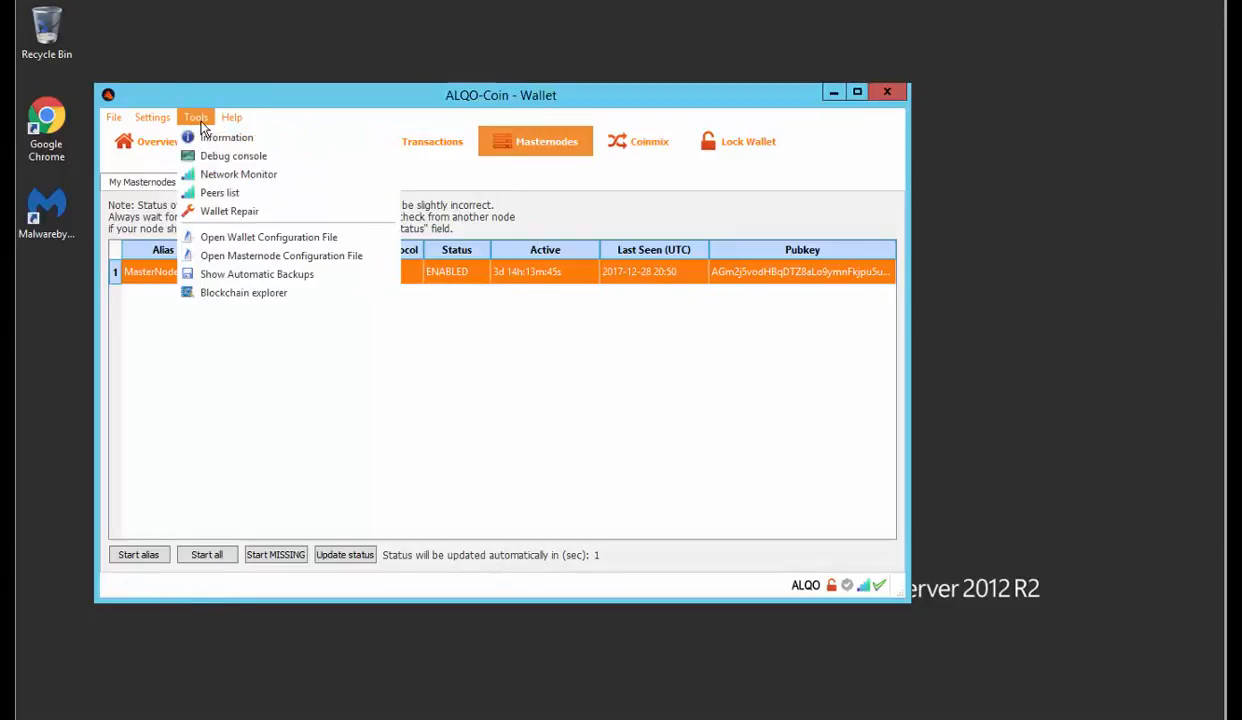
{"action": "left_click", "coordinate": [280, 256]}
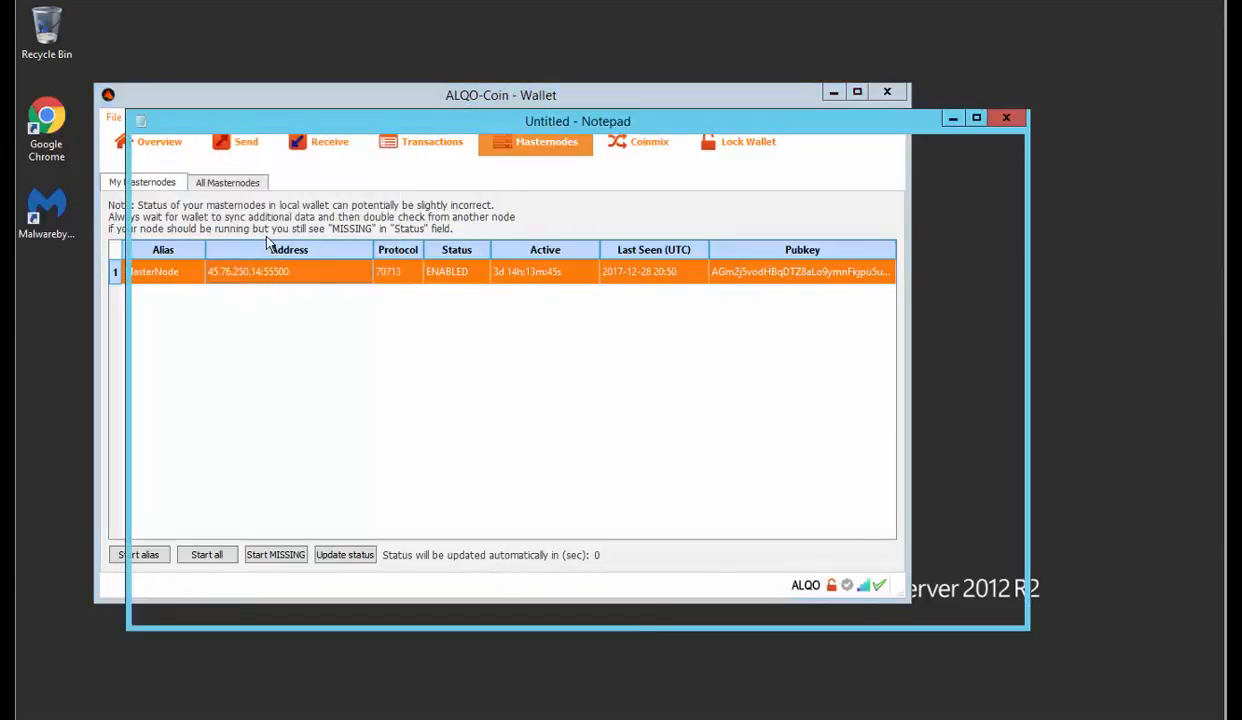
{"action": "left_click", "coordinate": [576, 122]}
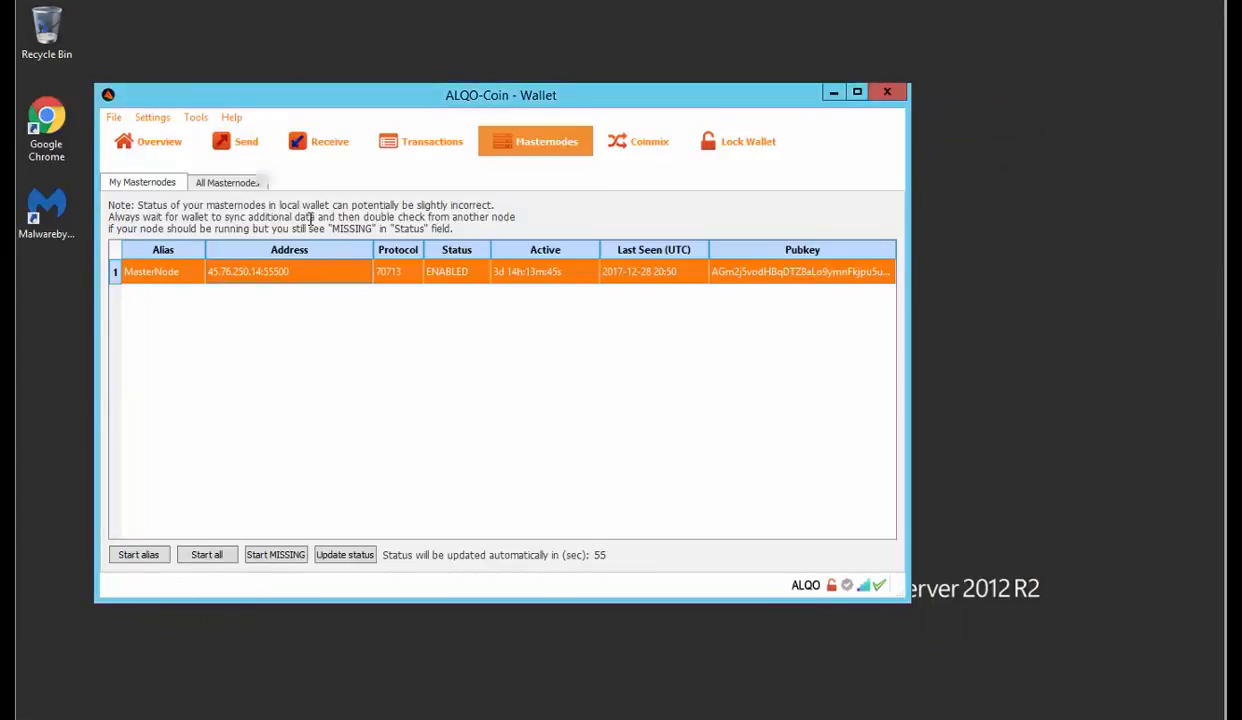
{"action": "left_click", "coordinate": [160, 140]}
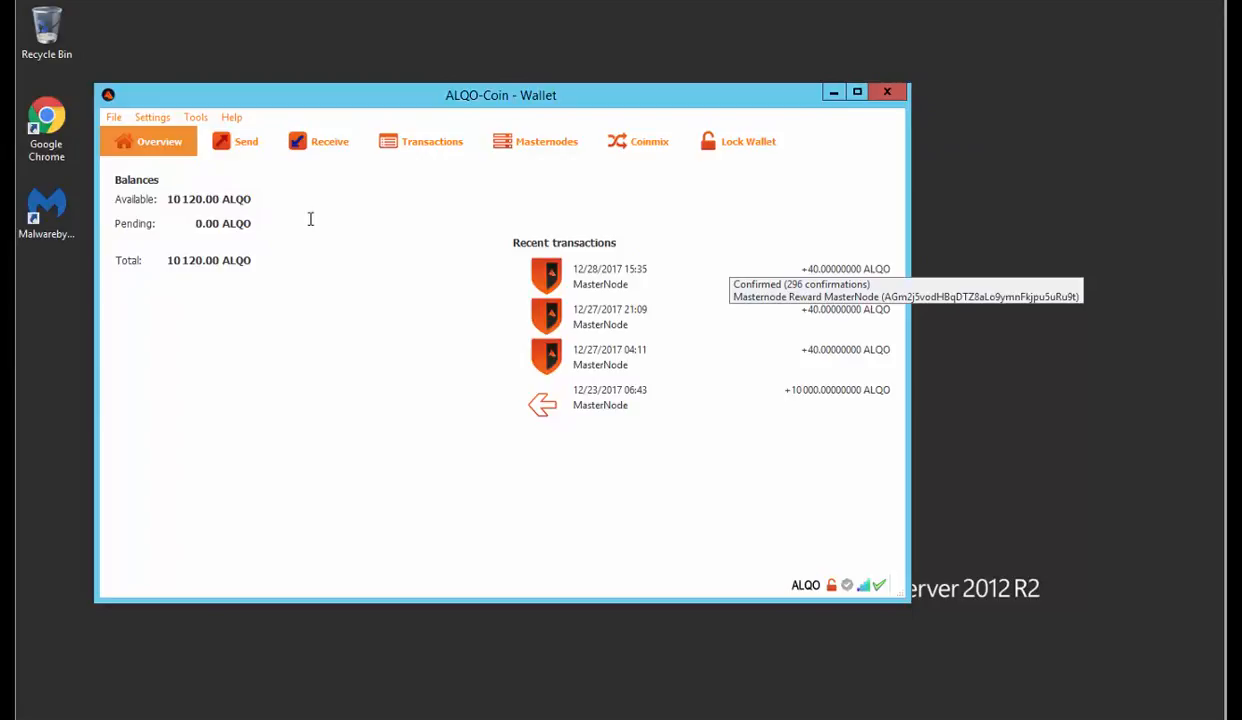
{"action": "mouse_move", "coordinate": [600, 316]}
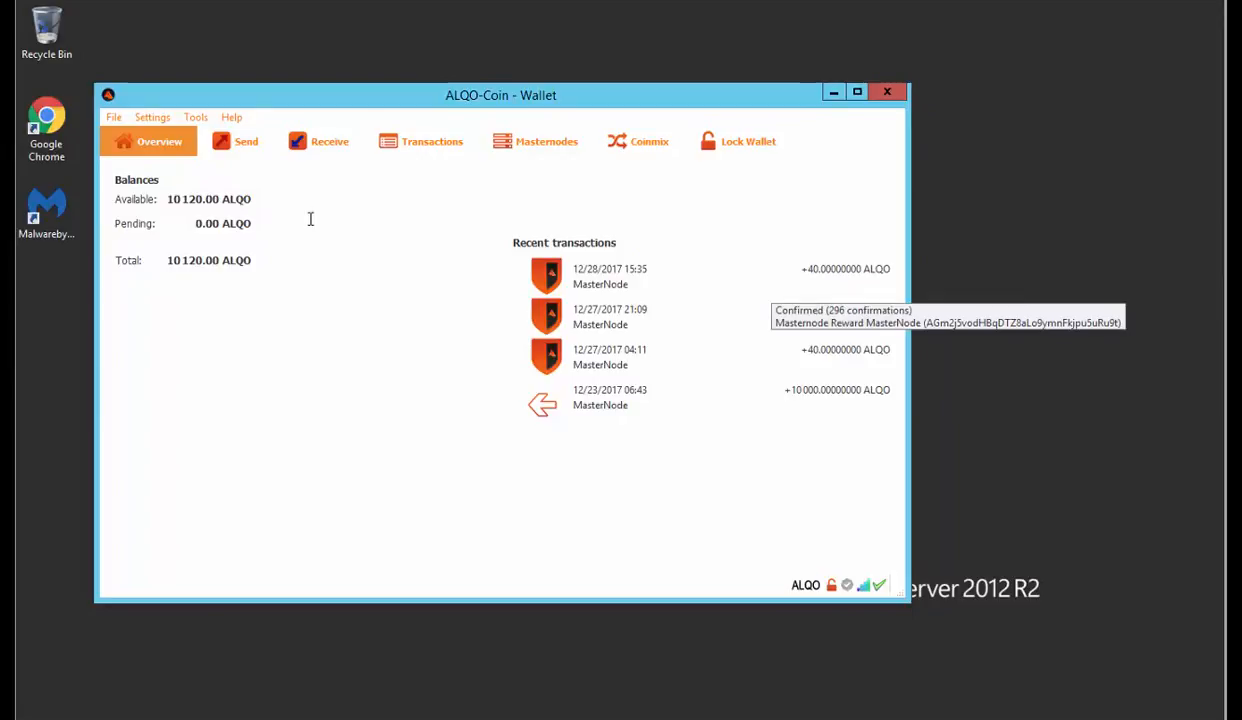